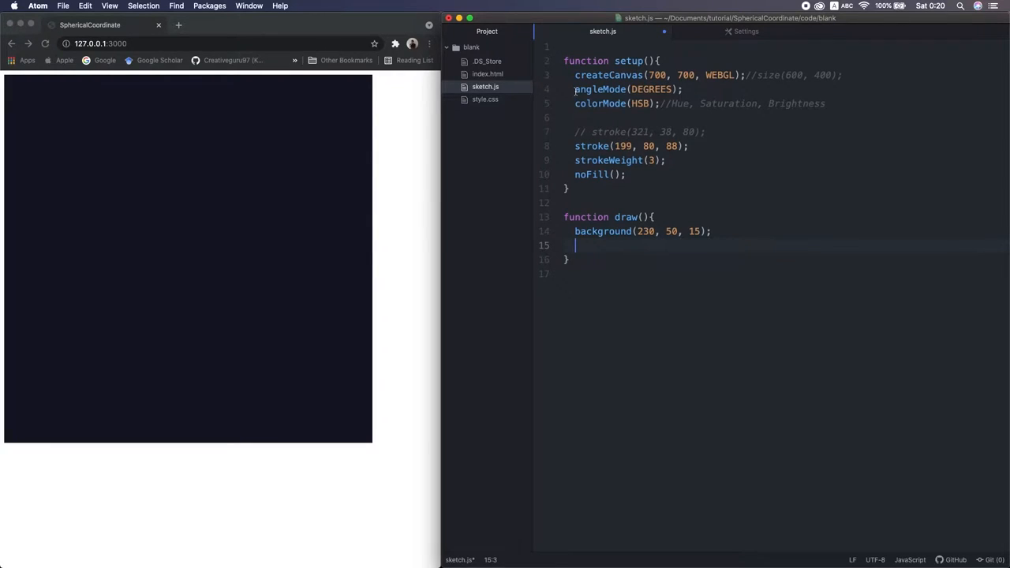
Add r = 200, orbitControl(4, 4) and nested phi/theta loops computing spherical x, y, z.
click(688, 89)
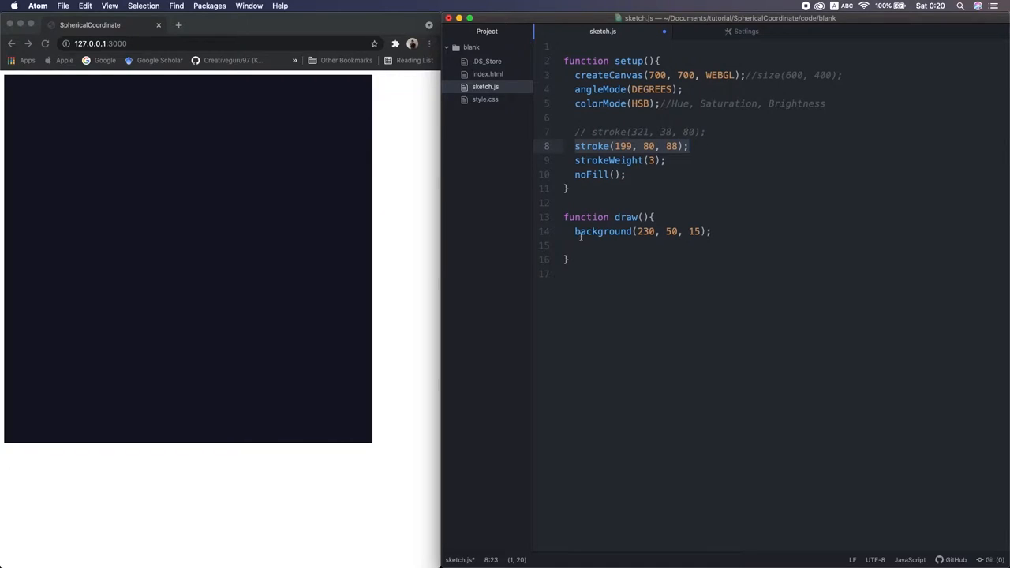
click(710, 231)
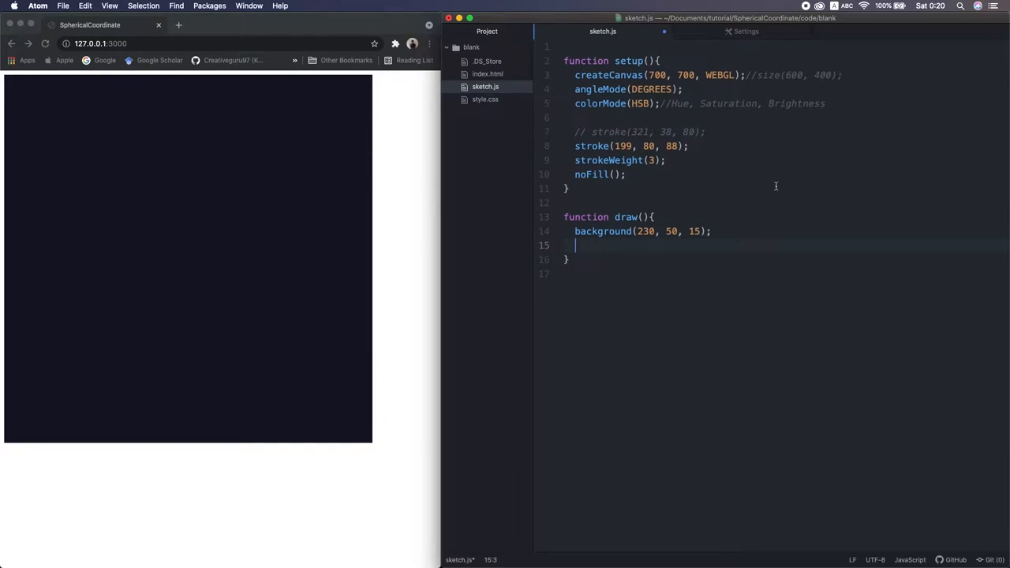
text(for(let phi = 0; phi < 180; phi))
text(let x =)
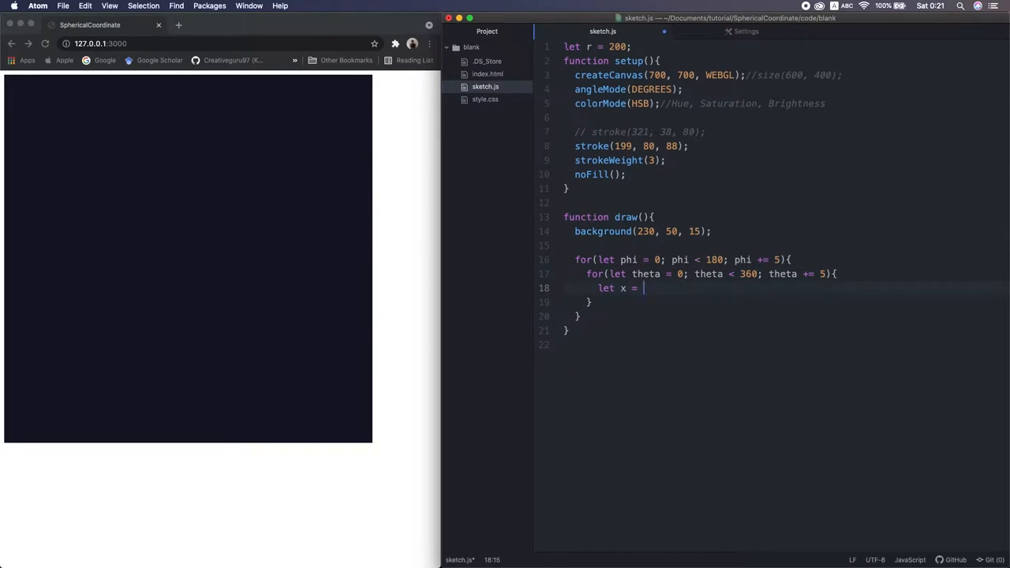
text(r * cos(phi);)
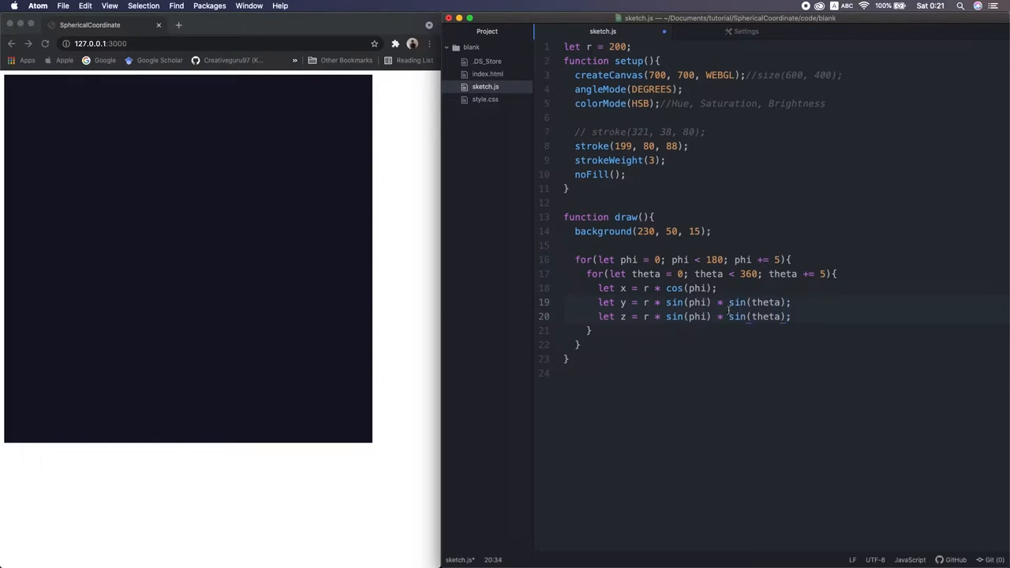
text(orbitControl(4, 4);)
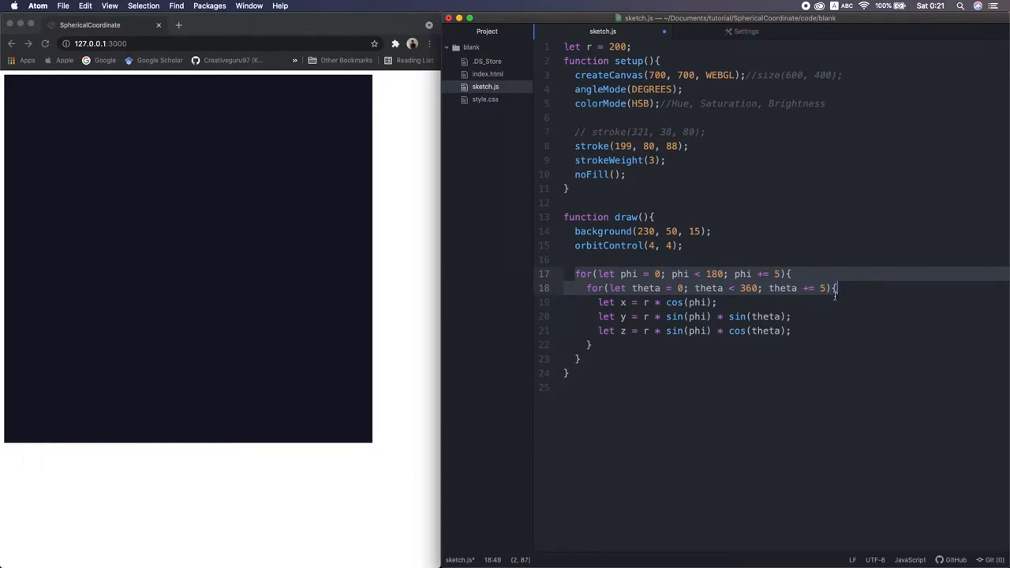
Plot a point(x, y, z) at each computed position inside the inner loop.
click(694, 317)
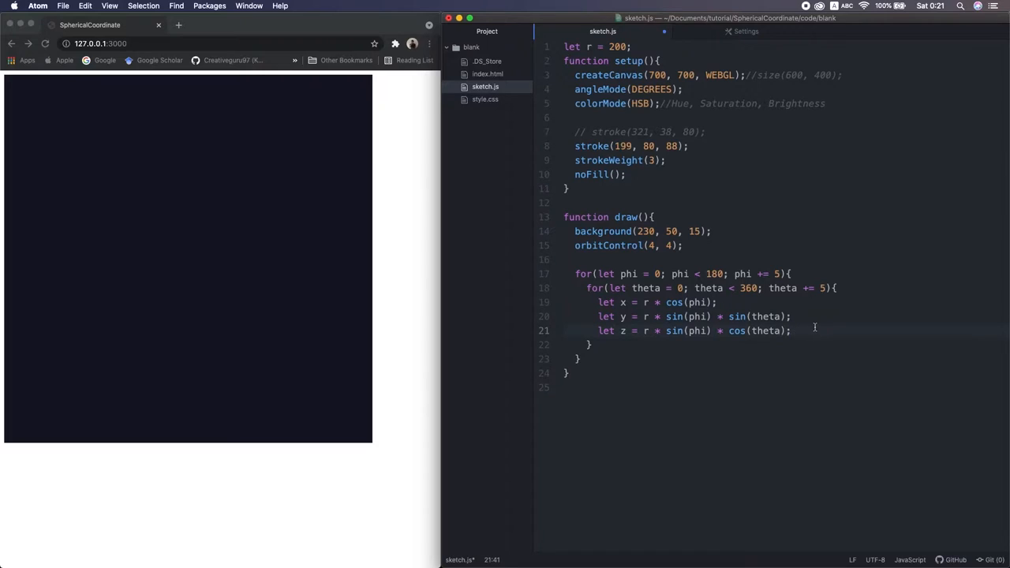
text(point(x, y, z))
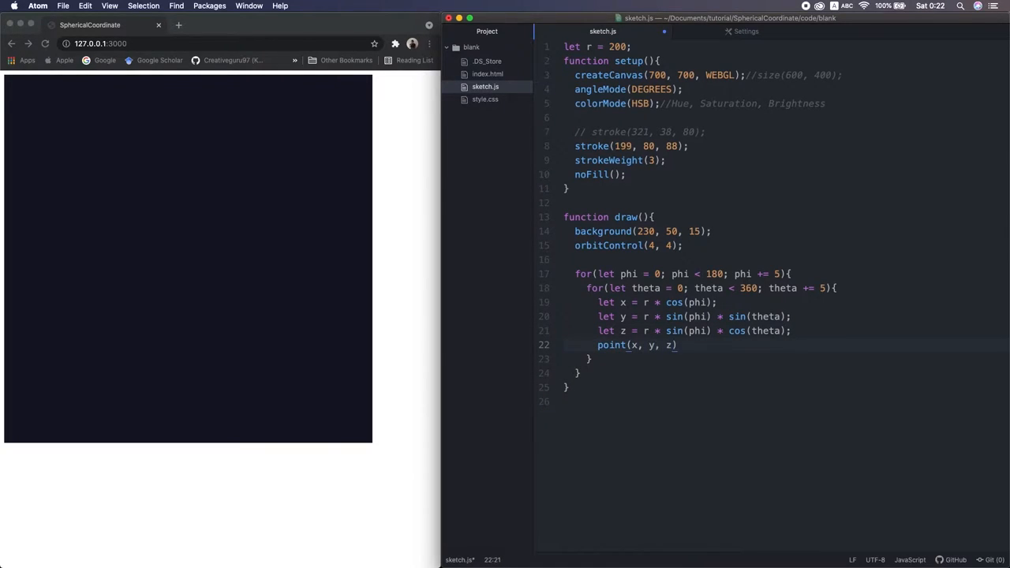
text(;)
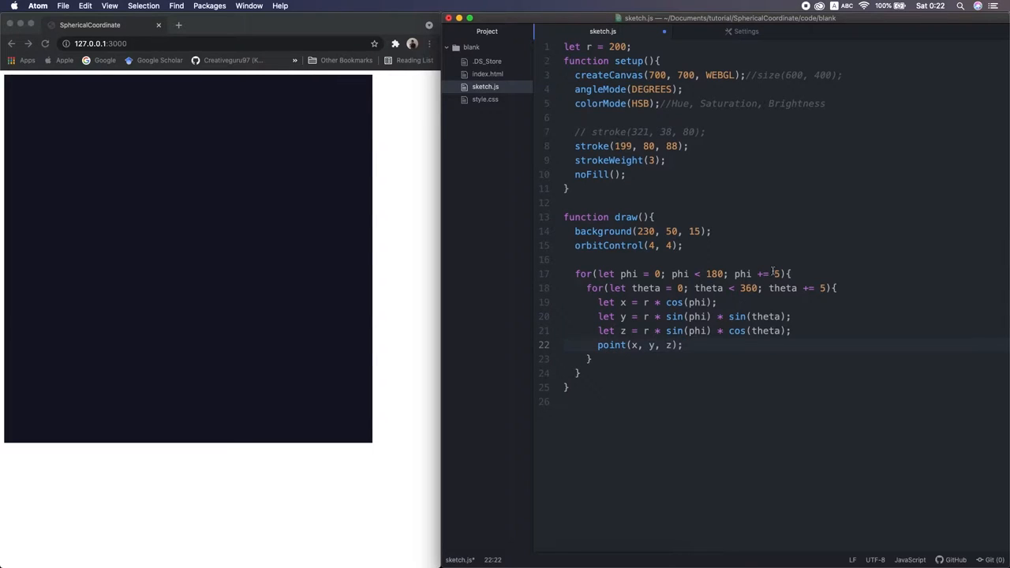
Save sketch.js to render the dotted sphere, then change point(x, y, z) to vertex.
click(809, 288)
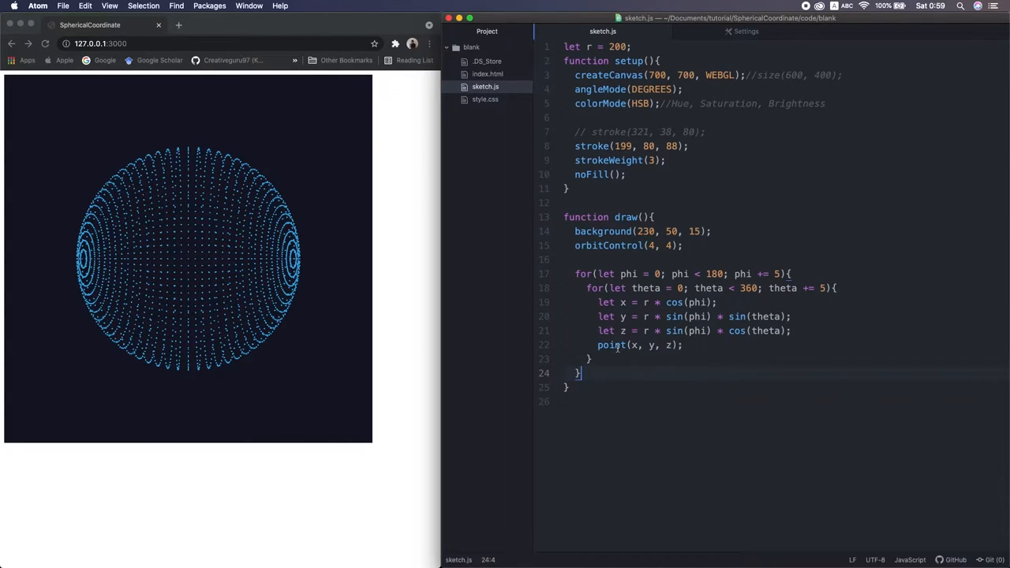
text(vertex)
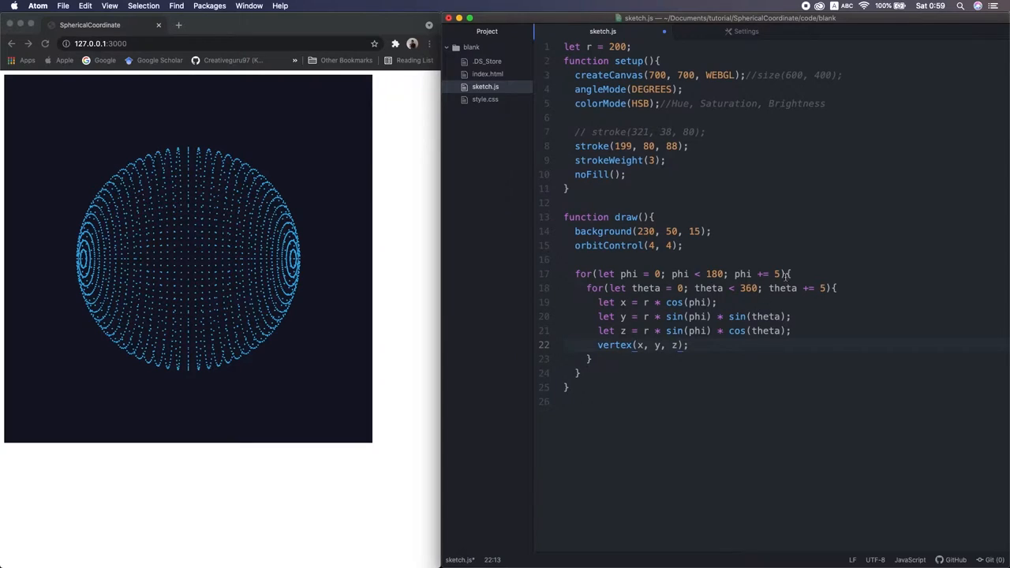
Wrap the inner theta loop in beginShape(POINTS) and endShape() so vertices draw as dots.
text(beg)
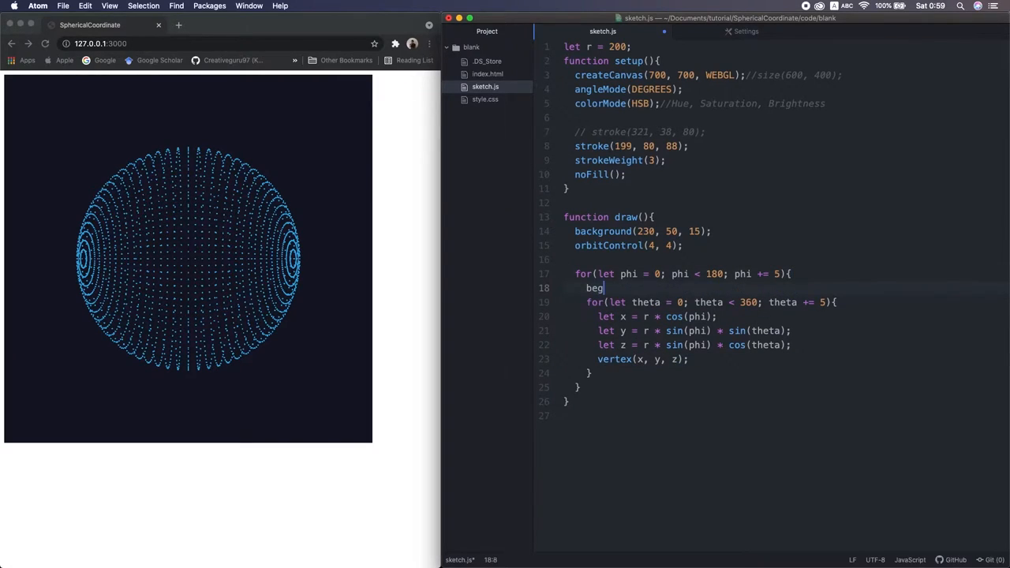
text(inShape)
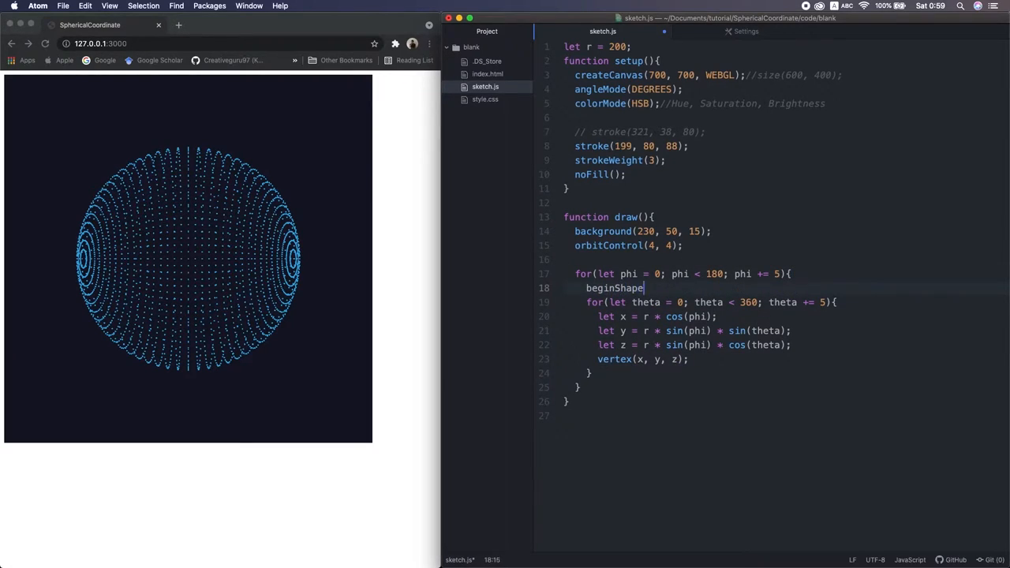
text(();)
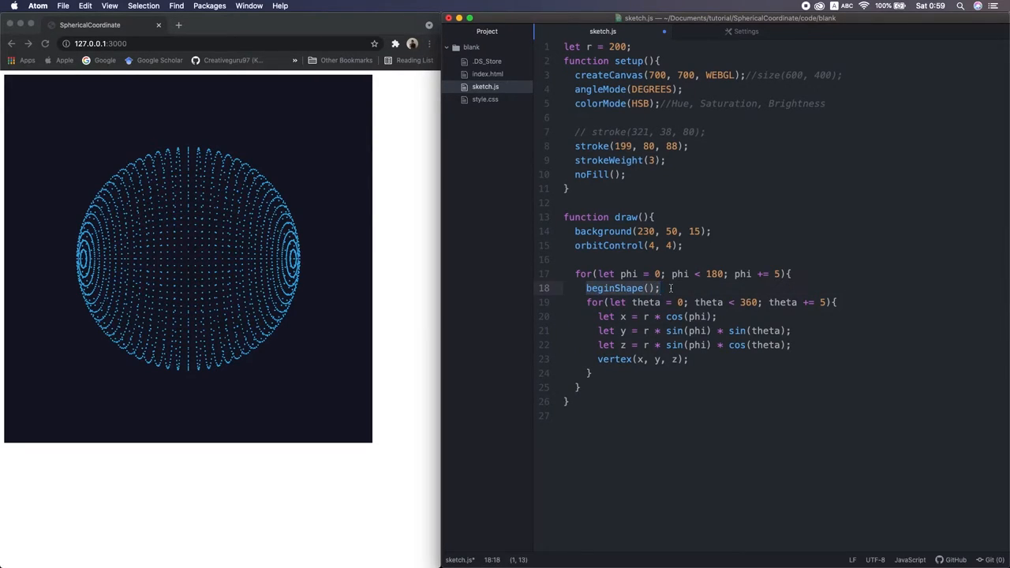
text(beginShape();)
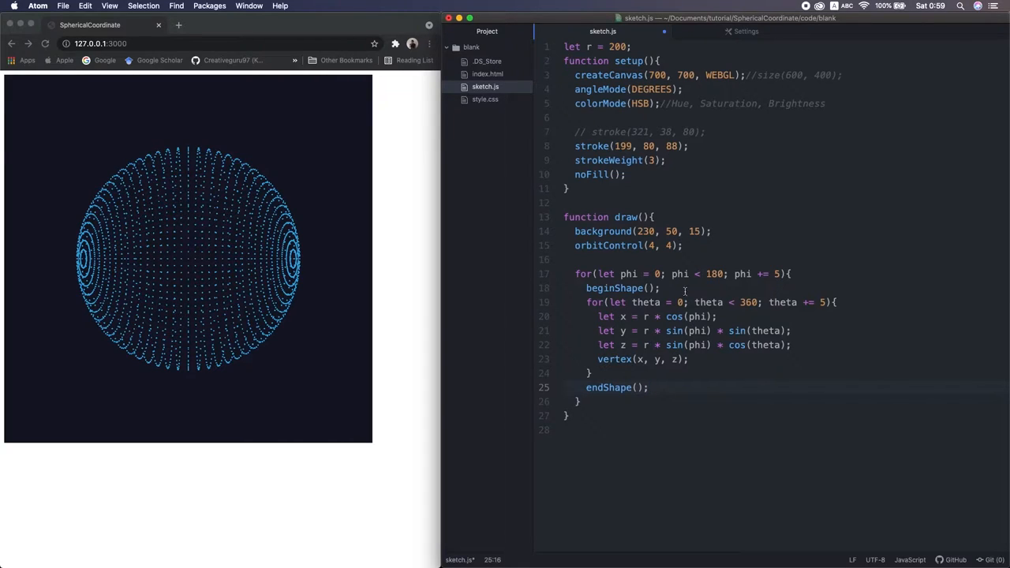
text(POIN)
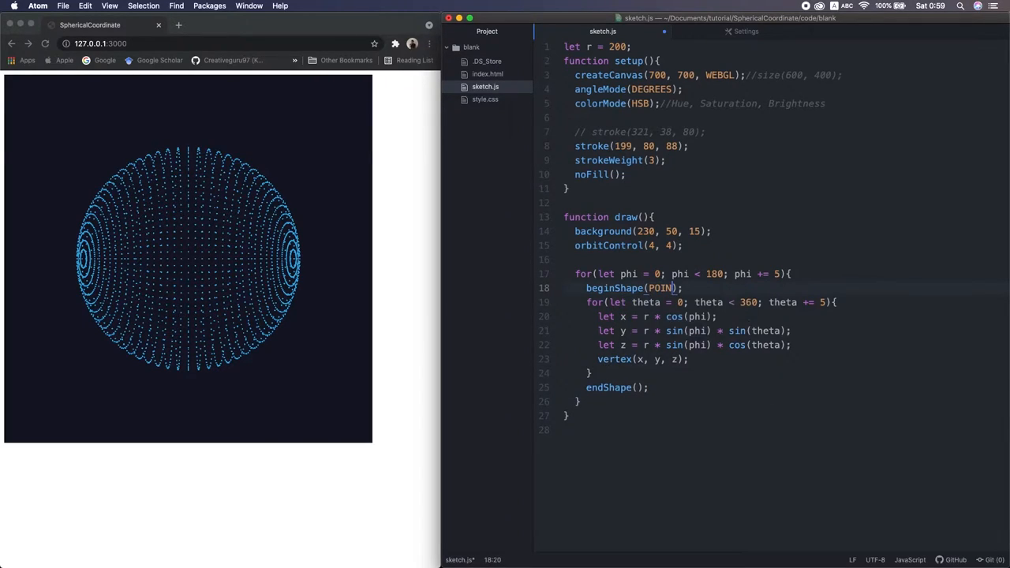
text(S)
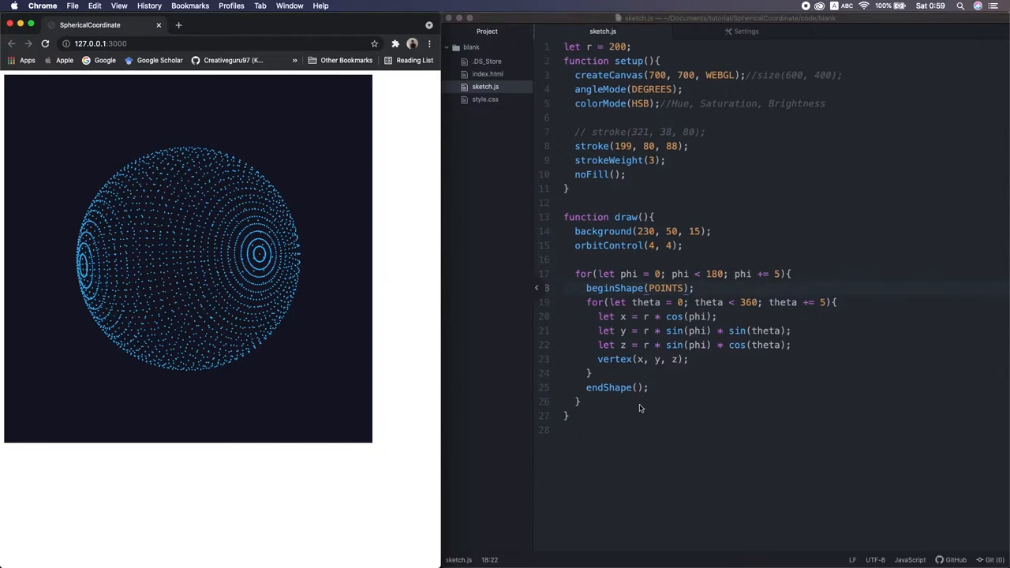
Switch the shape mode to LINES so rings draw as blue lines, and orbit the sphere in Chrome.
click(616, 360)
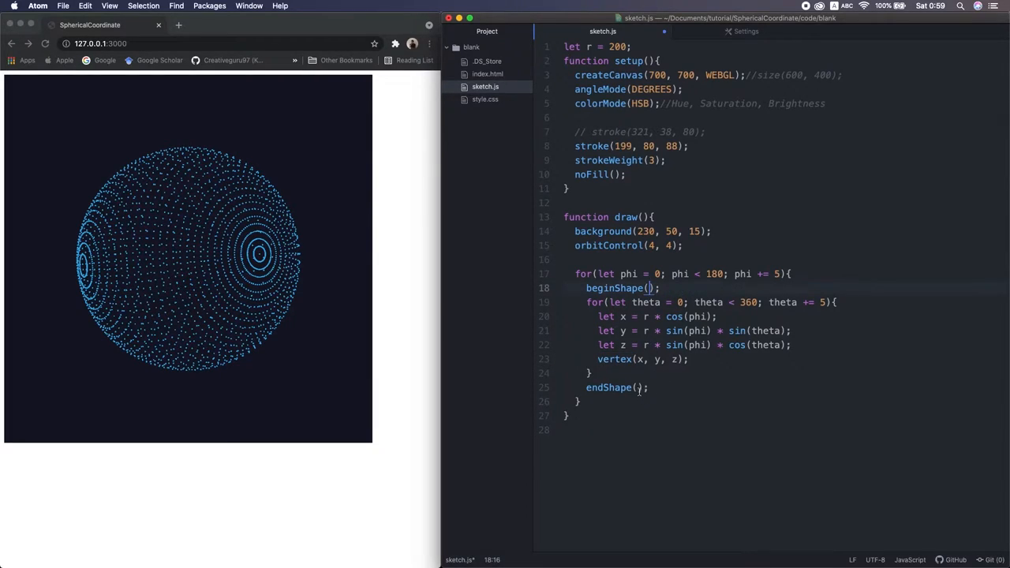
text(LINE)
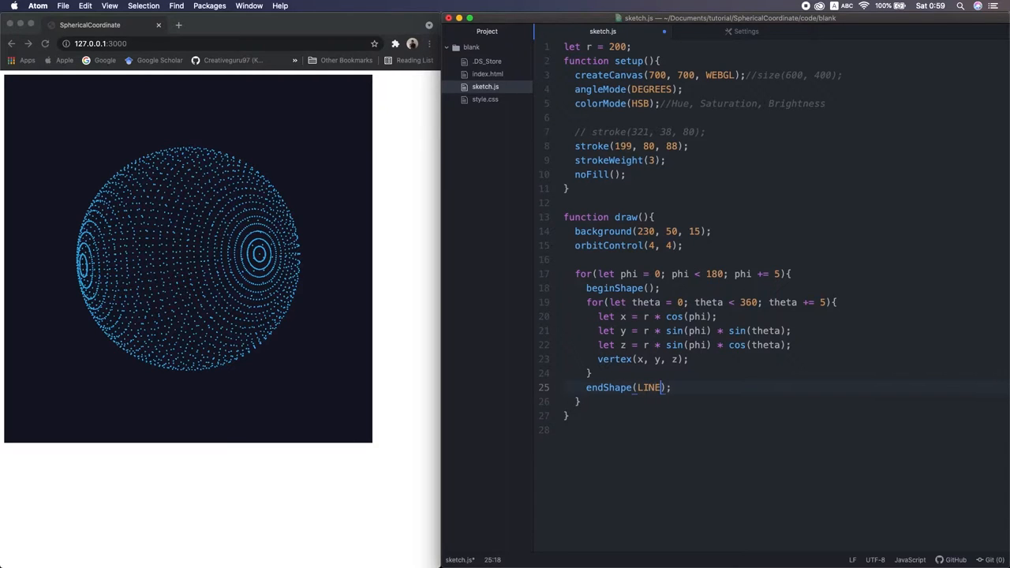
text(S)
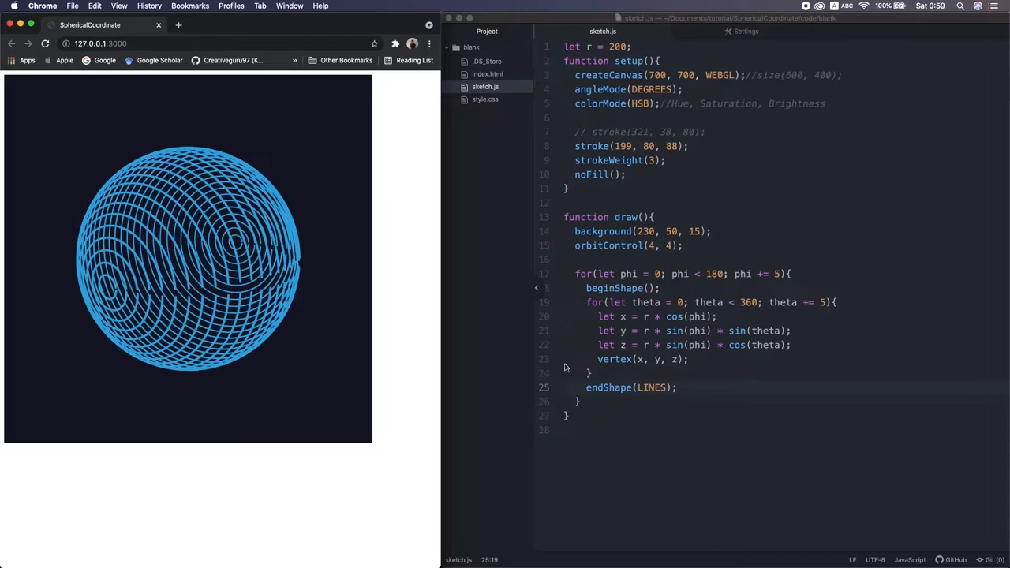
click(634, 388)
text(CLOS)
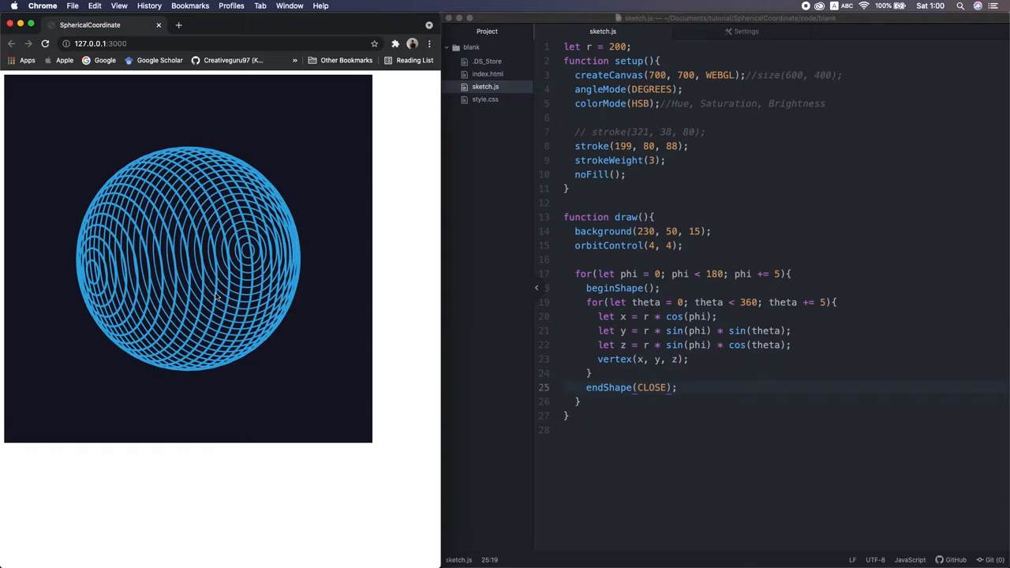
drag(205, 276, 245, 276)
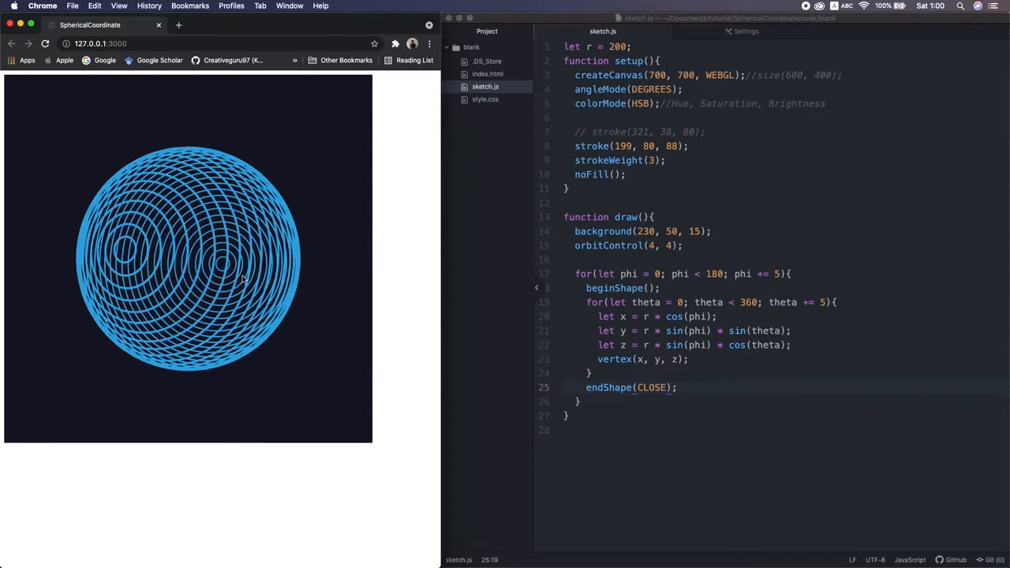
Add rotateY(90) and rotateZ(65) before the loops so the rings run horizontally.
click(710, 237)
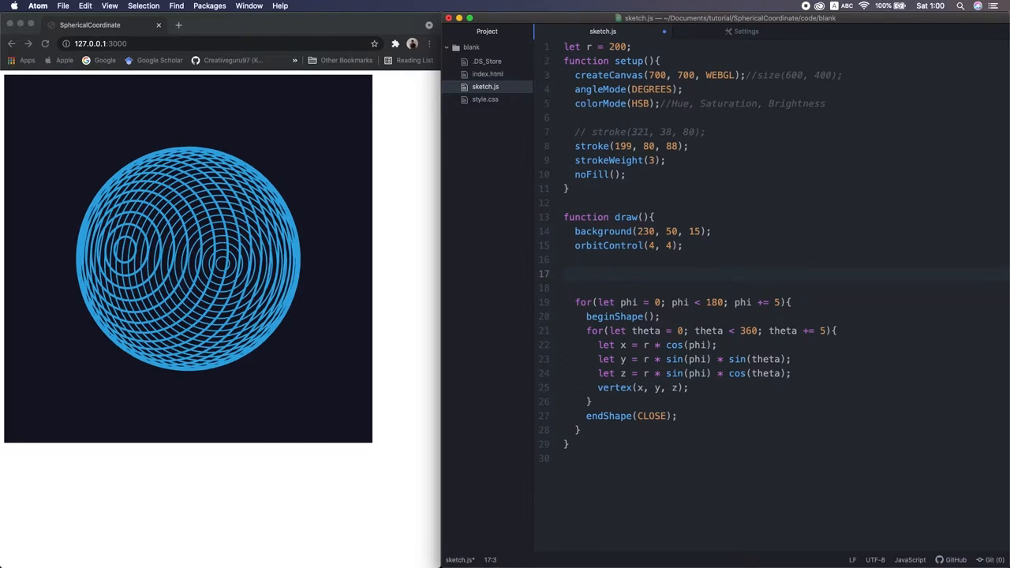
text(rota)
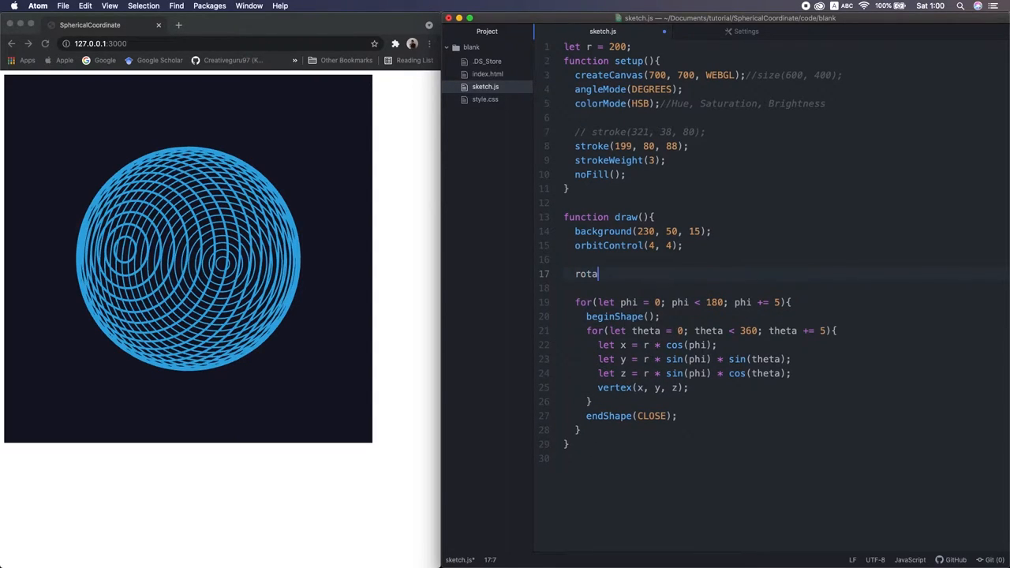
text(teY())
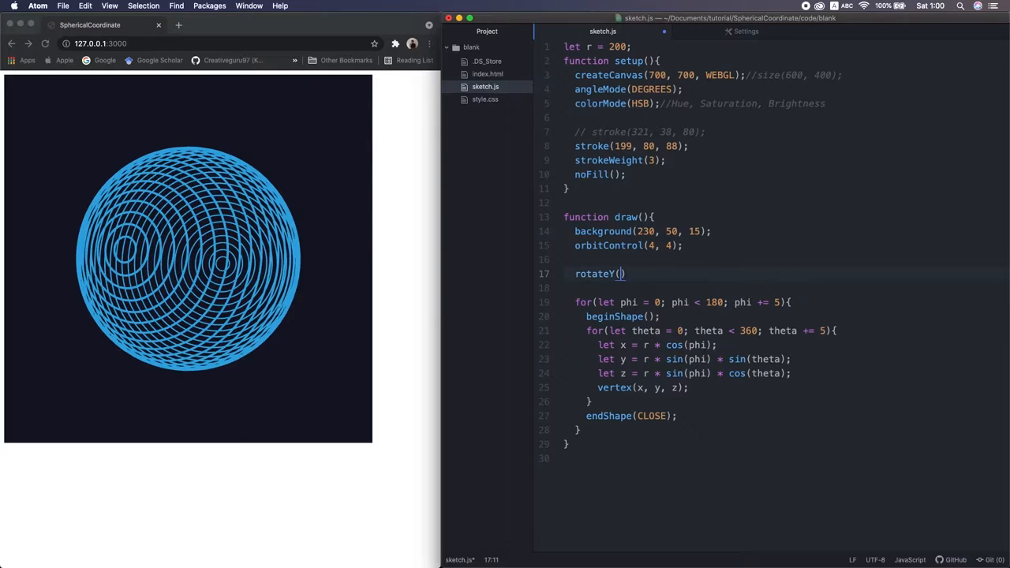
text(90);)
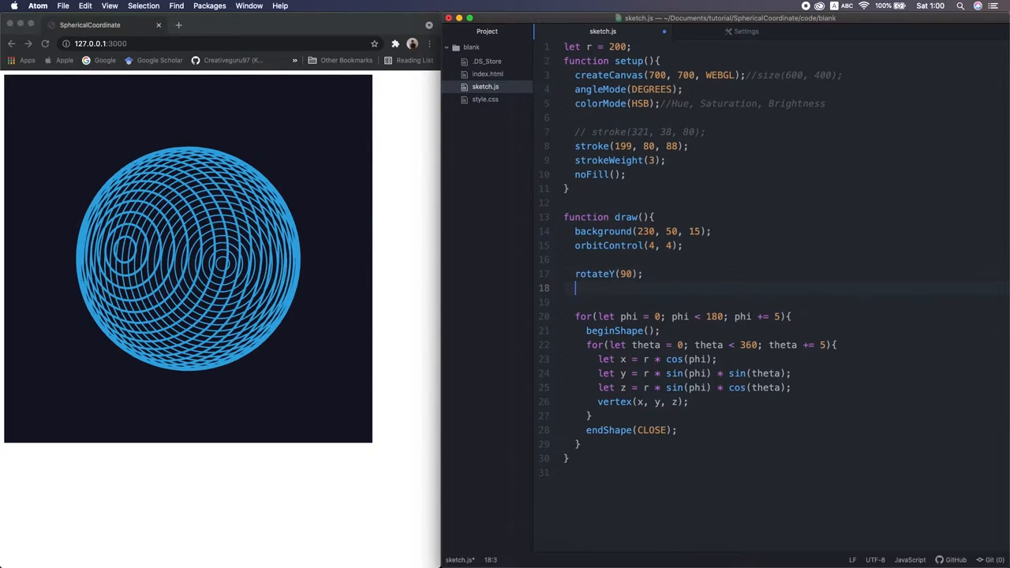
text(ro)
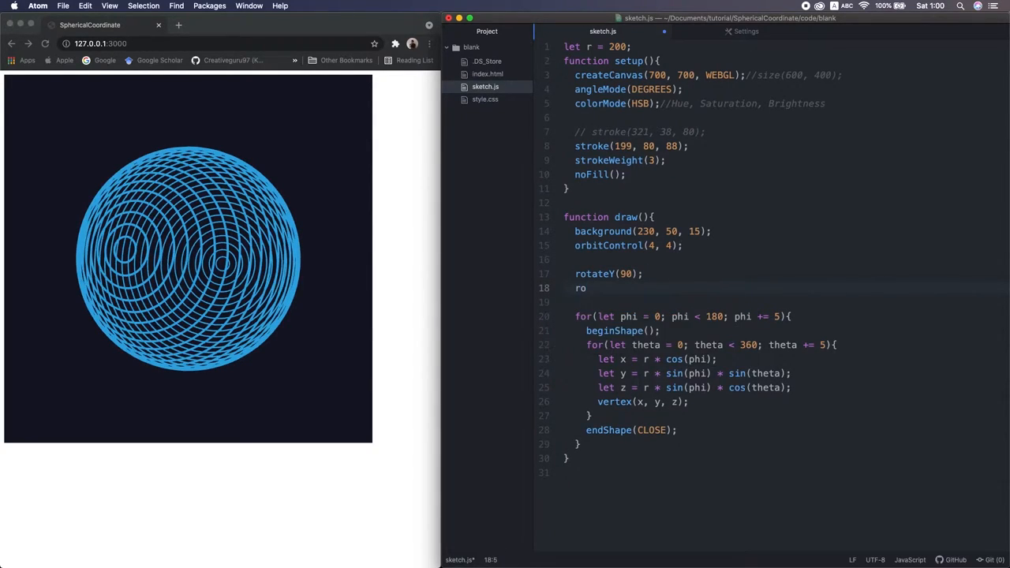
text(tateZ())
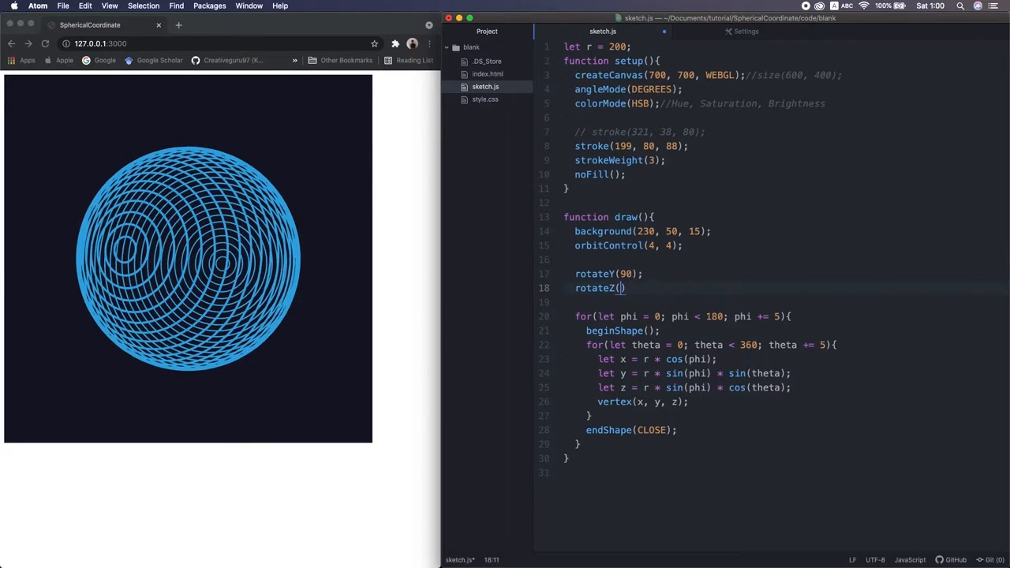
text(65)
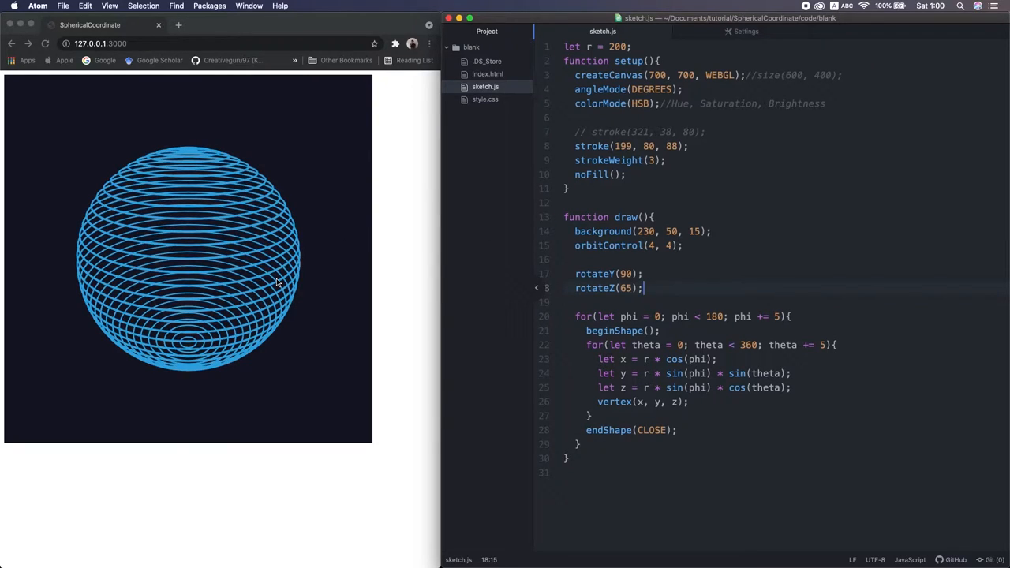
mouse_move(215, 524)
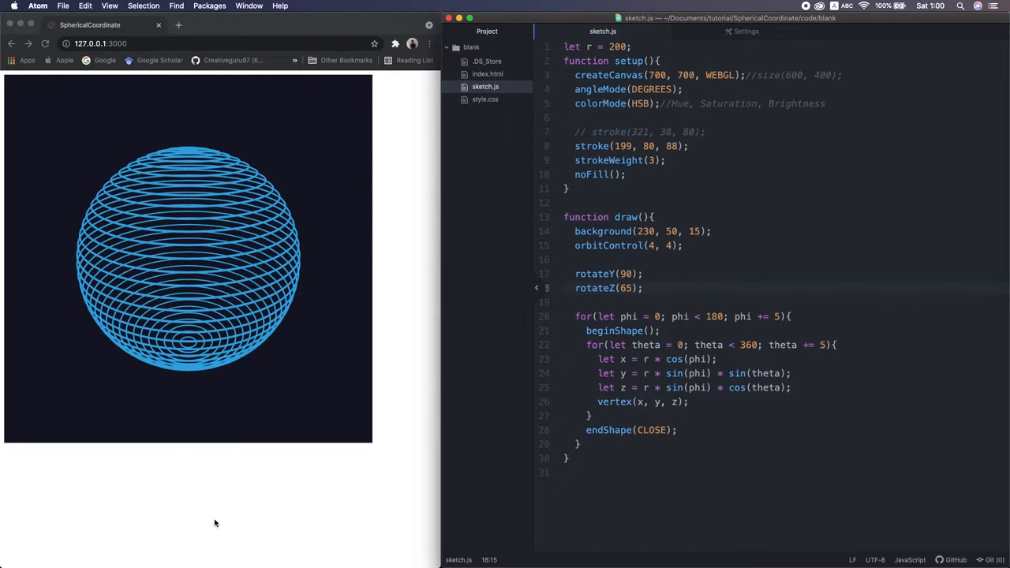
Create the density div and a densitySlider with createSlider(3, 62, 24, 1).
click(645, 288)
text(density;)
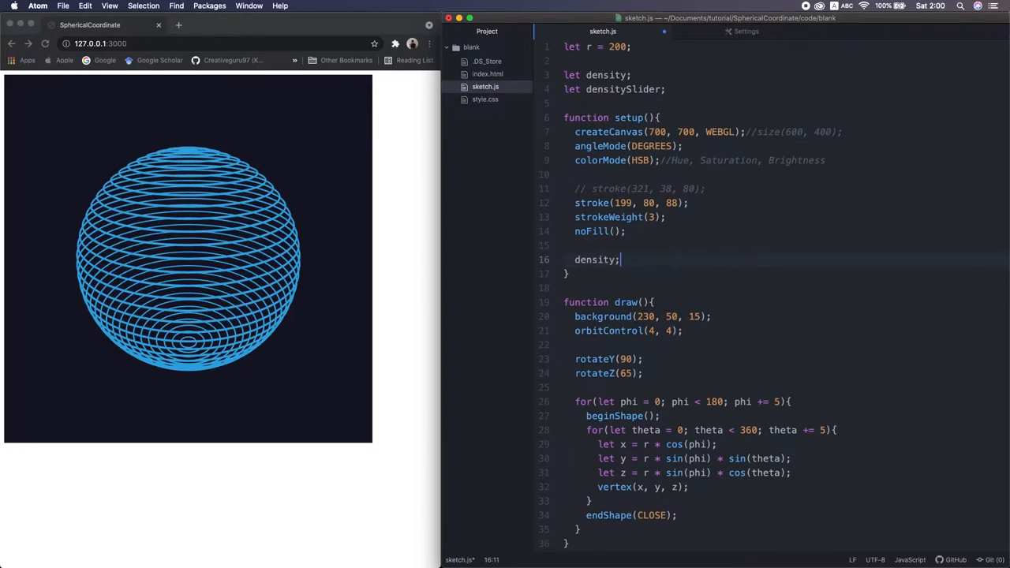
text(= createDiv();)
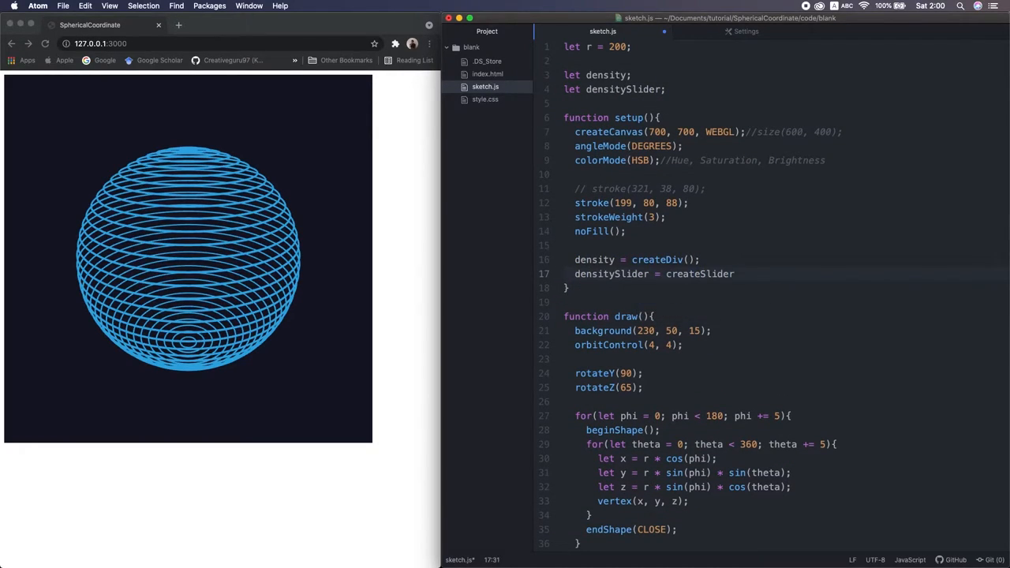
text(()//min, max. default, step)
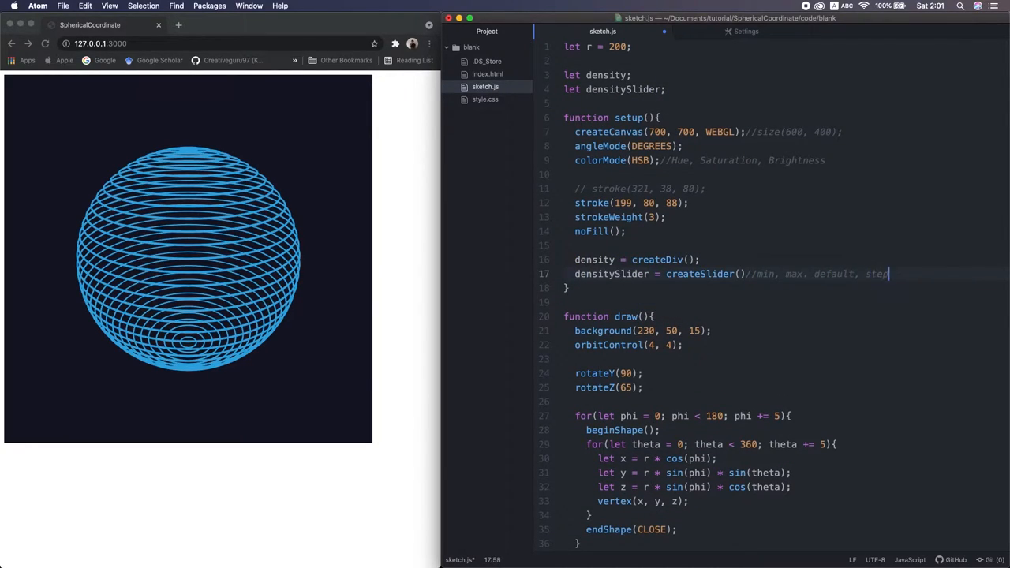
text(3, 62, 24, 1)
text(density.html)
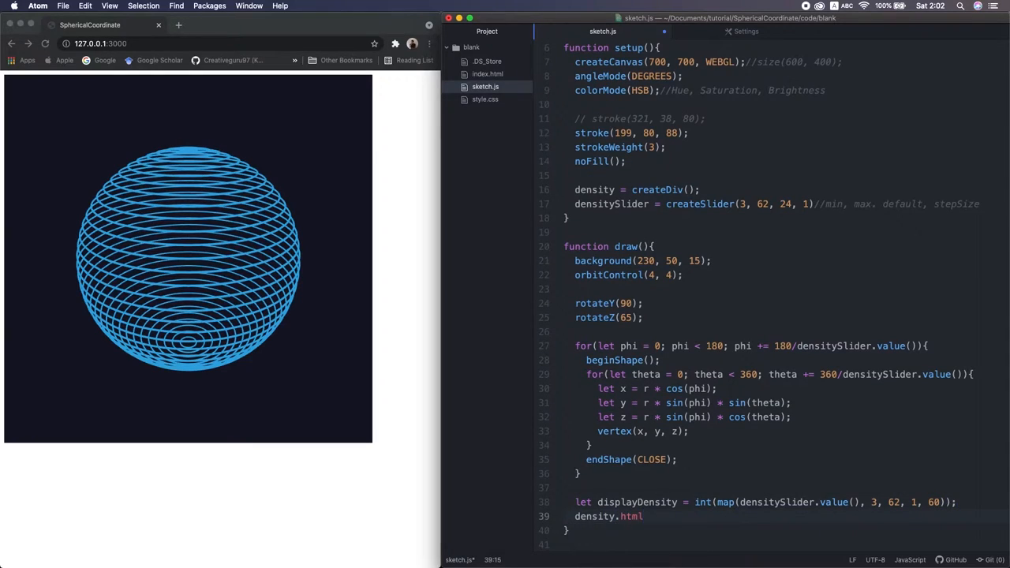
Show 'Density value: ' plus the slider value in the label and drive the loop steps from it.
text(("Density value: "+ displayDensity)
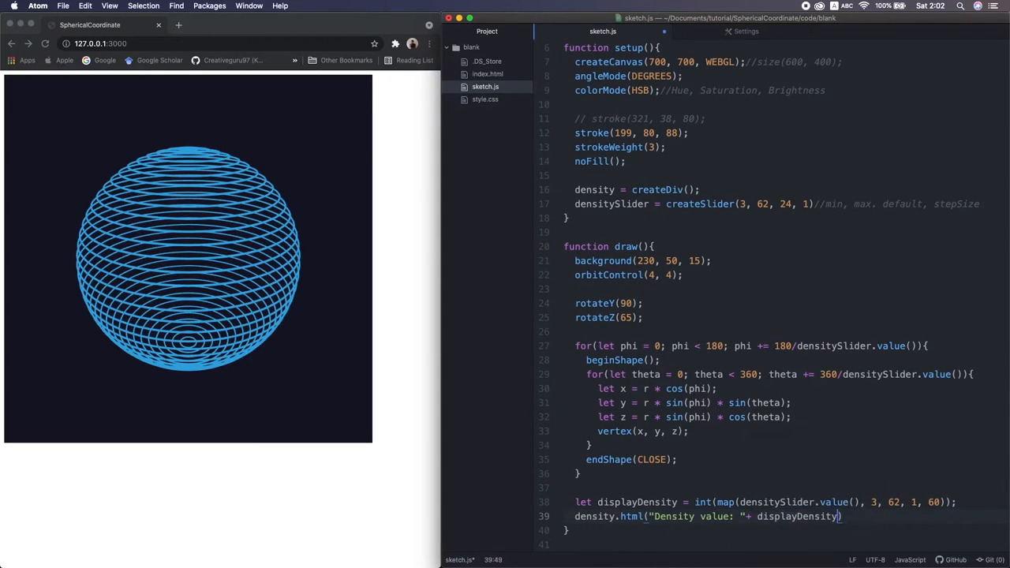
scroll(up, 3)
text(;)
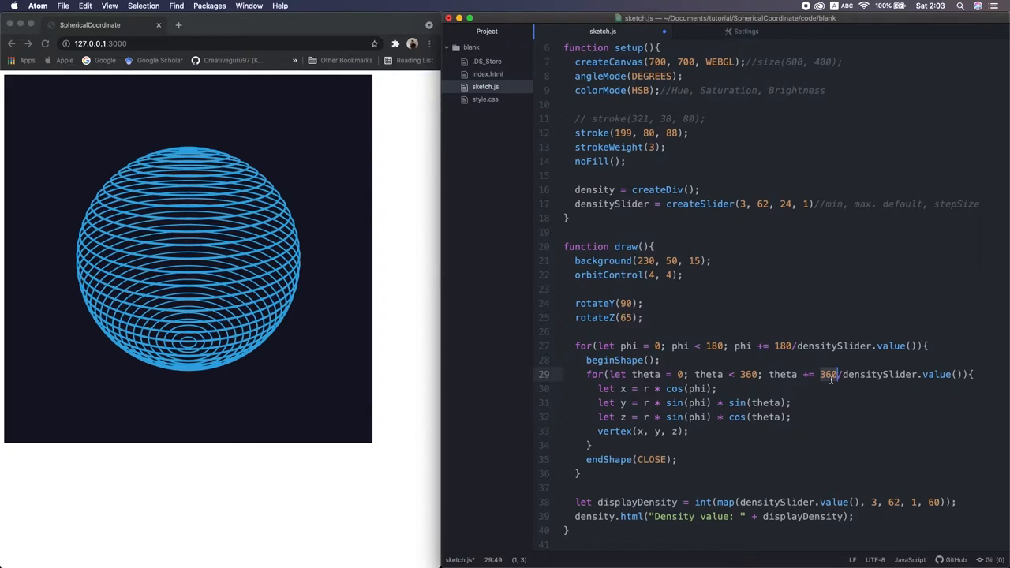
click(836, 346)
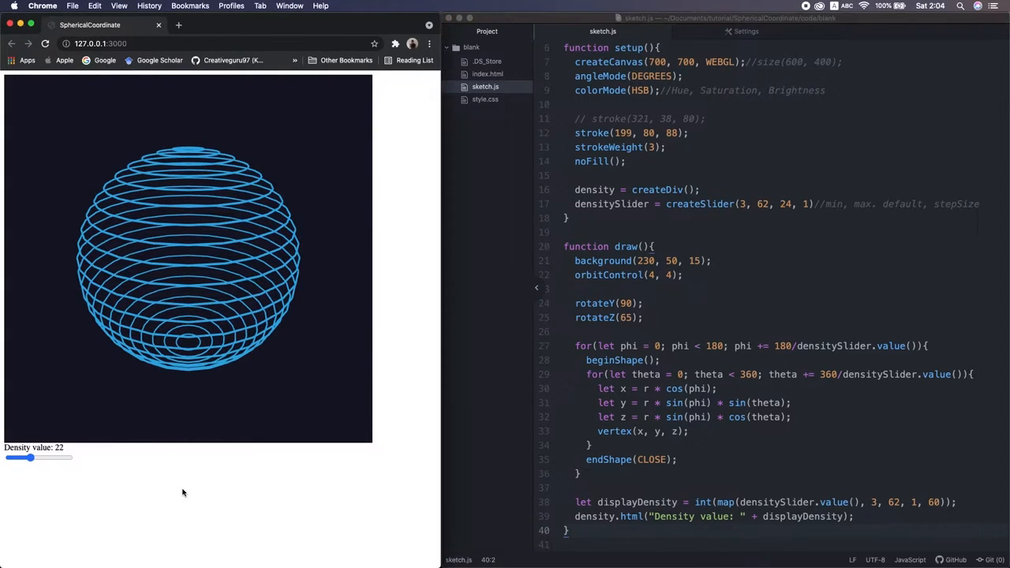
Drag the density slider between coarse triangles and dense rings to test values.
drag(30, 458, 10, 458)
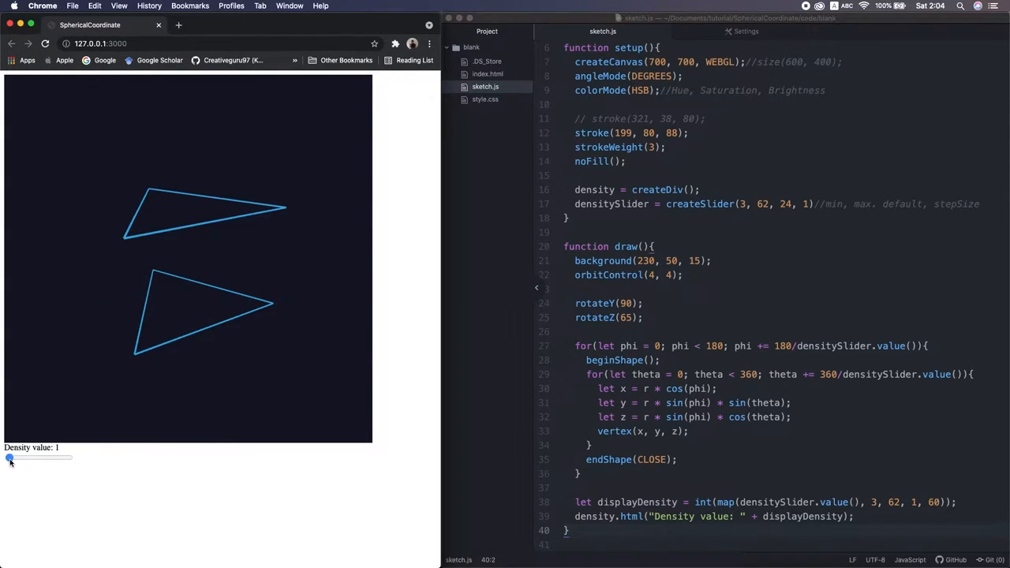
drag(9, 457, 58, 458)
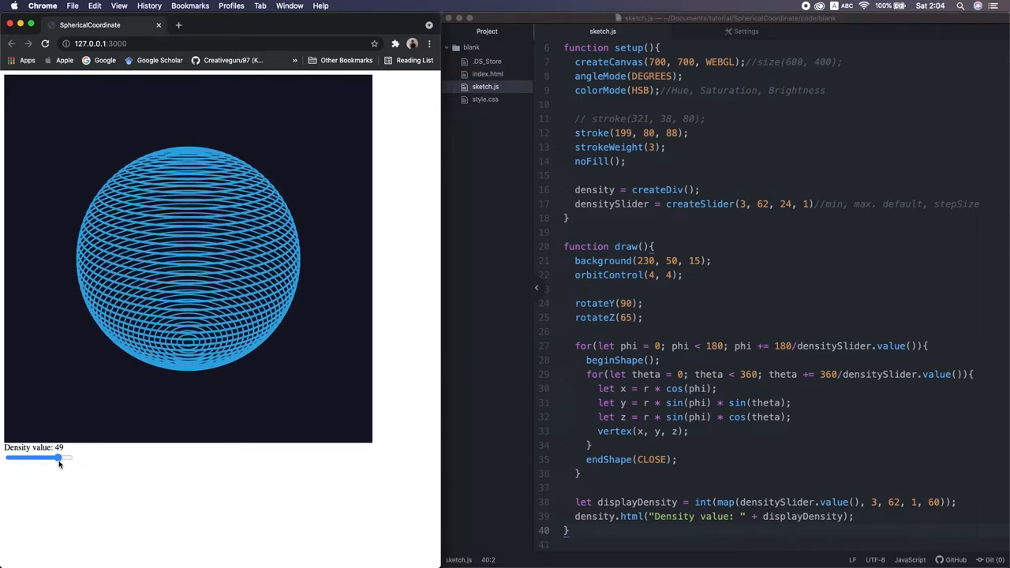
drag(58, 458, 16, 458)
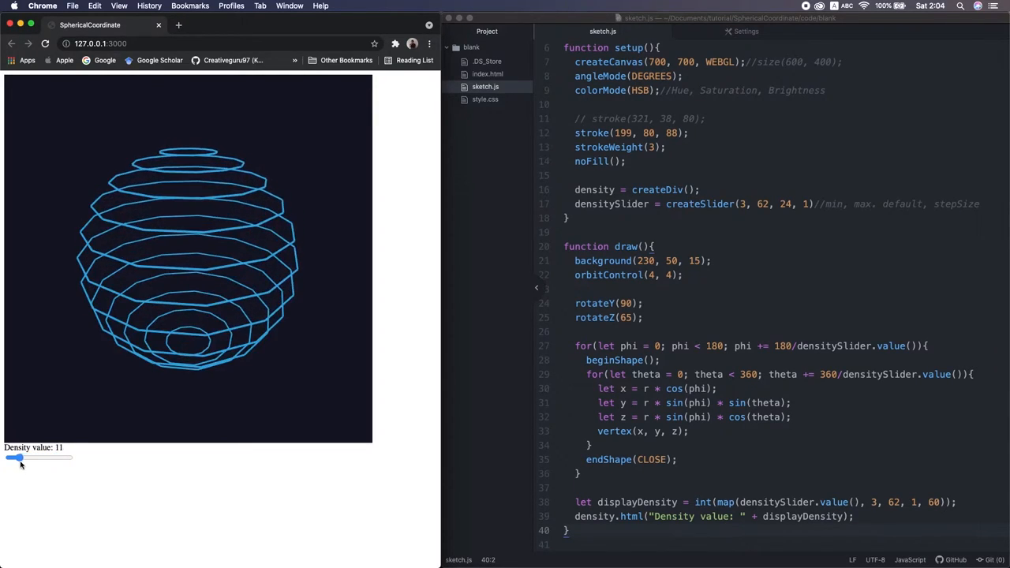
drag(16, 457, 52, 458)
text(phi)
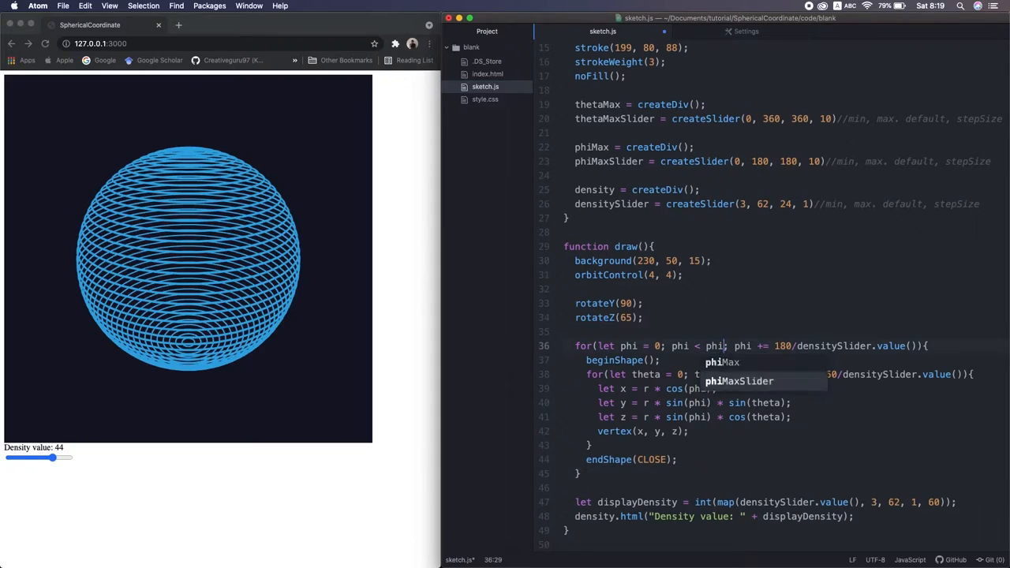
Set the thetaMax and phiMax labels, e.g. 'Phi max value: ' plus phiMaxSlider.value().
text(the)
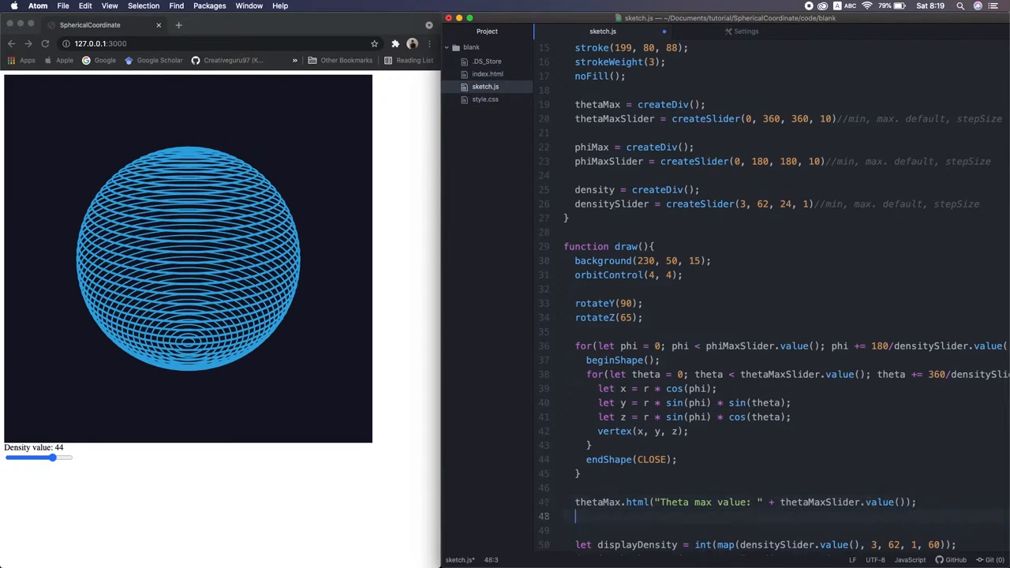
text(phiMax.html("Phi max value: "))
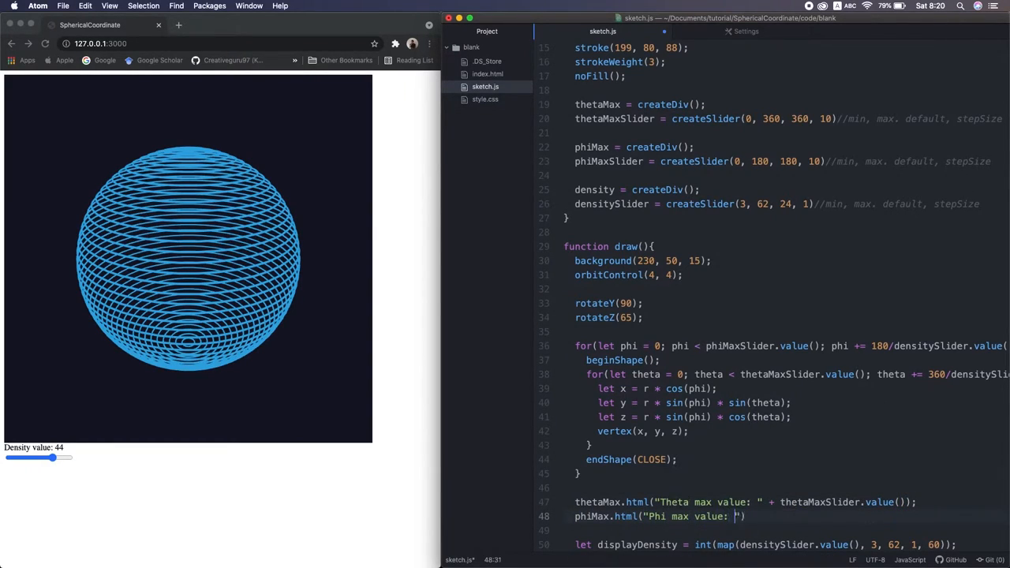
text(+ phiMaxSlider.value())
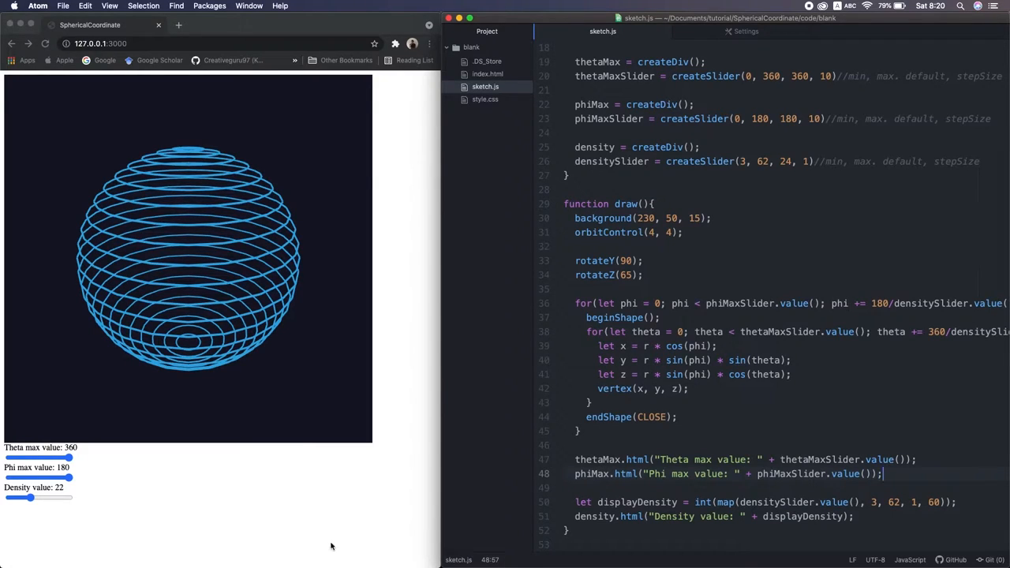
drag(69, 458, 40, 458)
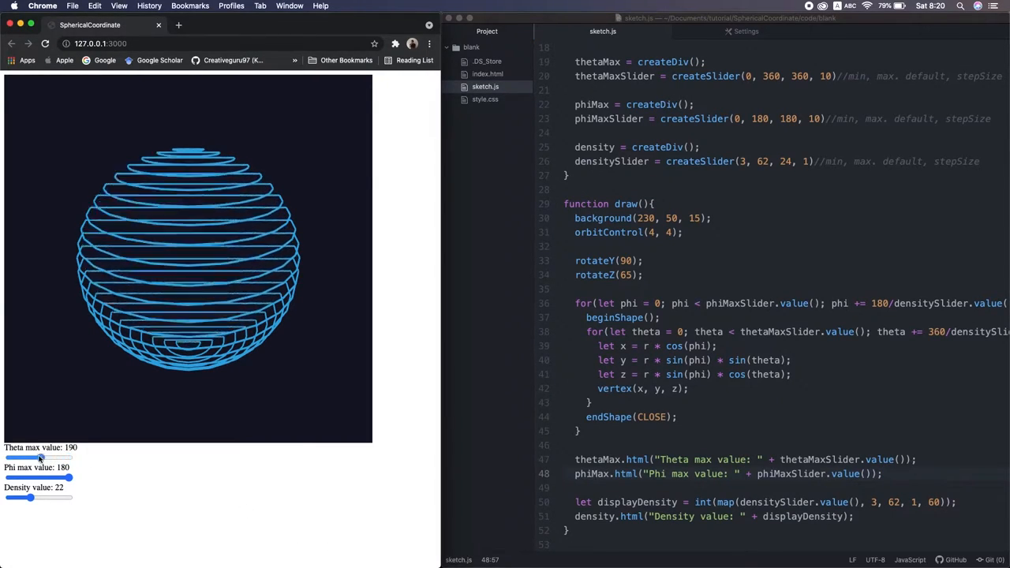
drag(41, 458, 70, 458)
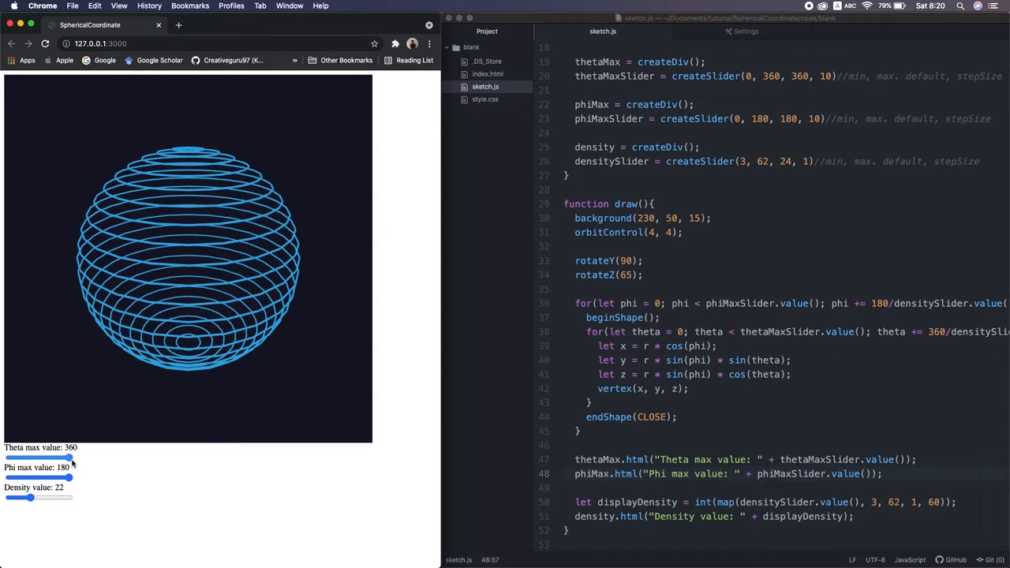
drag(73, 478, 64, 477)
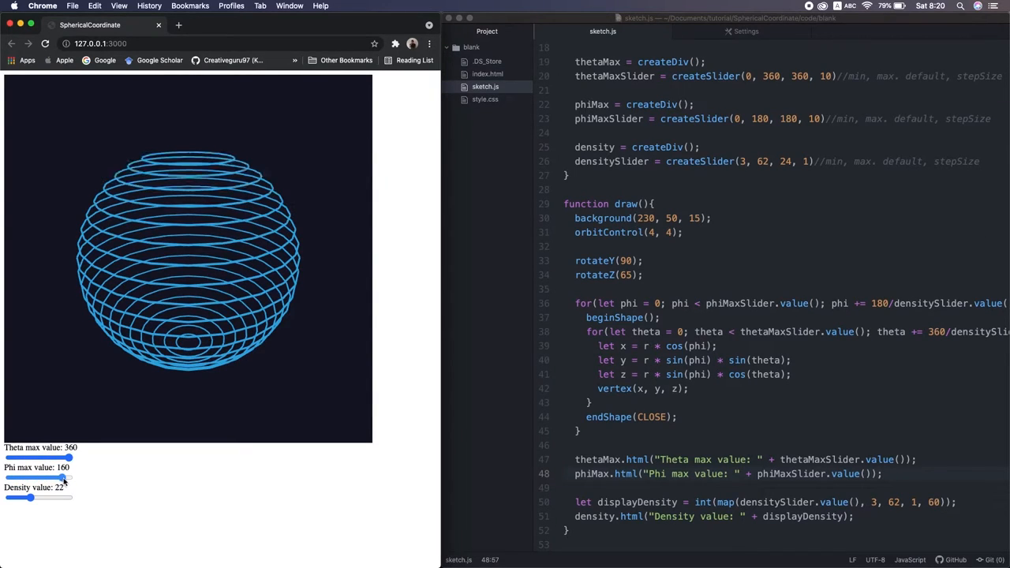
drag(62, 478, 69, 477)
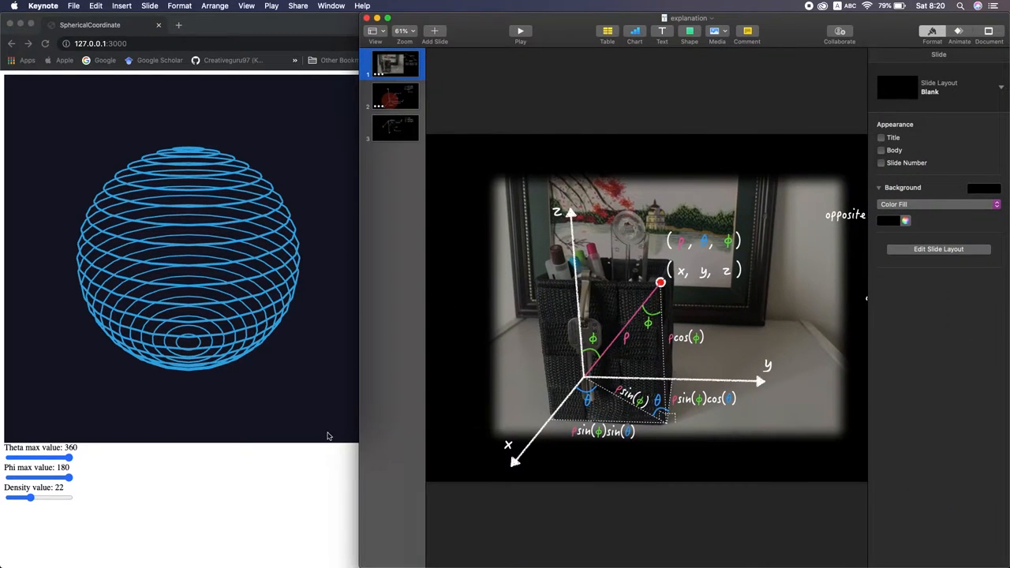
mouse_move(585, 359)
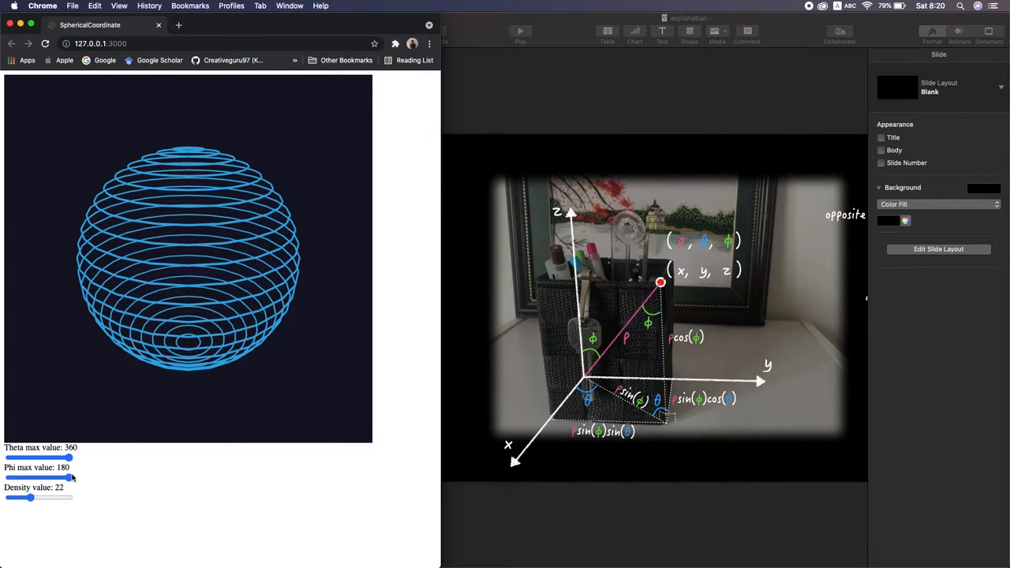
drag(70, 477, 34, 477)
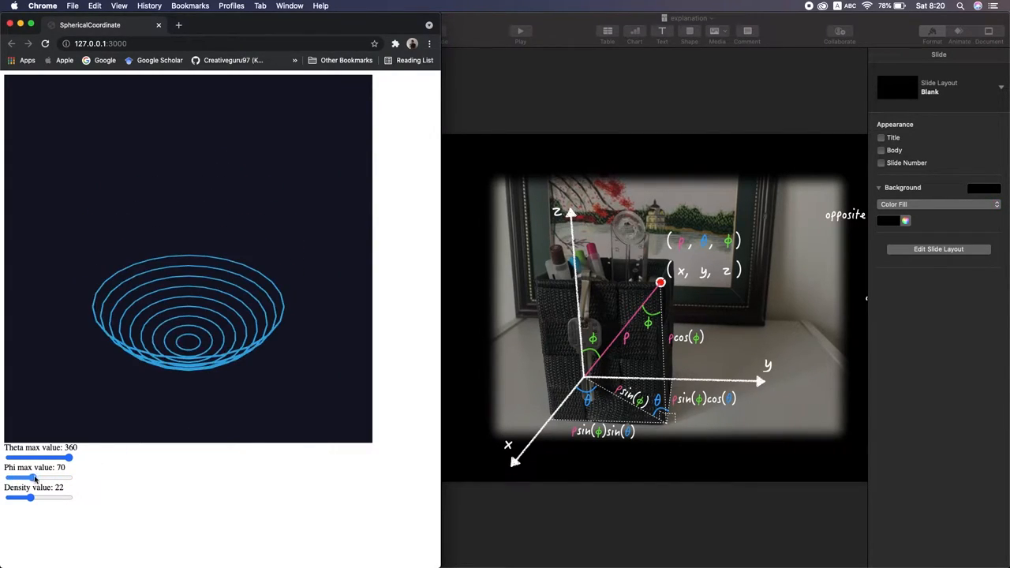
drag(33, 478, 67, 478)
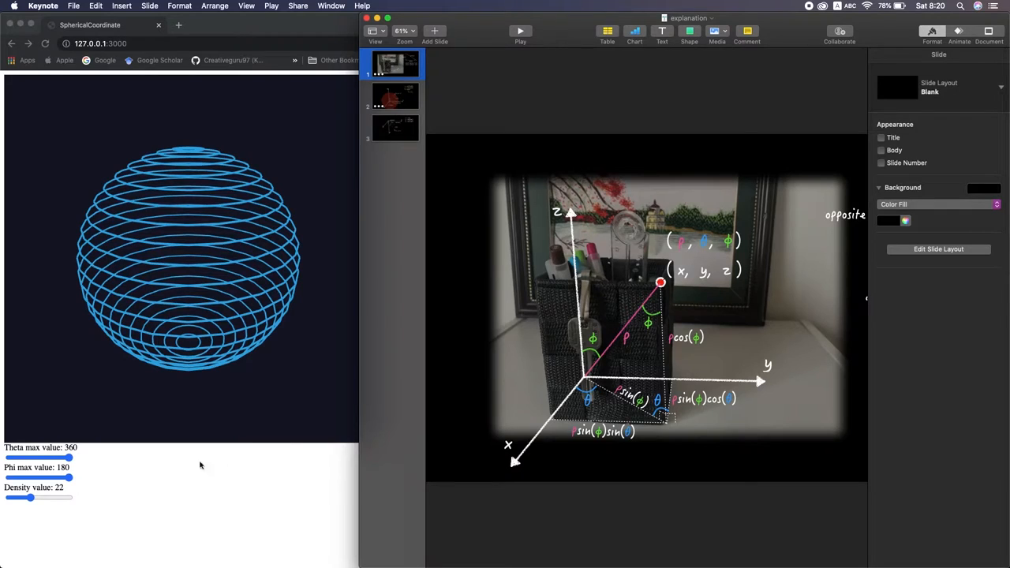
drag(67, 457, 17, 458)
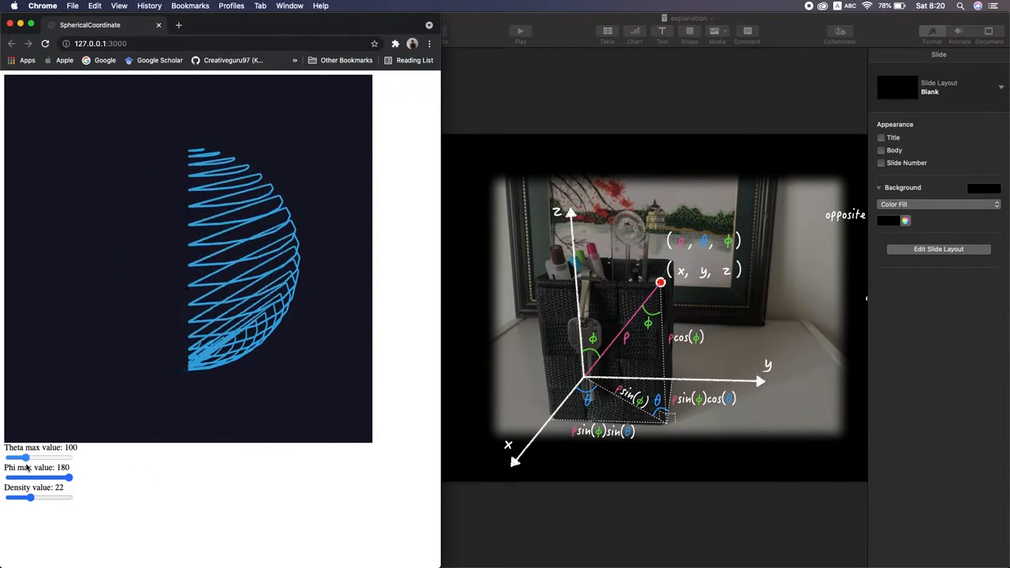
drag(18, 457, 65, 458)
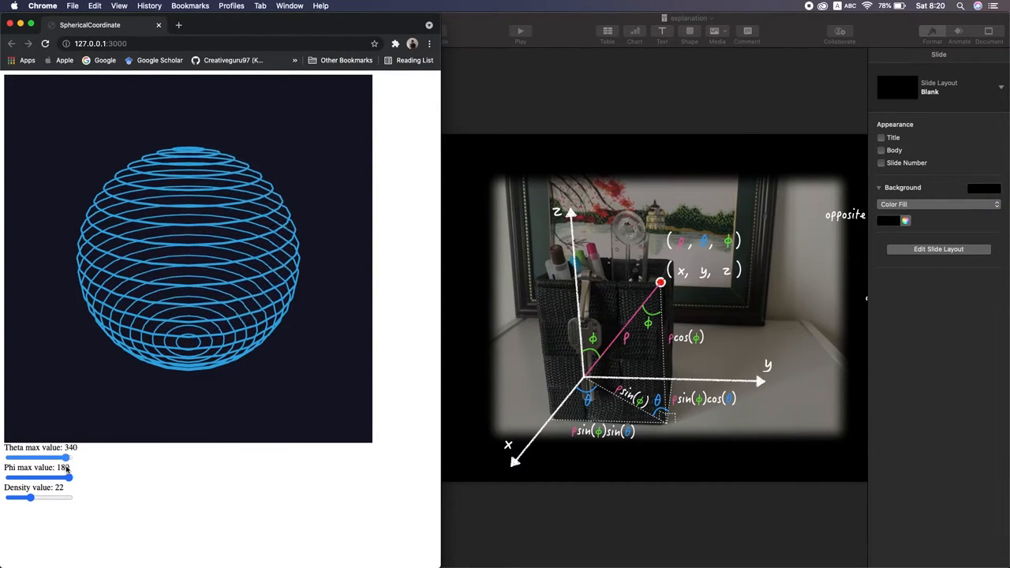
drag(63, 458, 69, 458)
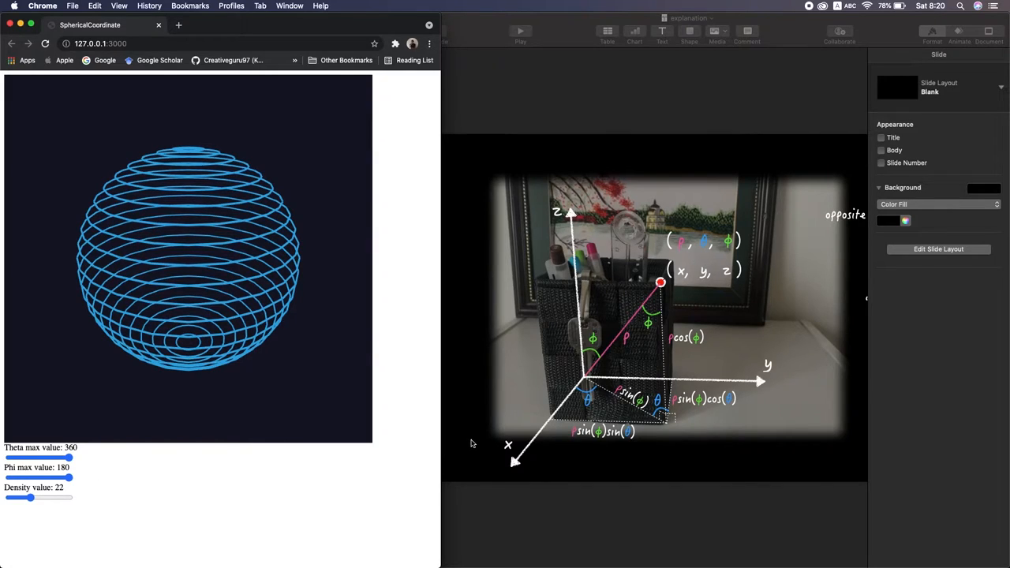
mouse_move(477, 439)
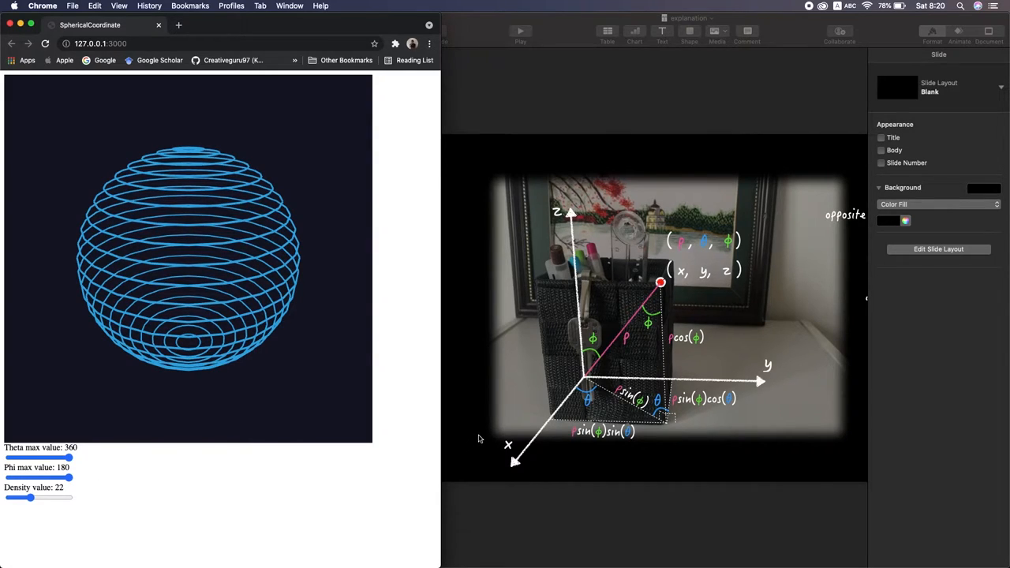
mouse_move(505, 419)
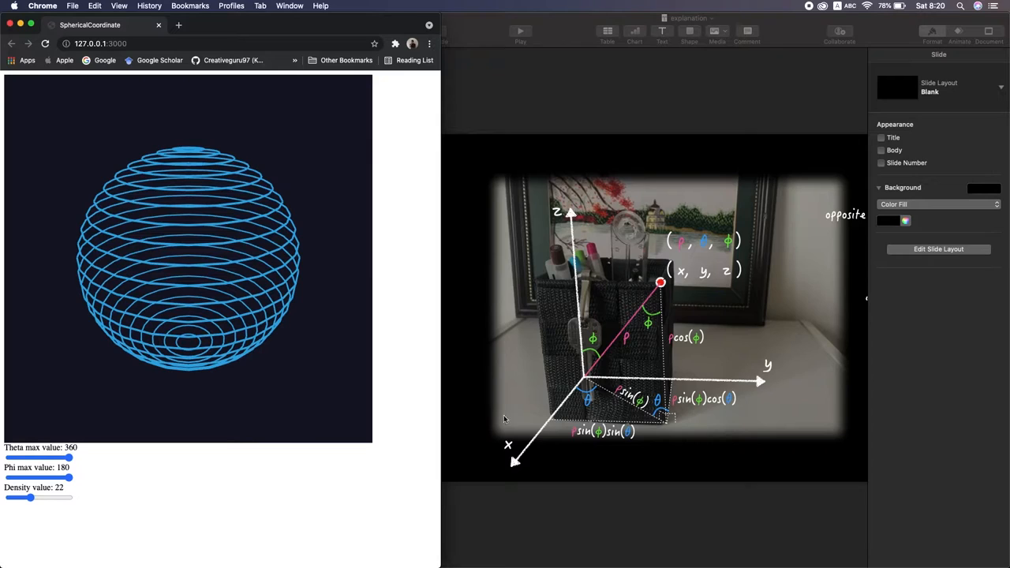
mouse_move(389, 421)
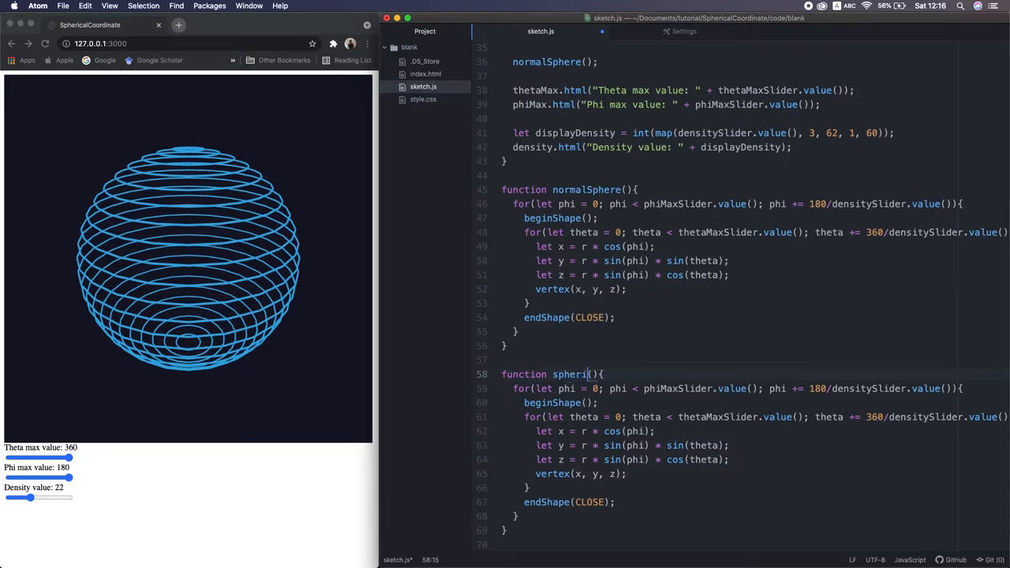
Write sphericalSpiral() with one theta loop ending in endShape(LINES) and call it in draw.
text(sphericalSpiral();)
click(569, 502)
text(INE)
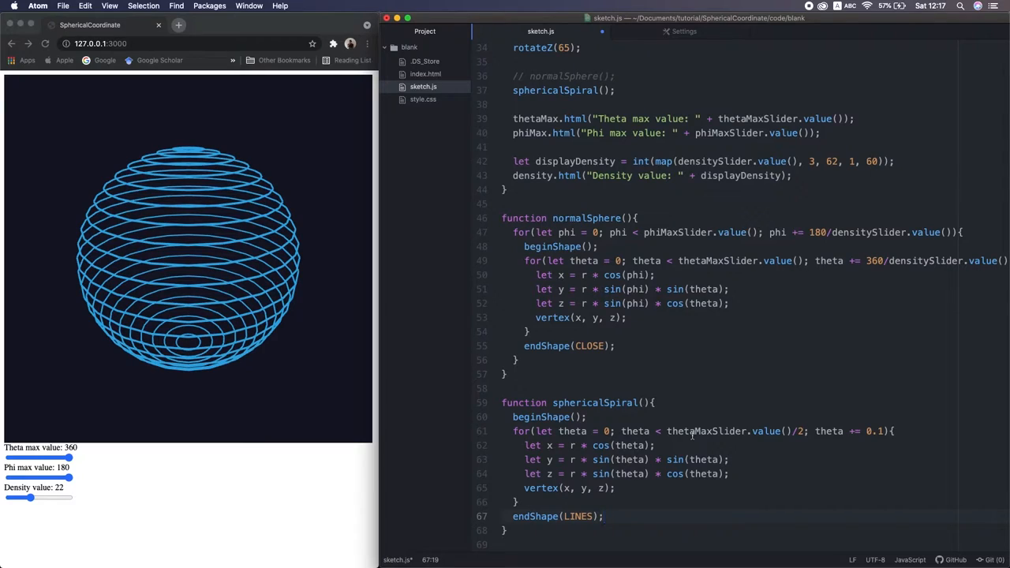
click(604, 516)
text(*8)
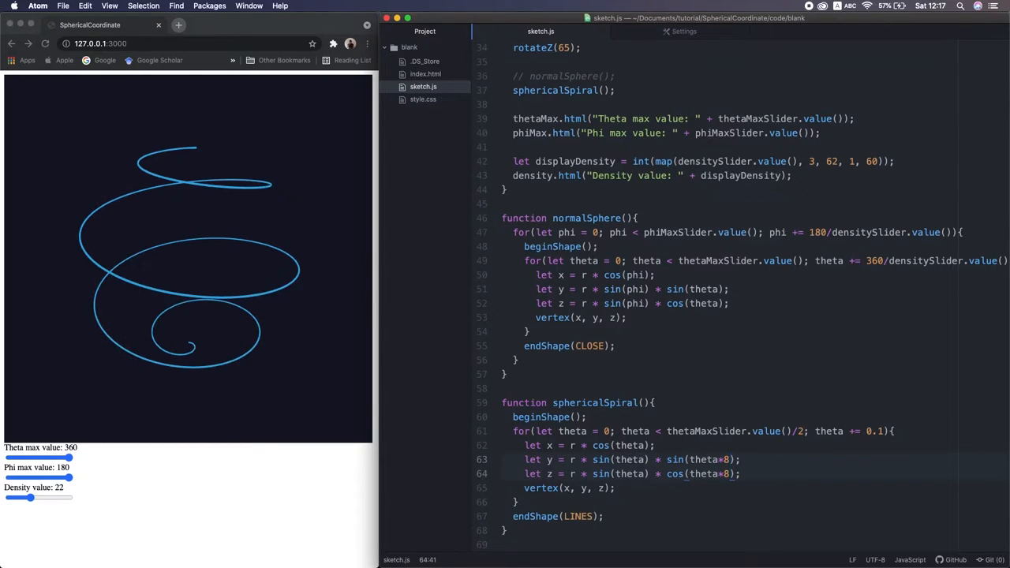
Change the multiplier to theta*11, then drag theta max down near 10 and back to 360.
text(11)
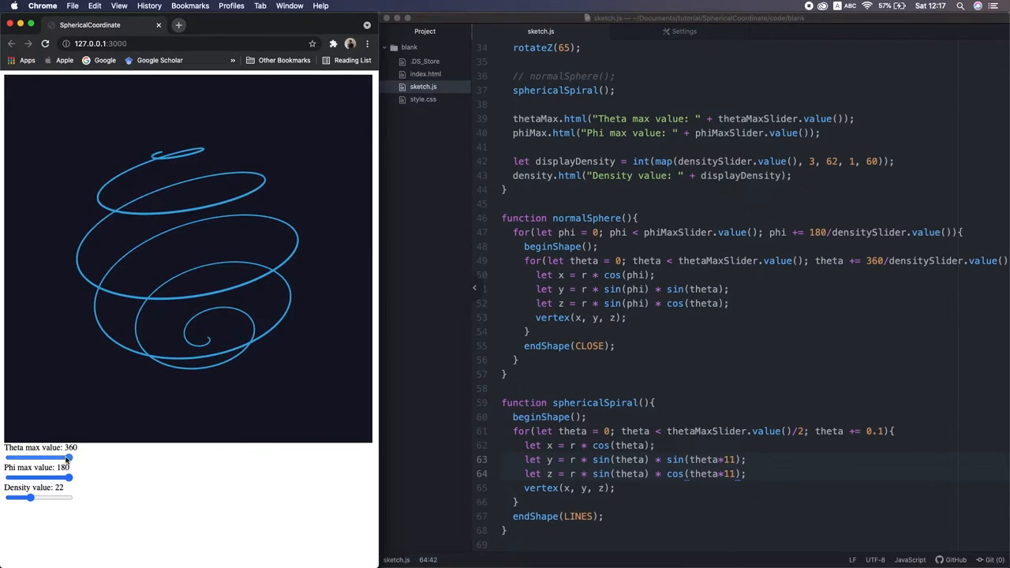
drag(70, 458, 64, 458)
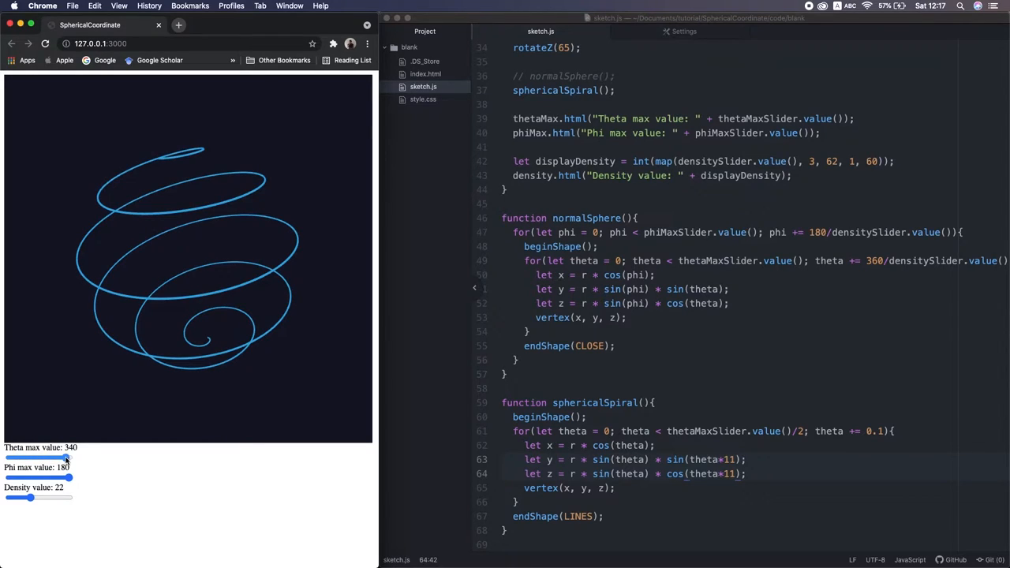
drag(63, 458, 9, 458)
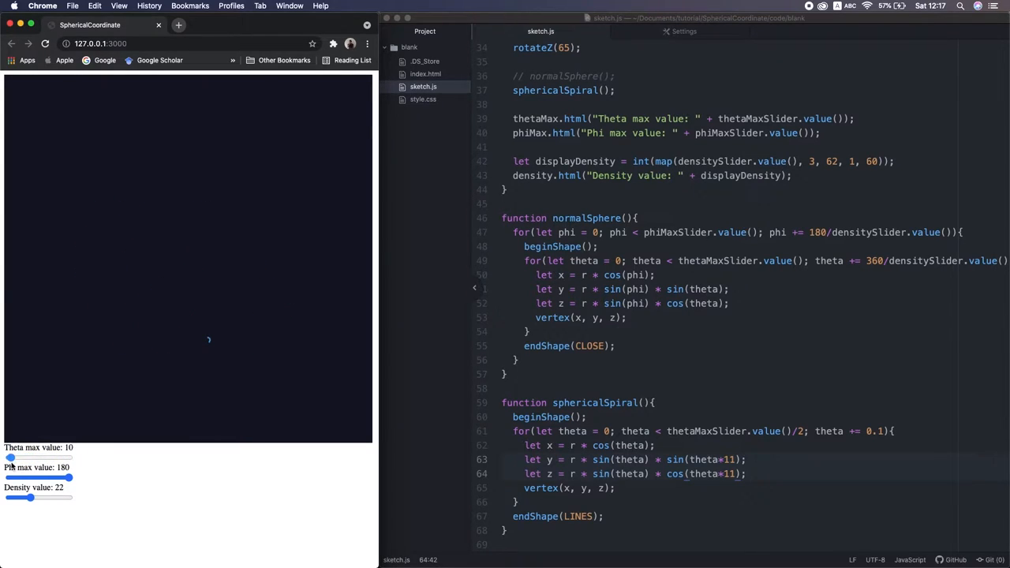
drag(11, 458, 68, 458)
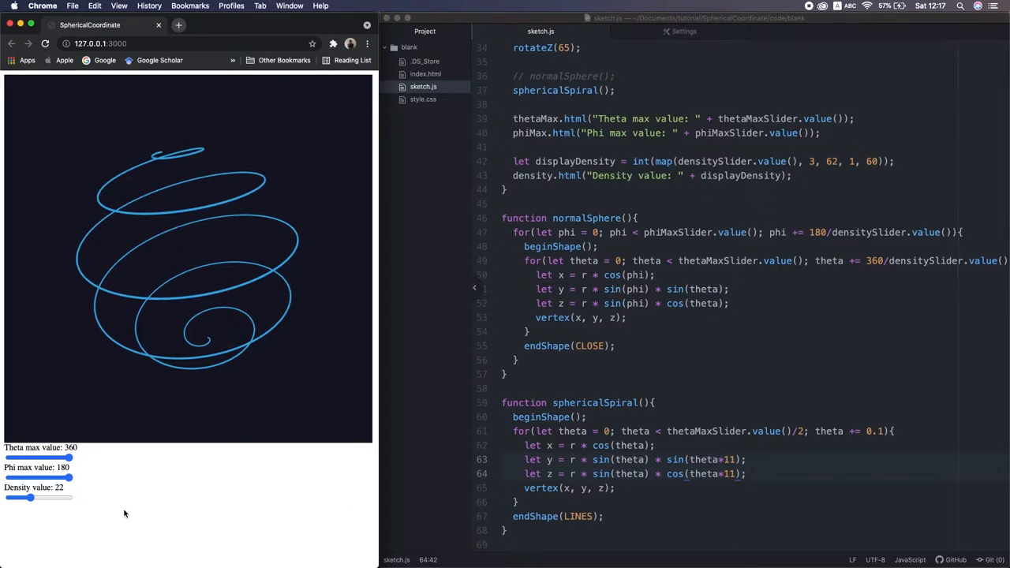
mouse_move(101, 505)
text(densitySlider.value())
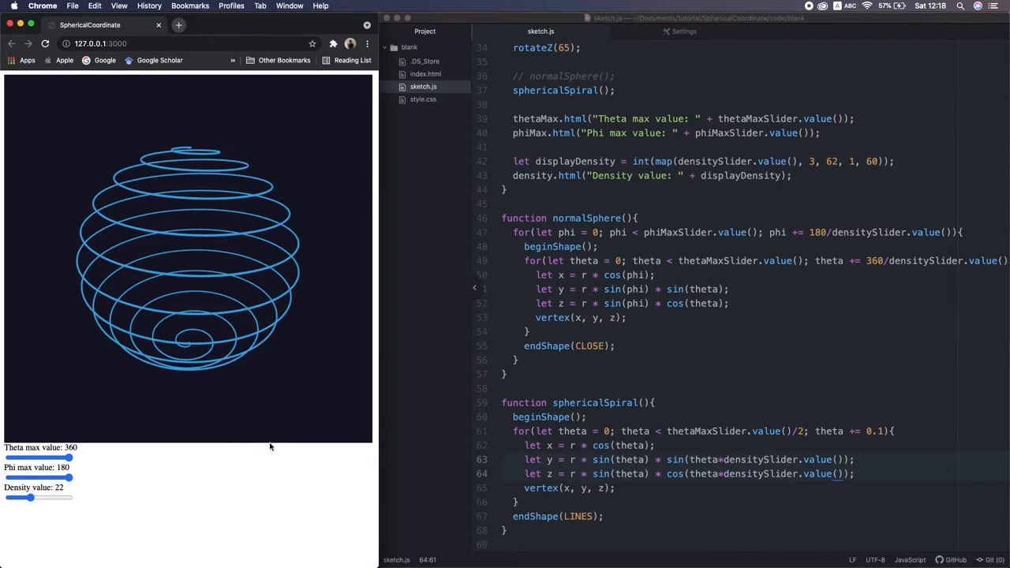
Drag the Density slider to 8, 32, 8 and back to 22 to test the coil count.
drag(66, 498, 15, 498)
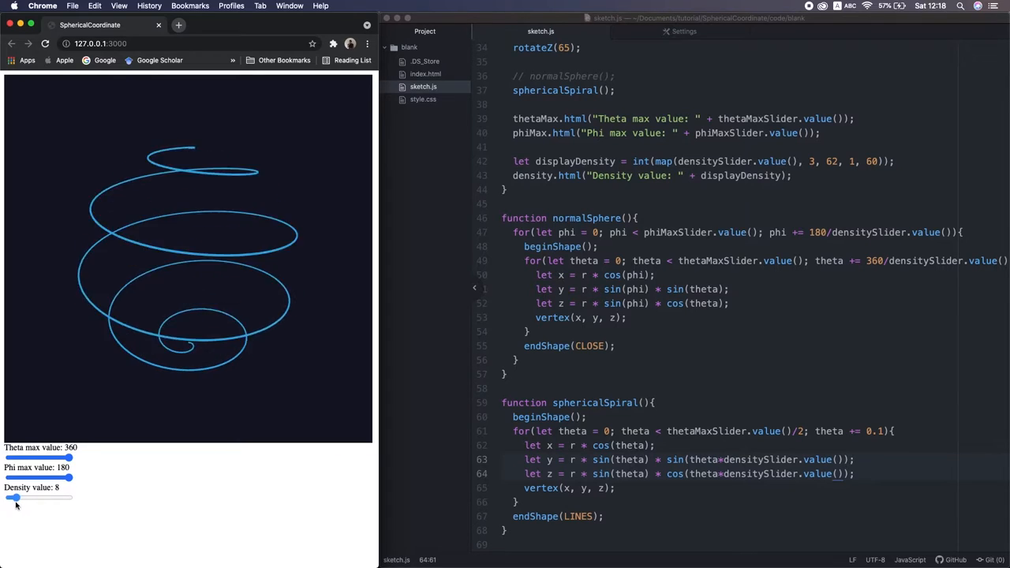
drag(13, 498, 41, 497)
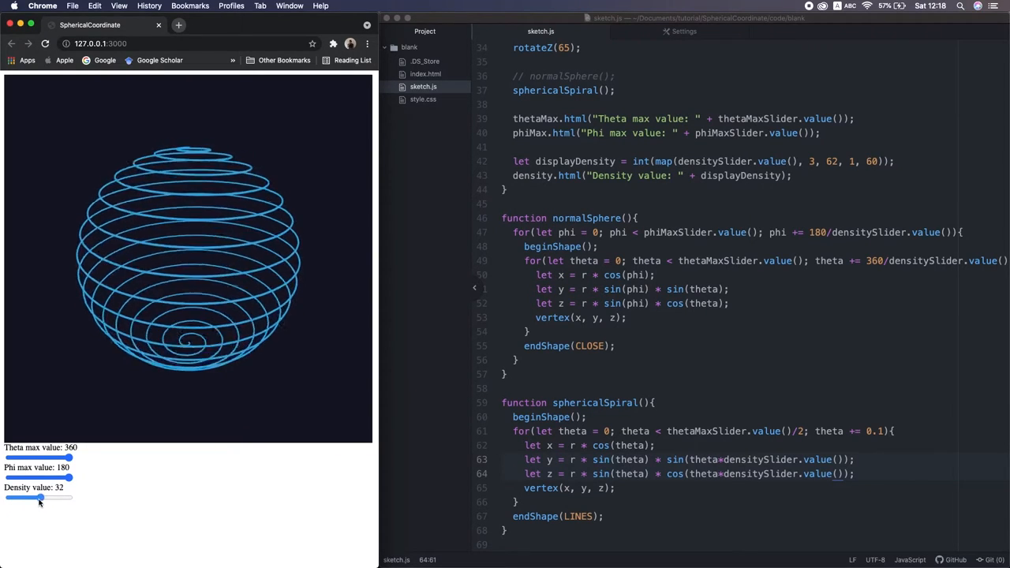
drag(40, 498, 14, 497)
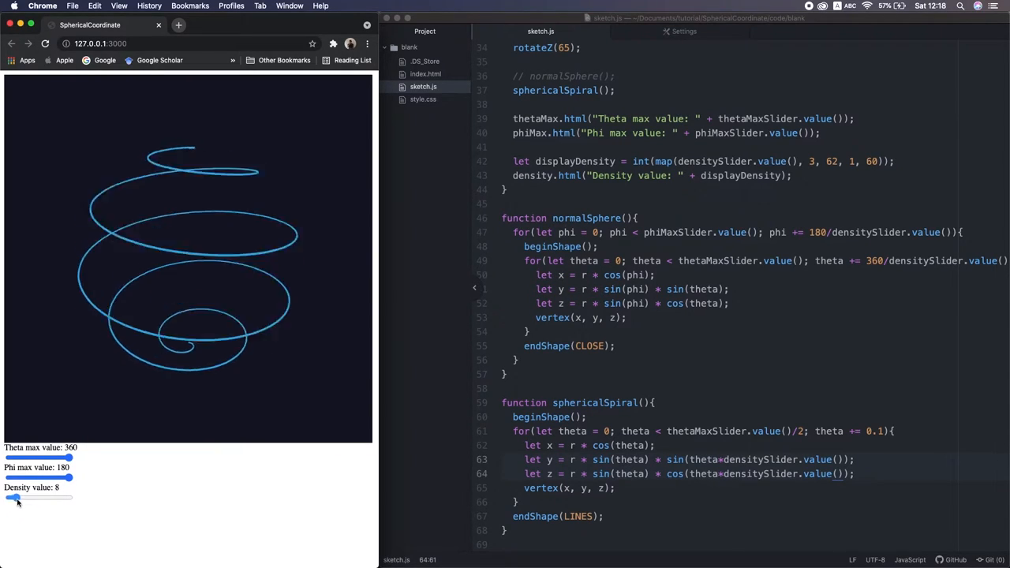
drag(17, 498, 32, 497)
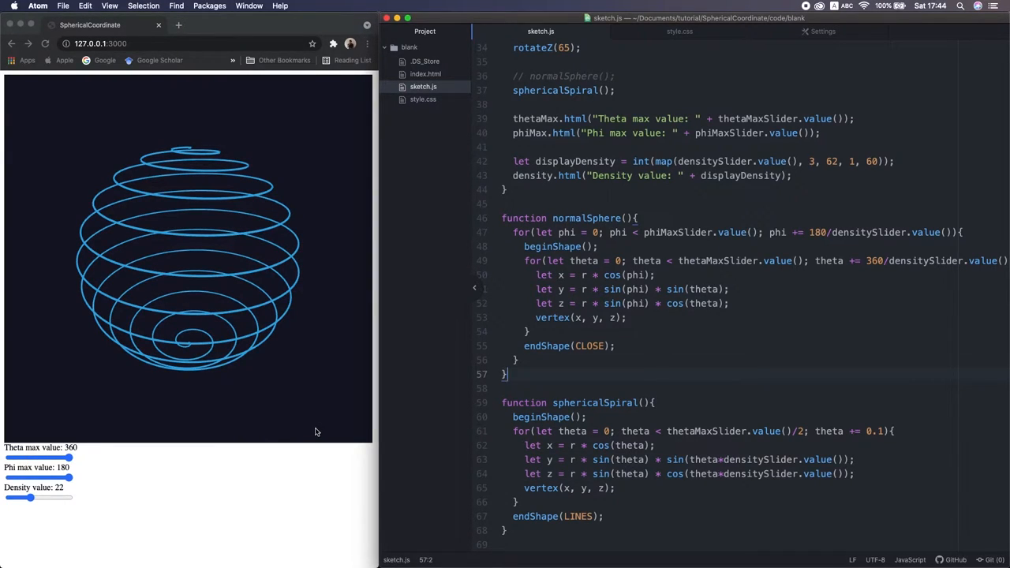
mouse_move(168, 516)
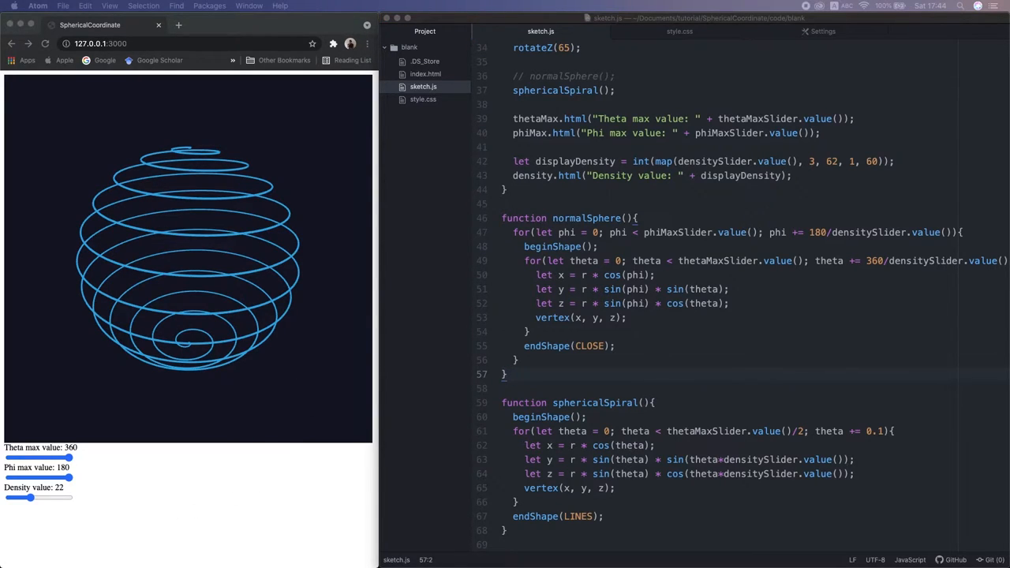
mouse_move(659, 56)
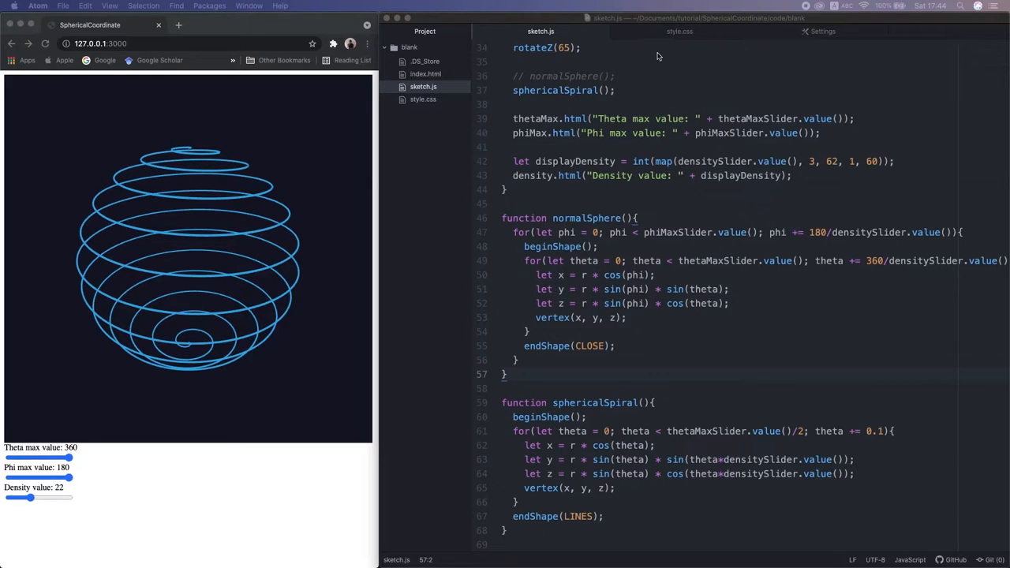
Switch to style.css with its body, .valueDisplay and .Slider rules.
click(678, 31)
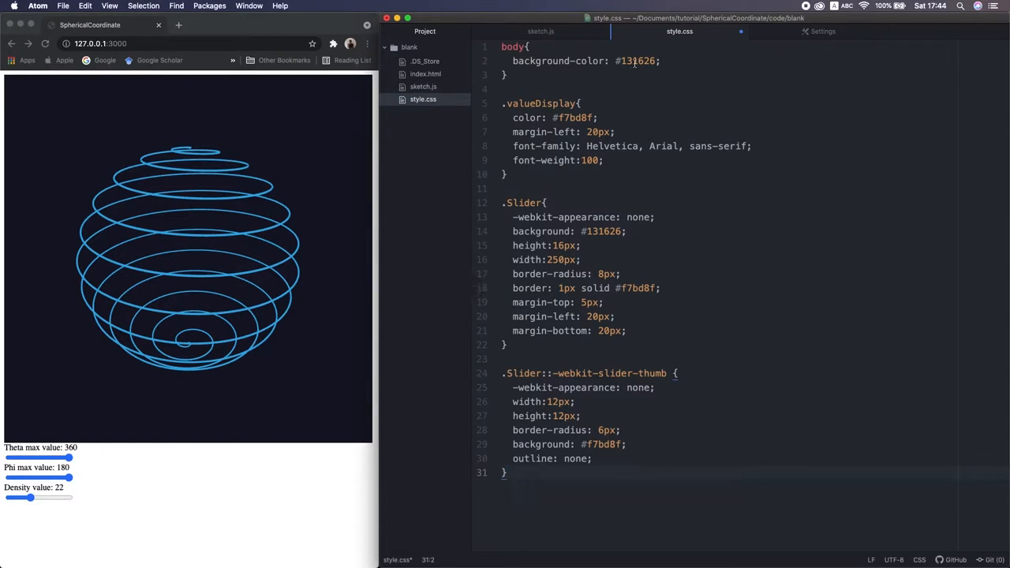
In setup(), give thetaMax the valueDisplay class and thetaMaxSlider the Slider class, then check Chrome.
click(541, 31)
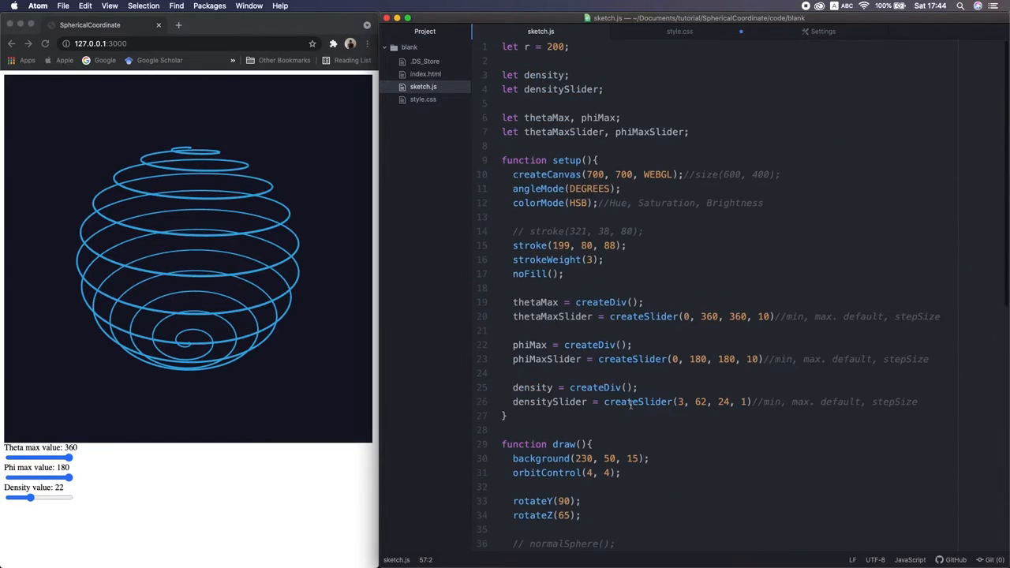
scroll(down, 3)
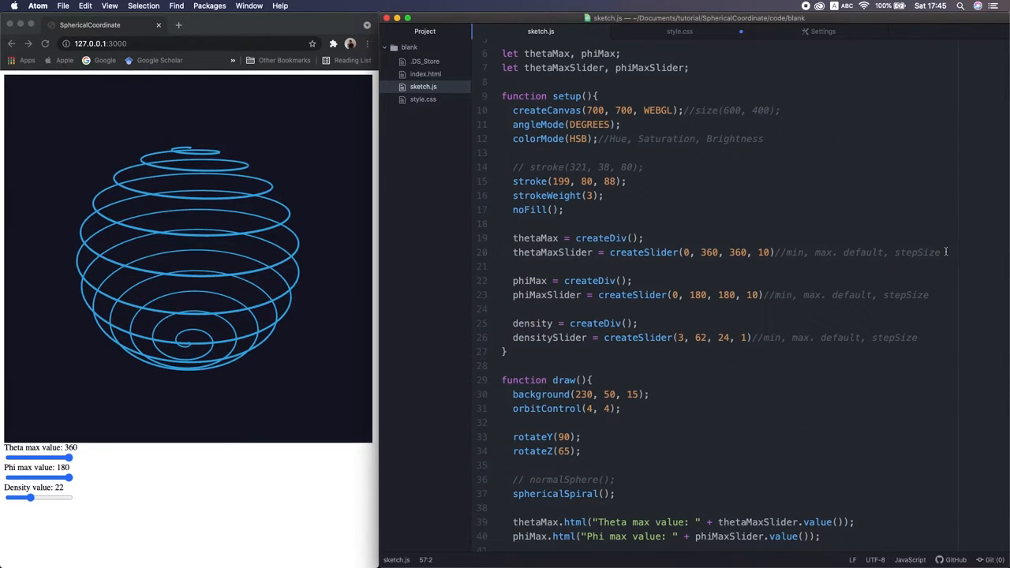
text(thetaMax.class(""))
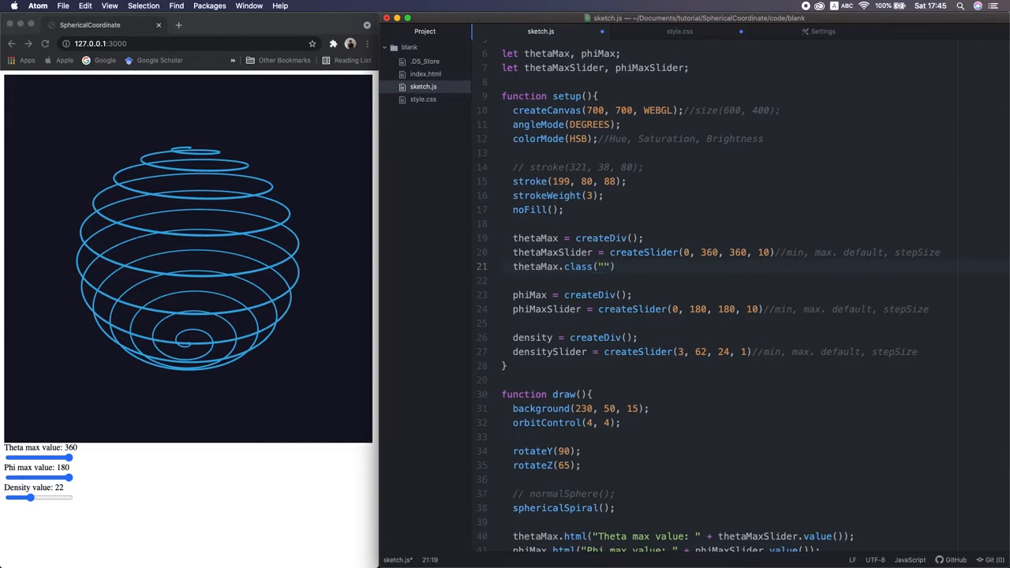
text(thetaMaxSlider.class("Slider");)
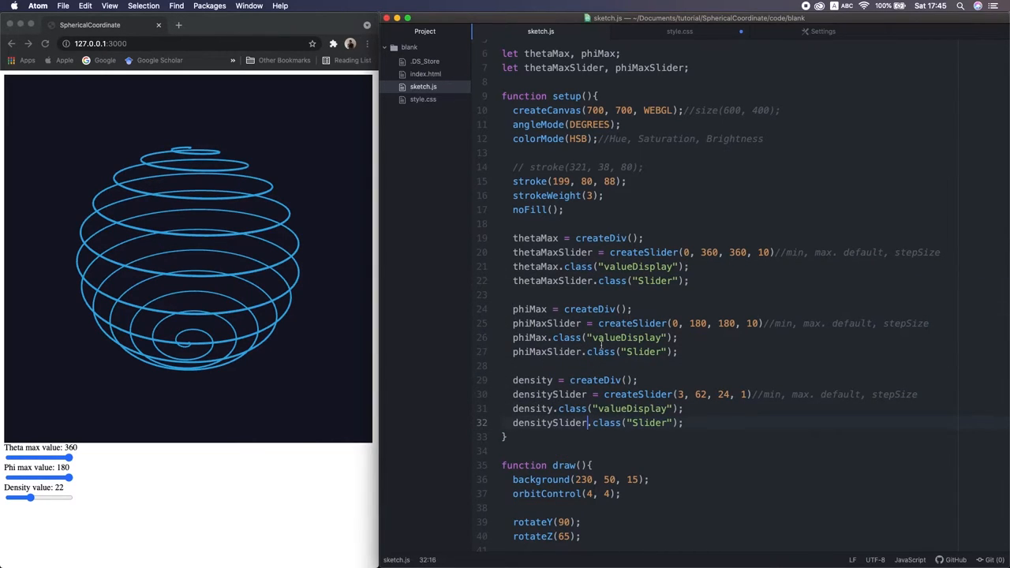
click(679, 31)
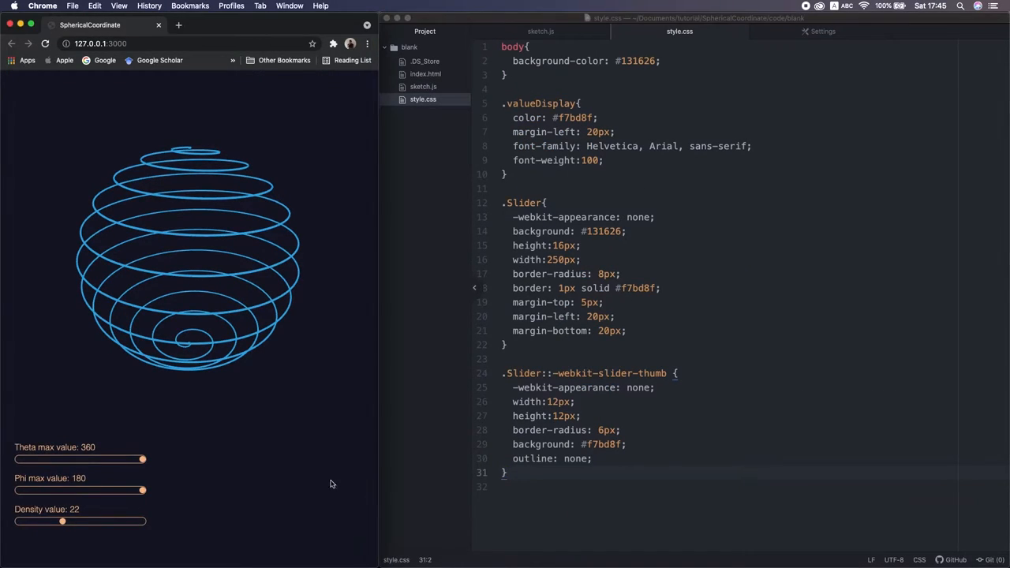
Drag the styled Theta max slider to 70, back to 360, then to 280.
drag(143, 460, 42, 460)
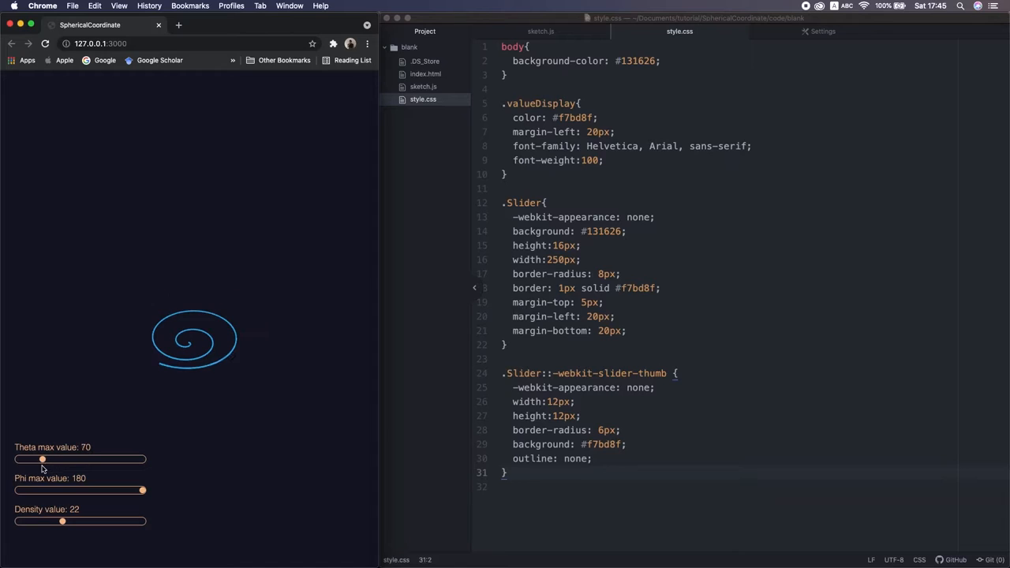
drag(42, 460, 142, 459)
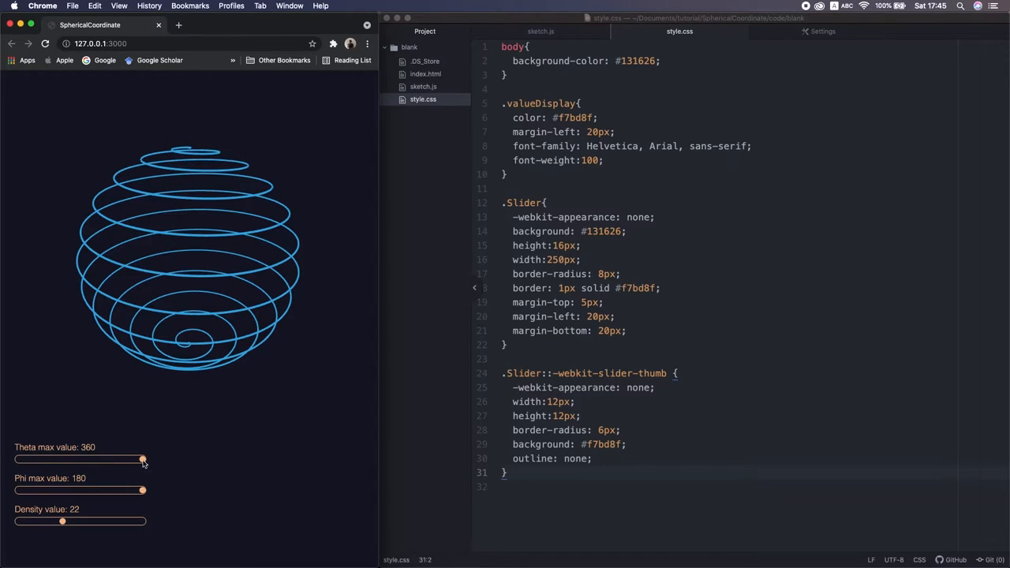
drag(143, 460, 115, 459)
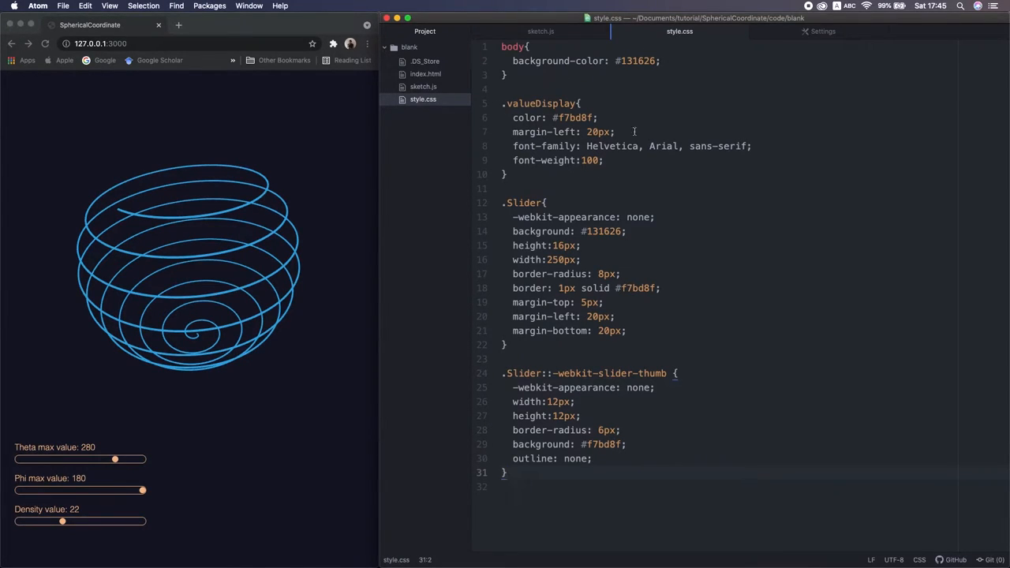
Return to sketch.js showing the sphericalSpiral function ending in endShape(LINES).
click(541, 31)
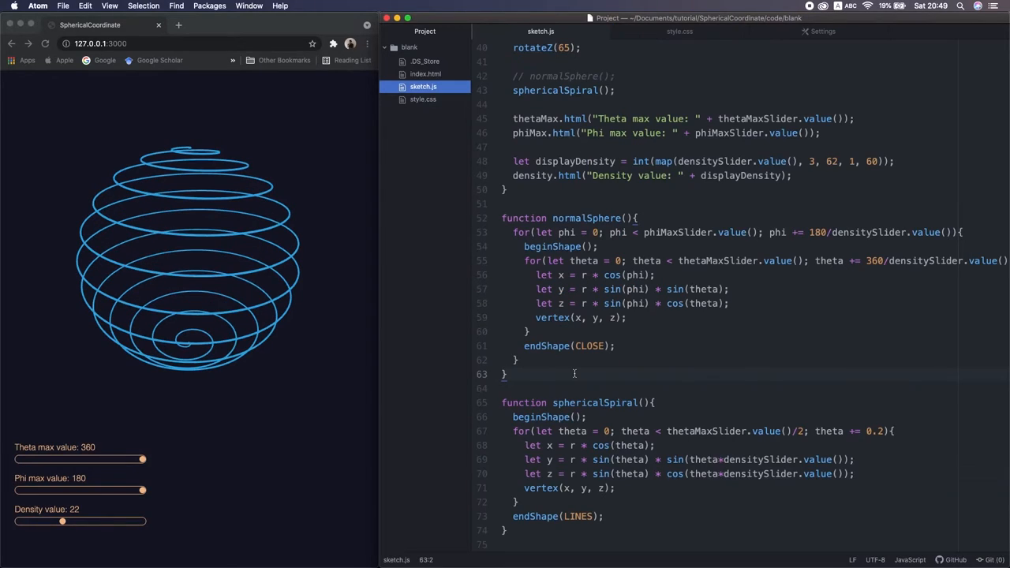
mouse_move(597, 392)
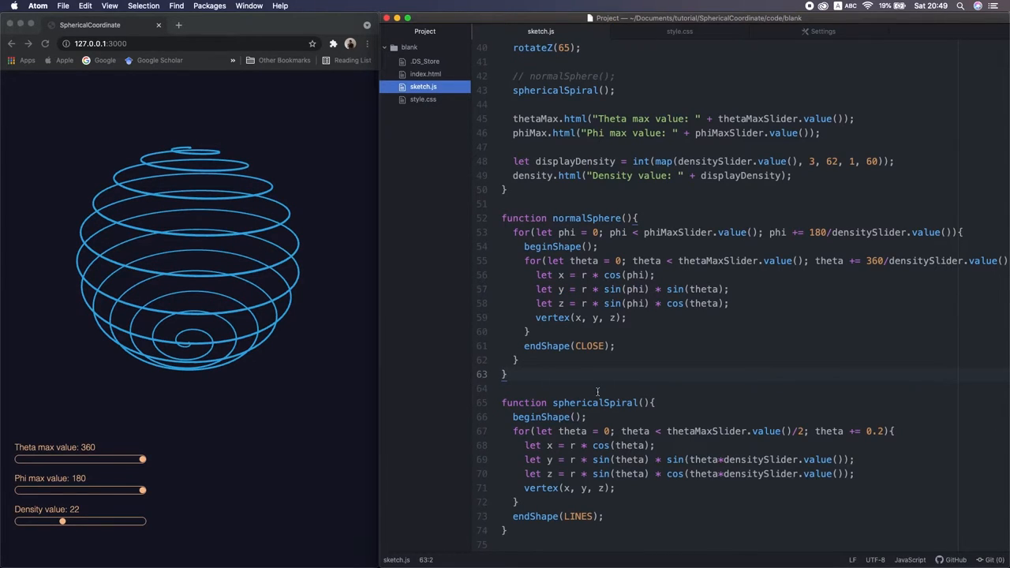
mouse_move(719, 355)
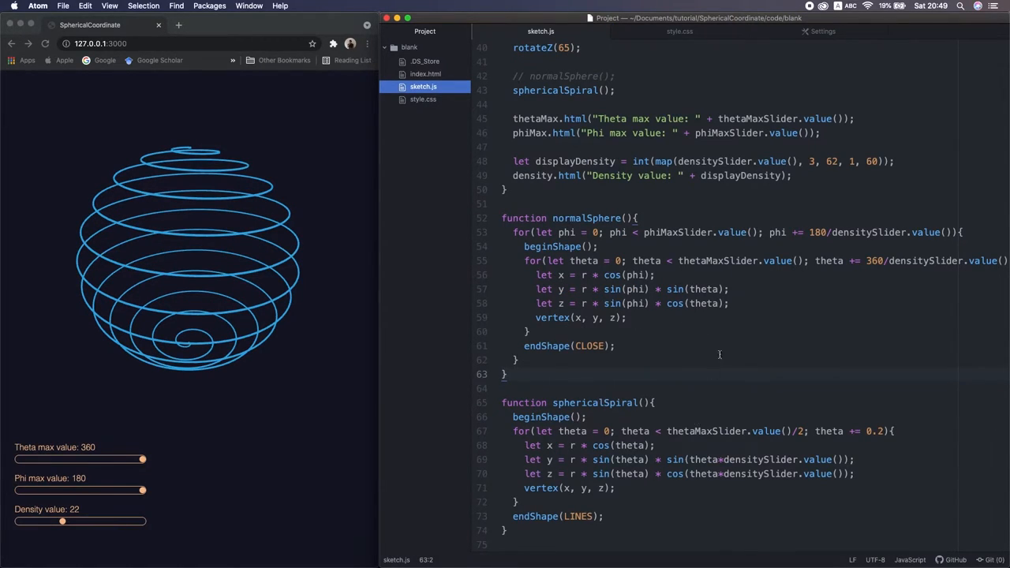
mouse_move(624, 508)
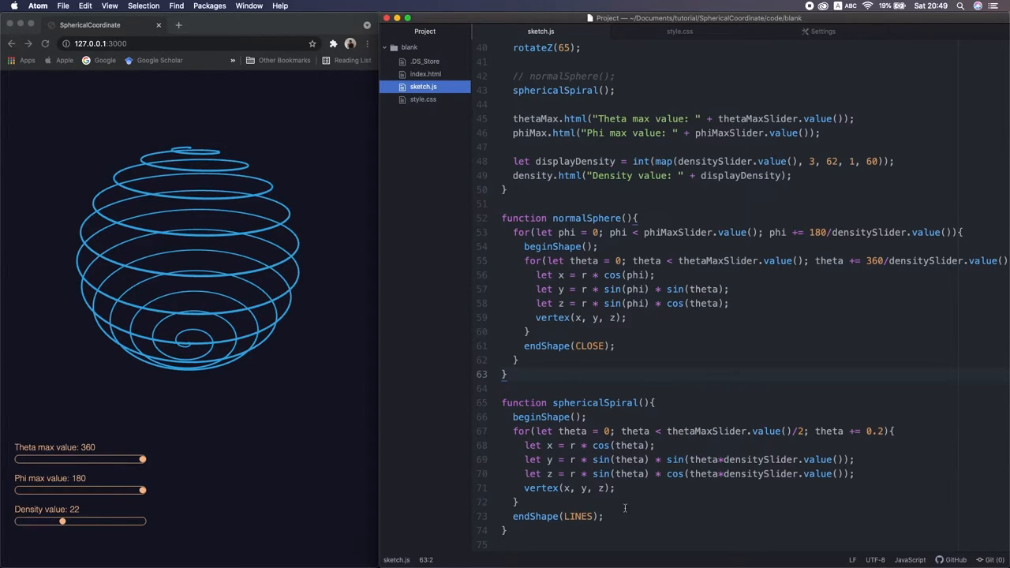
mouse_move(608, 502)
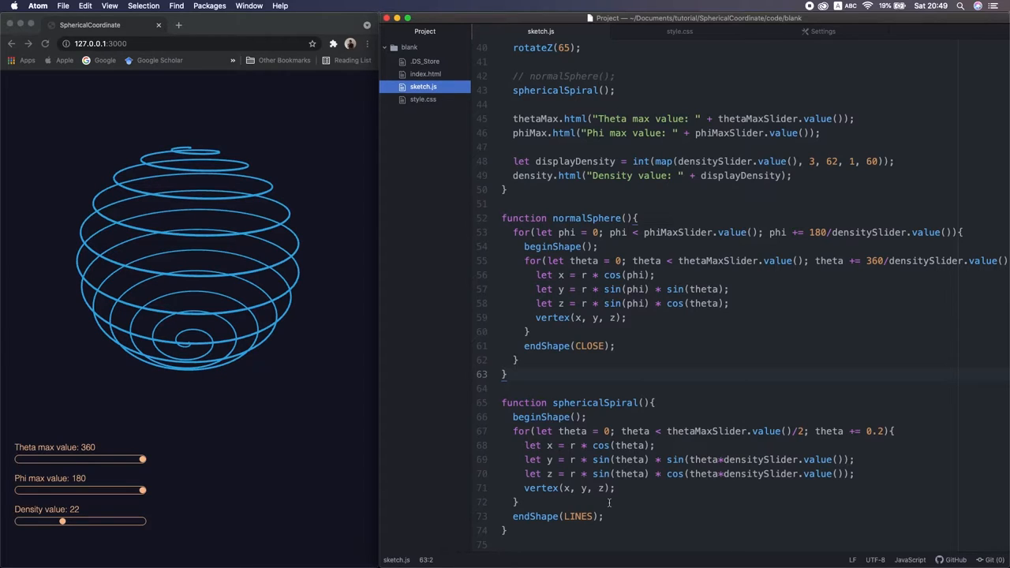
mouse_move(579, 235)
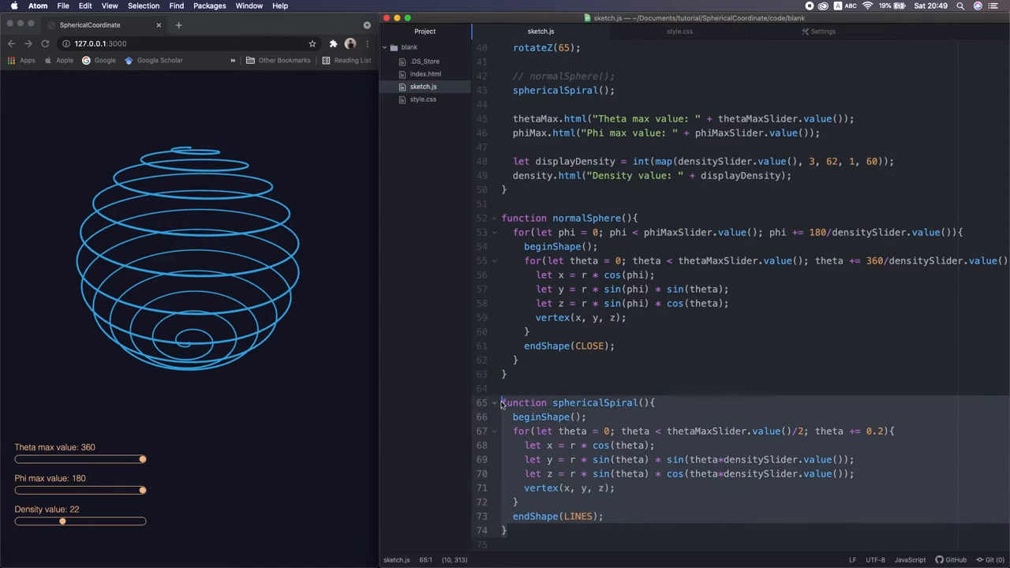
Rename the pasted function lissajous_3D, set its loop limit to 360 and use theta*6 and theta*5 multipliers.
scroll(down, 3)
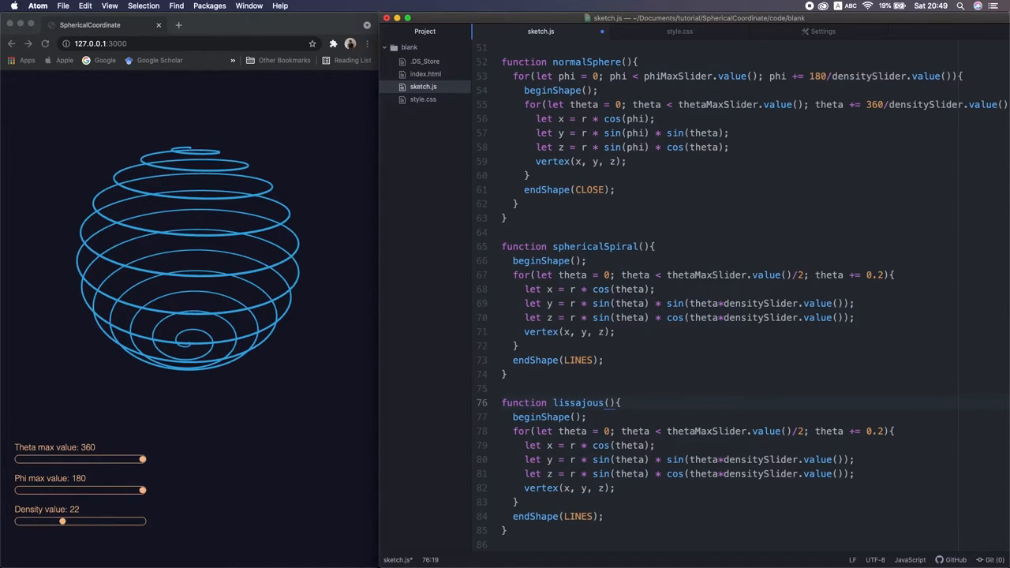
text(_3D)
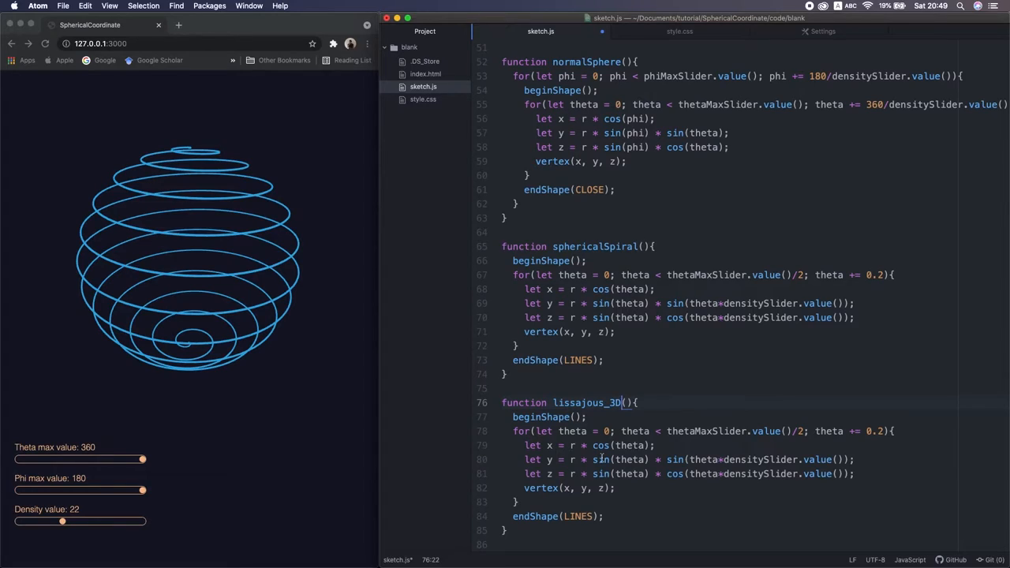
click(602, 459)
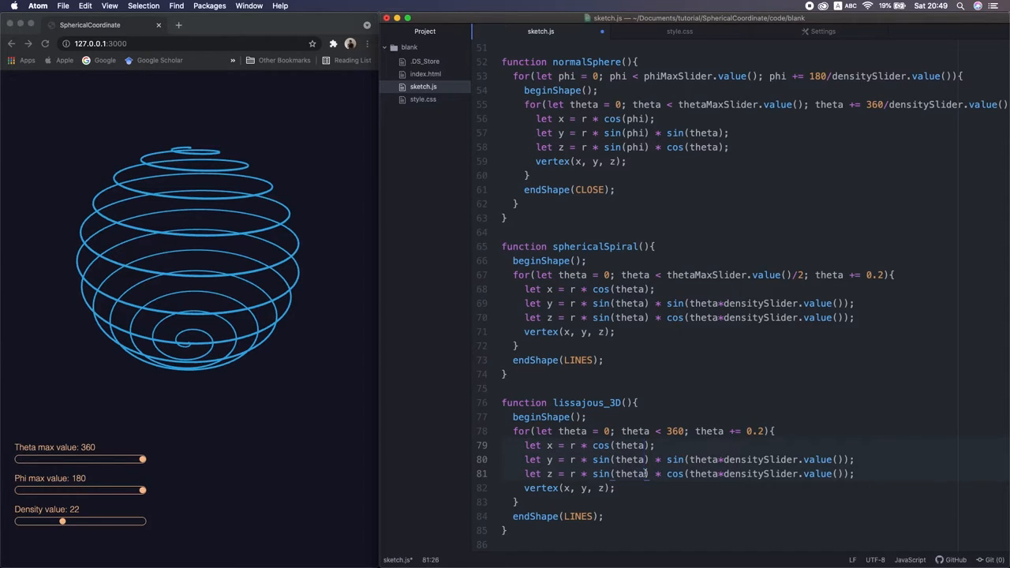
text(*6)
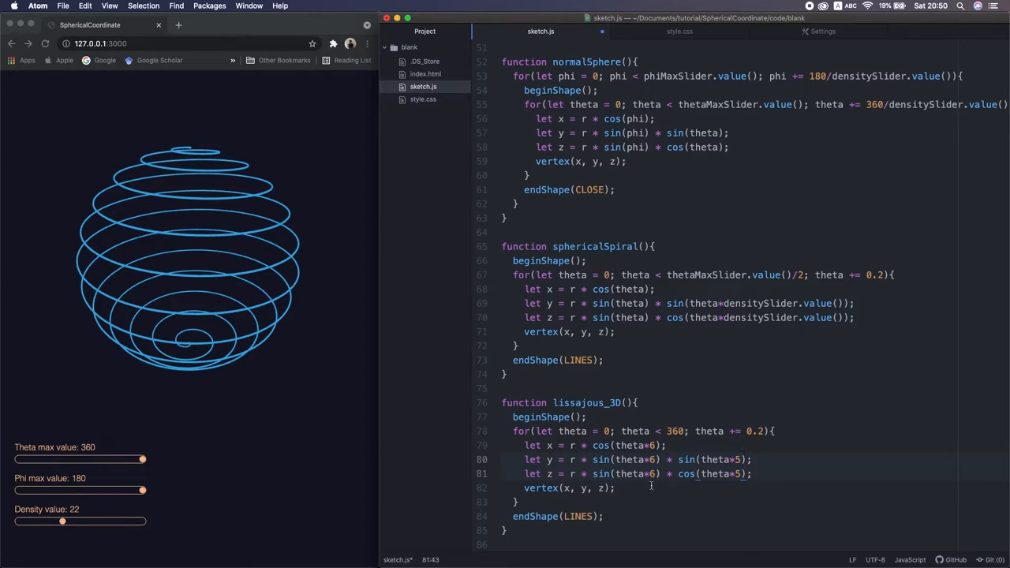
scroll(up, 3)
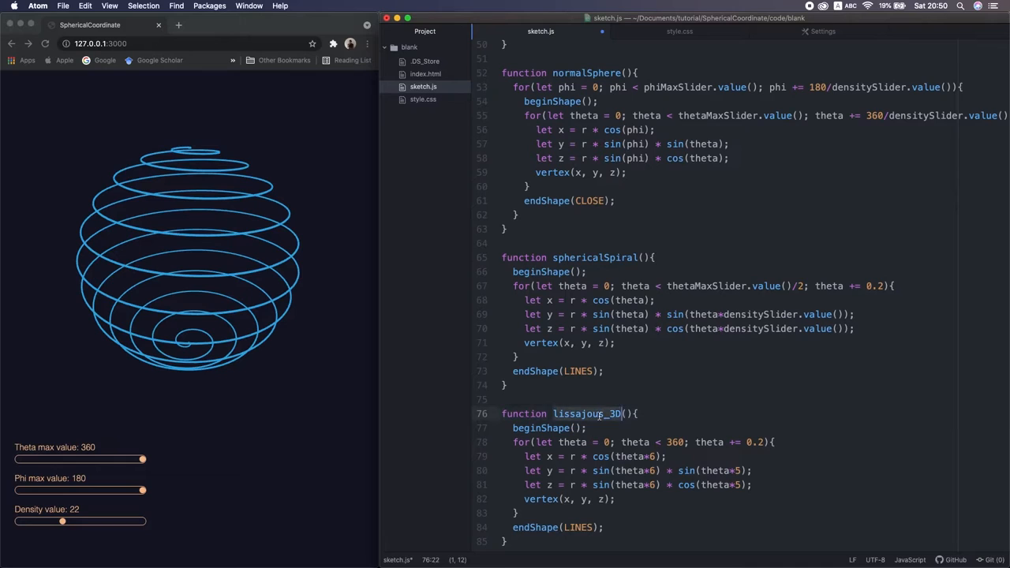
scroll(up, 3)
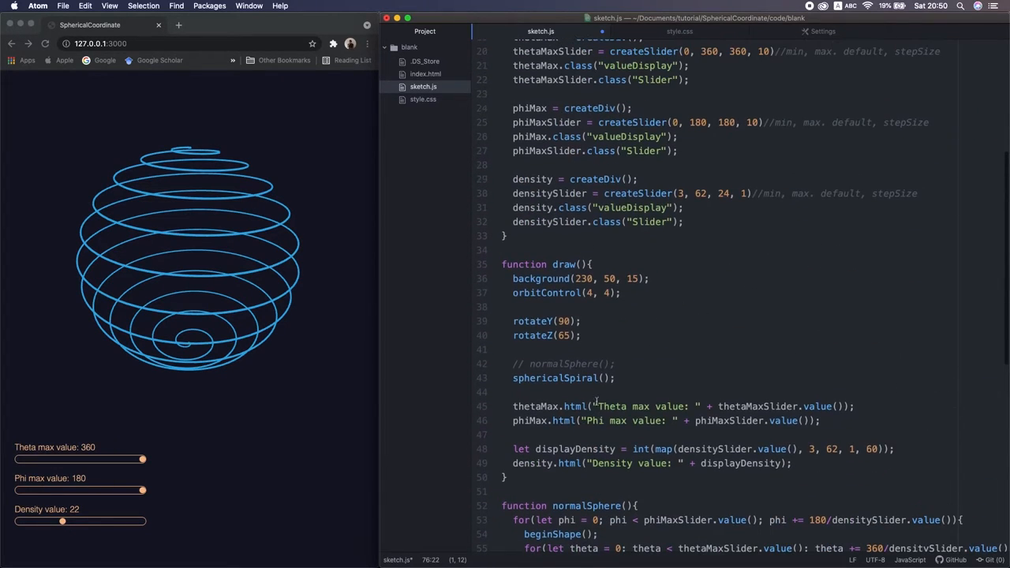
Call lissajous_3D(); in draw() in place of sphericalSpiral() and reload the preview.
text(lissajous_3D)
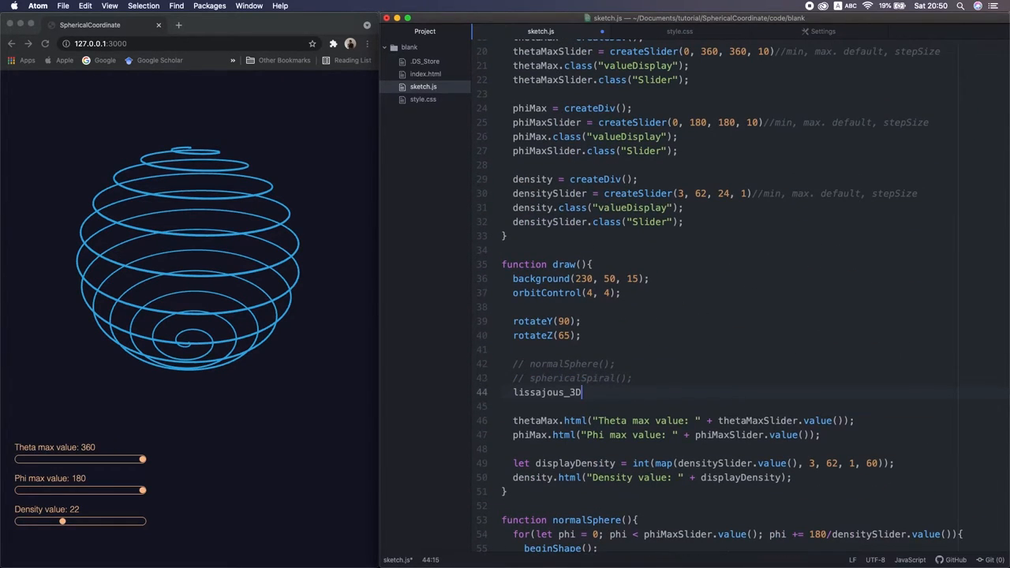
text(();)
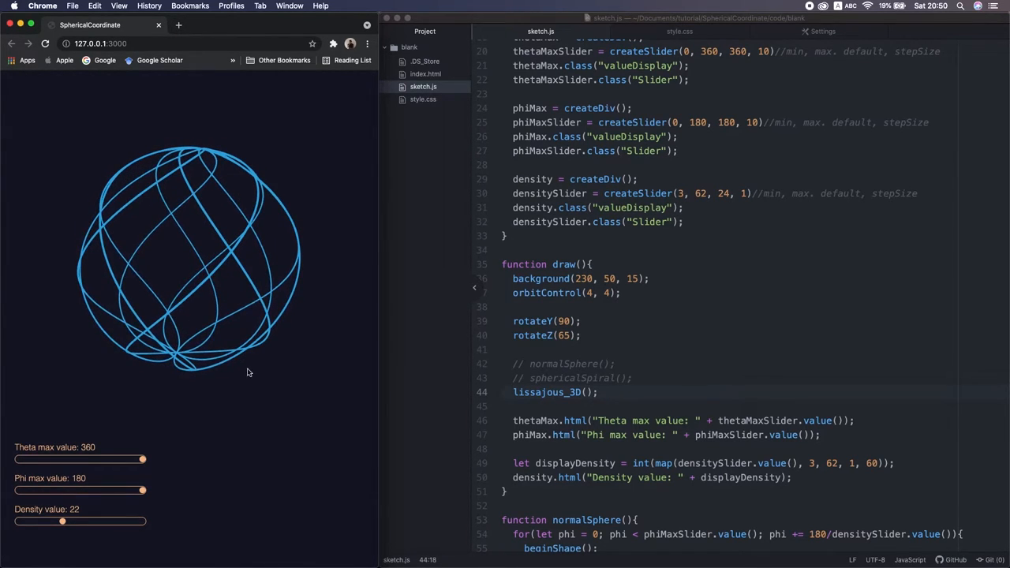
mouse_move(498, 394)
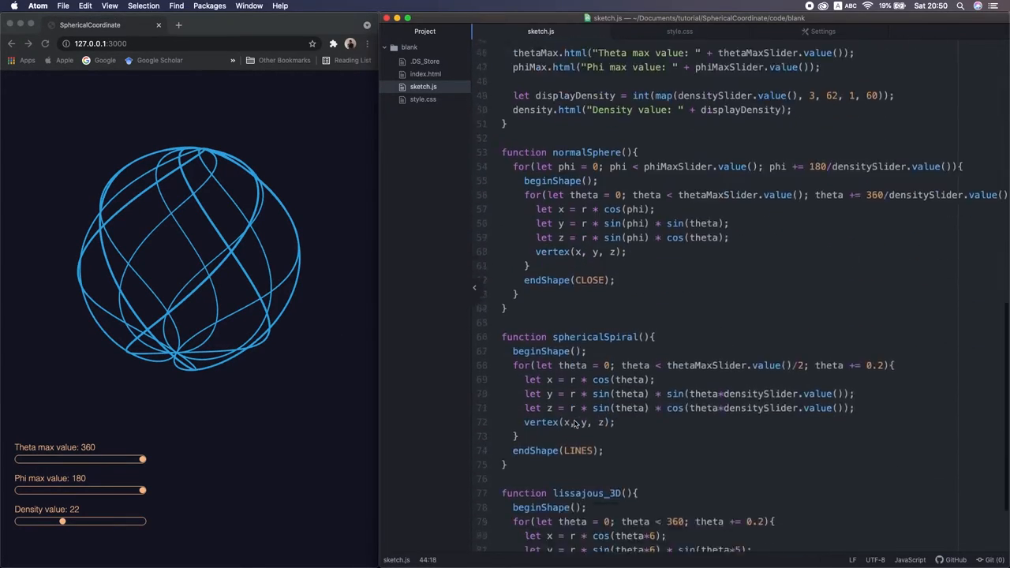
scroll(down, 3)
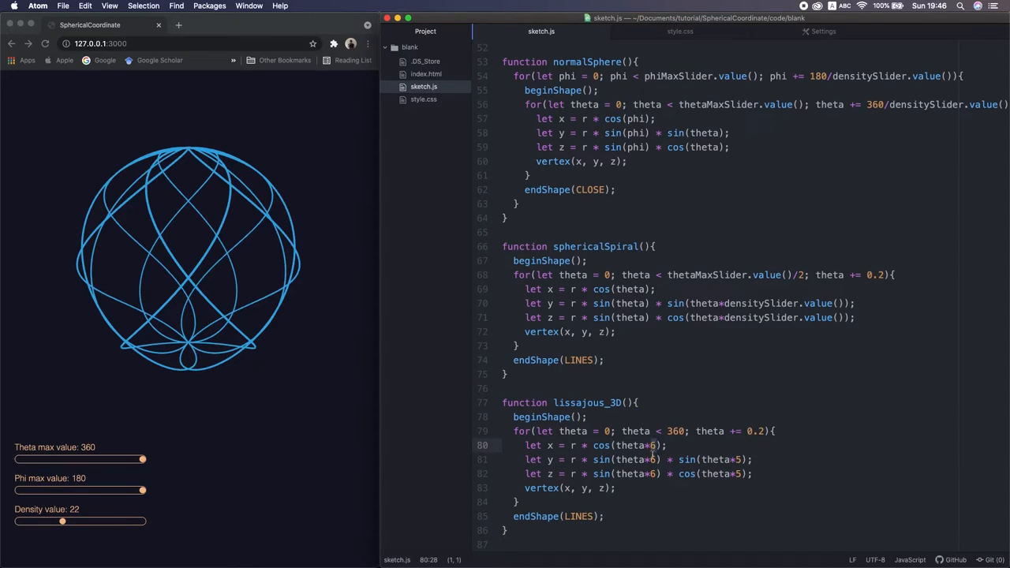
Declare freqSlider and freqSlider2 variables and wire their values into lissajous_3D.
click(655, 474)
text(le)
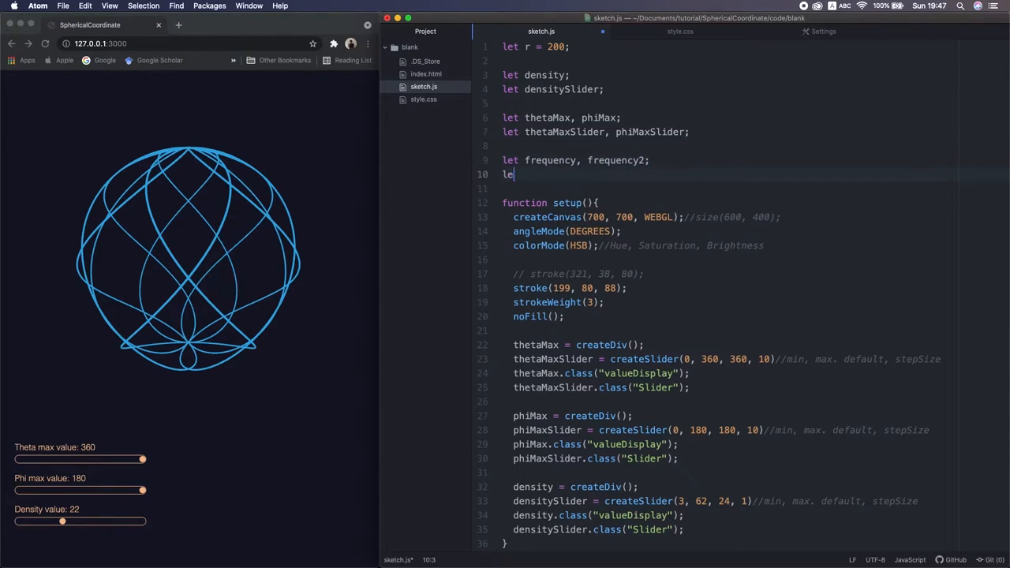
text(freqSlider, freqSli)
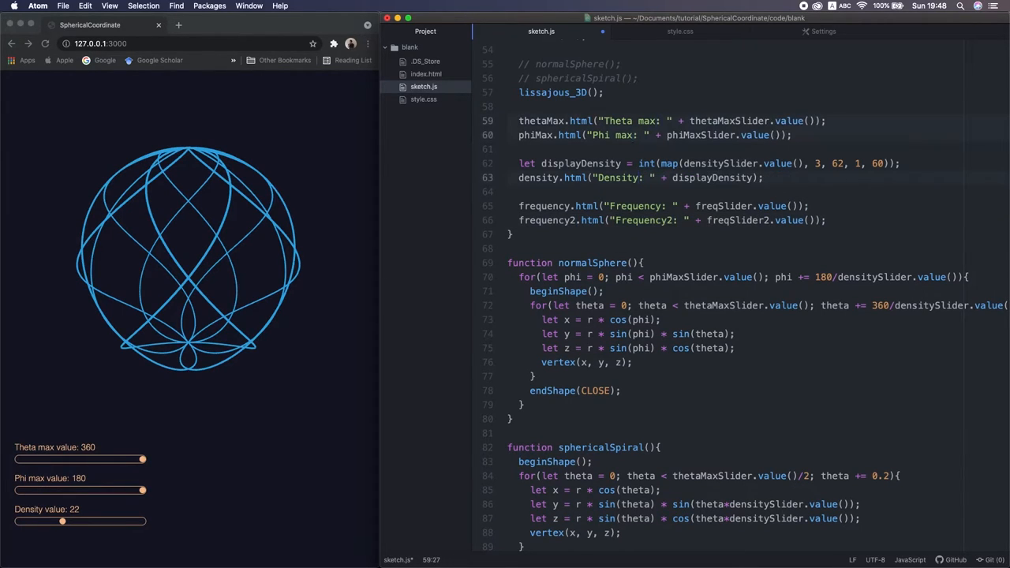
scroll(down, 3)
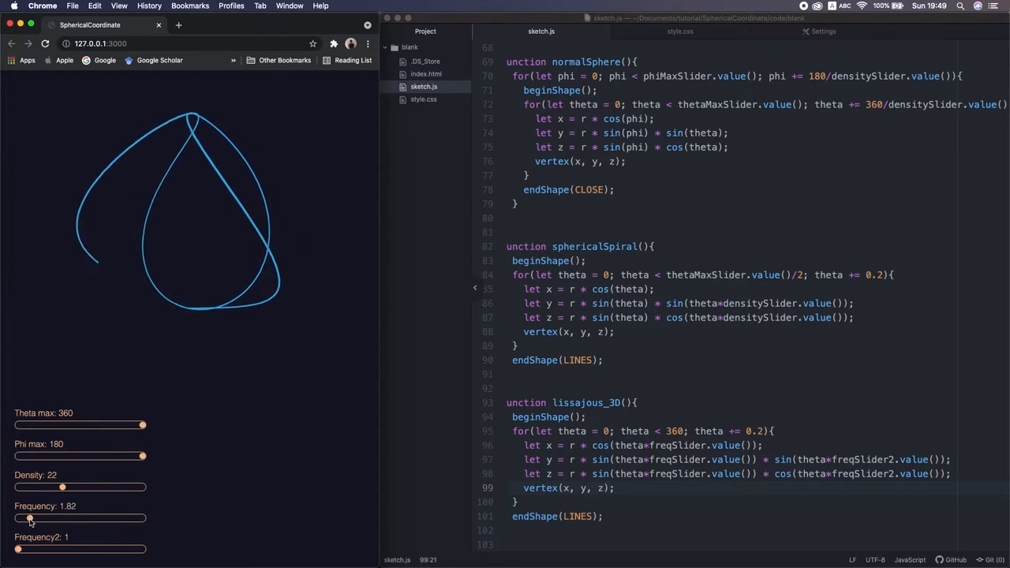
drag(29, 518, 93, 519)
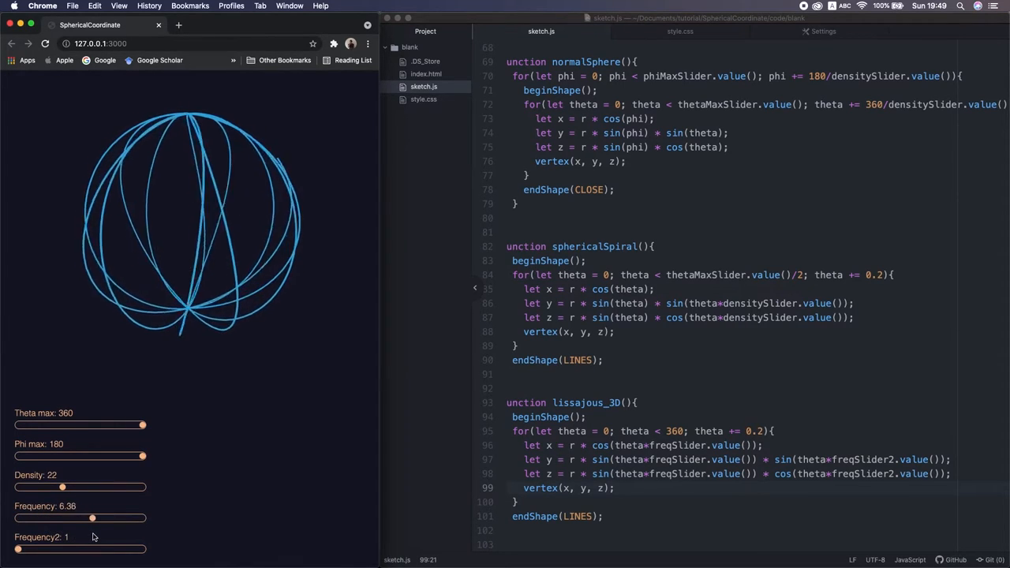
drag(92, 518, 85, 518)
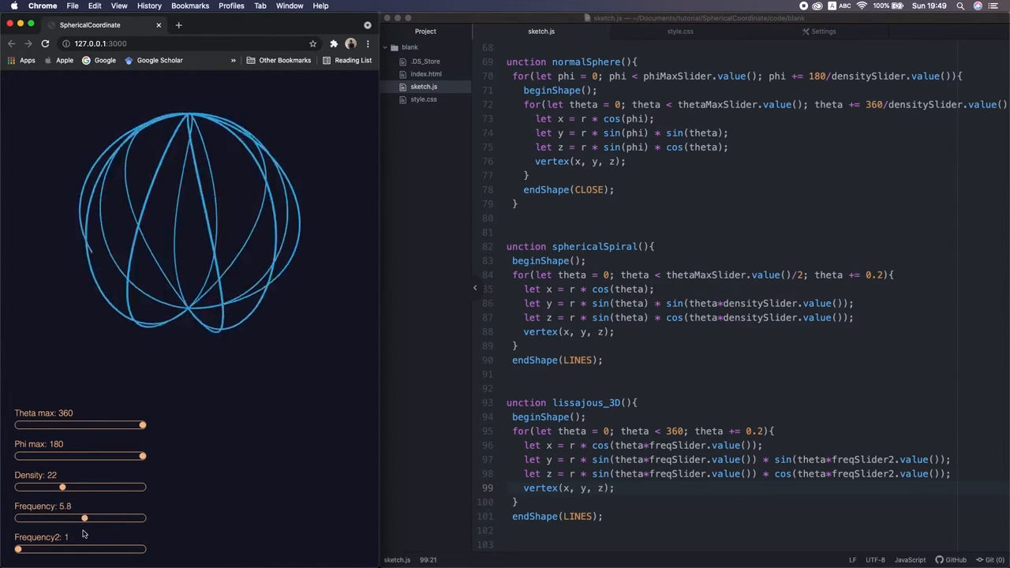
drag(84, 518, 39, 519)
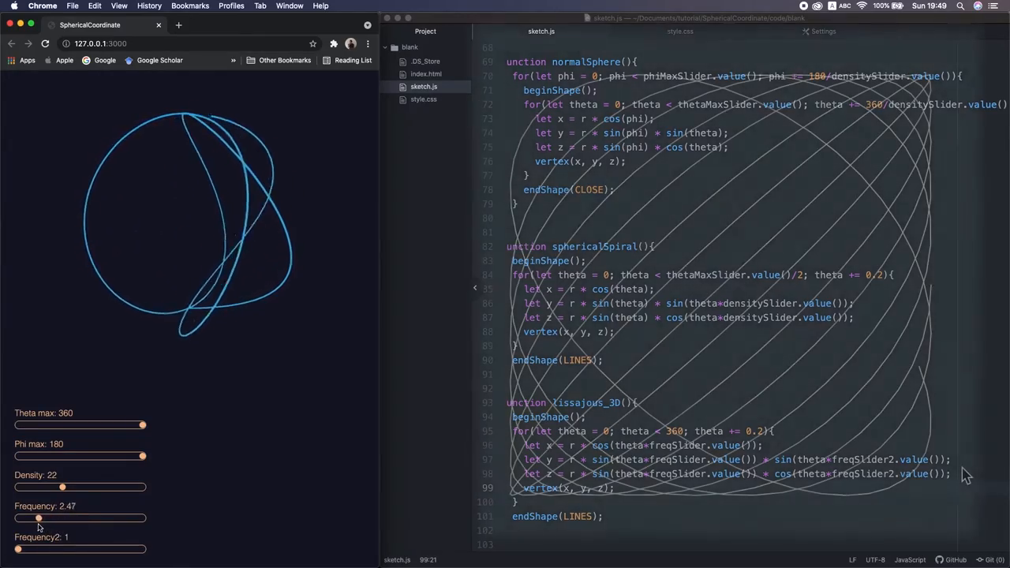
drag(18, 550, 28, 549)
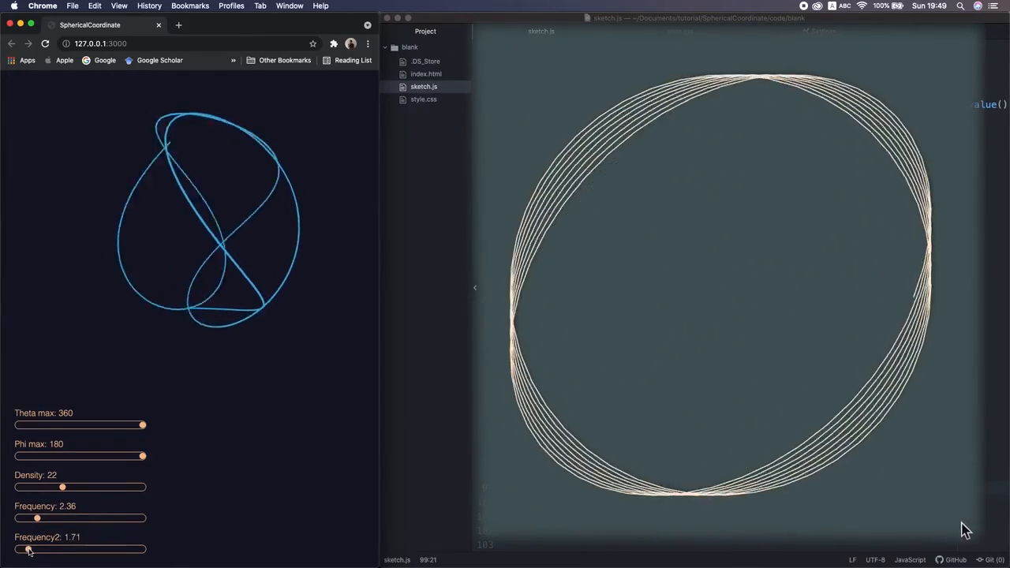
drag(29, 550, 71, 549)
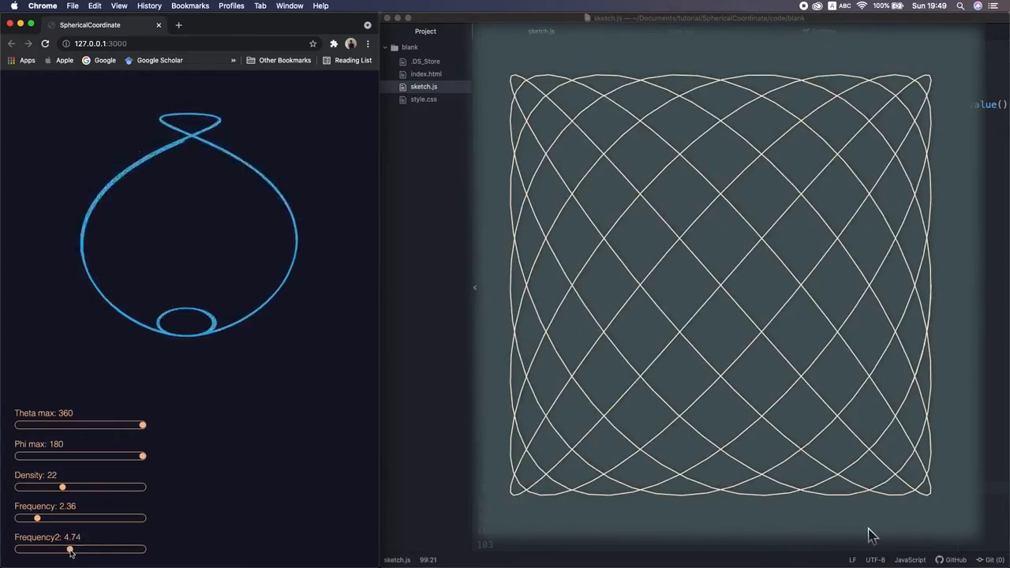
drag(71, 549, 73, 550)
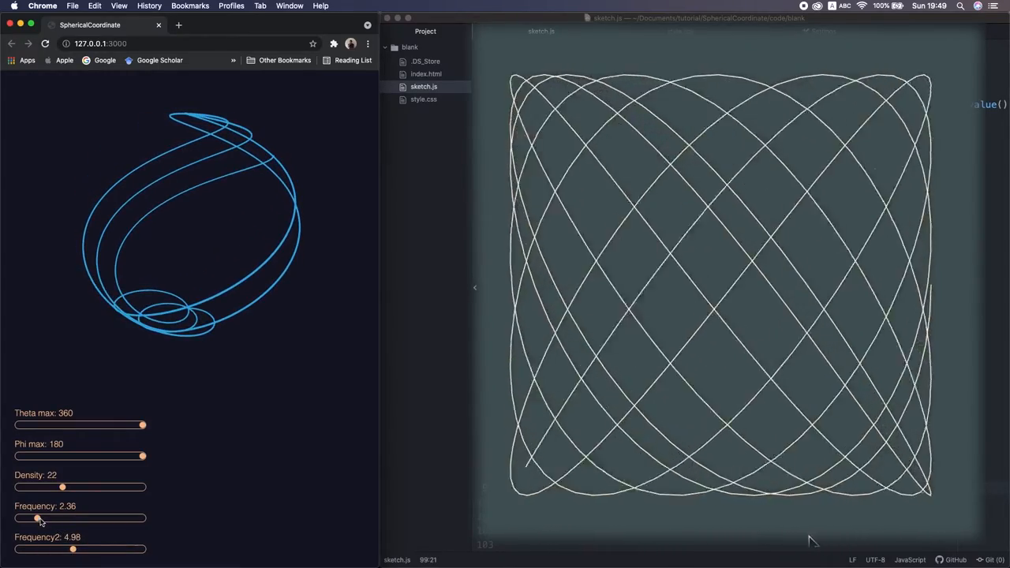
drag(37, 519, 70, 518)
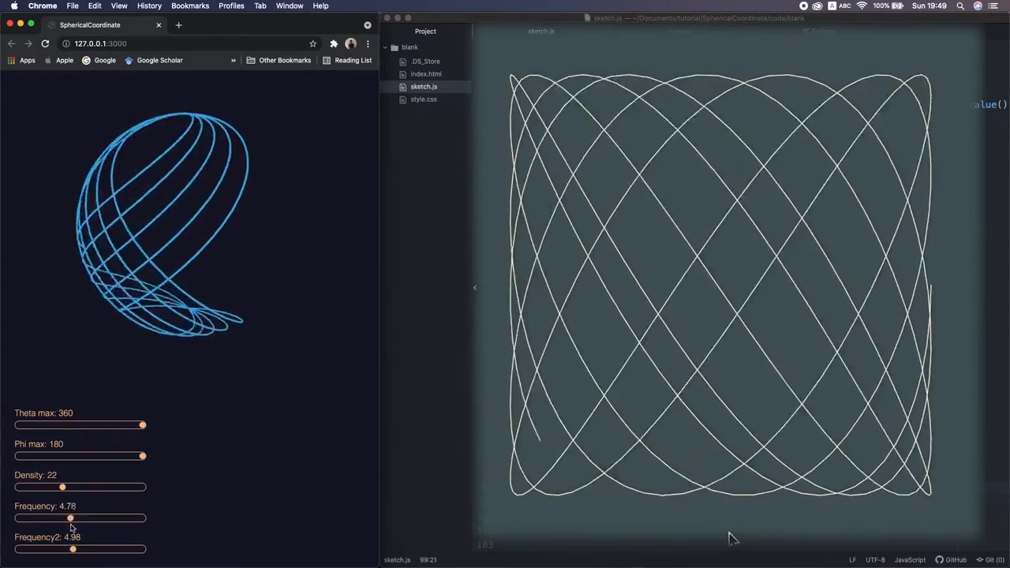
drag(71, 519, 85, 519)
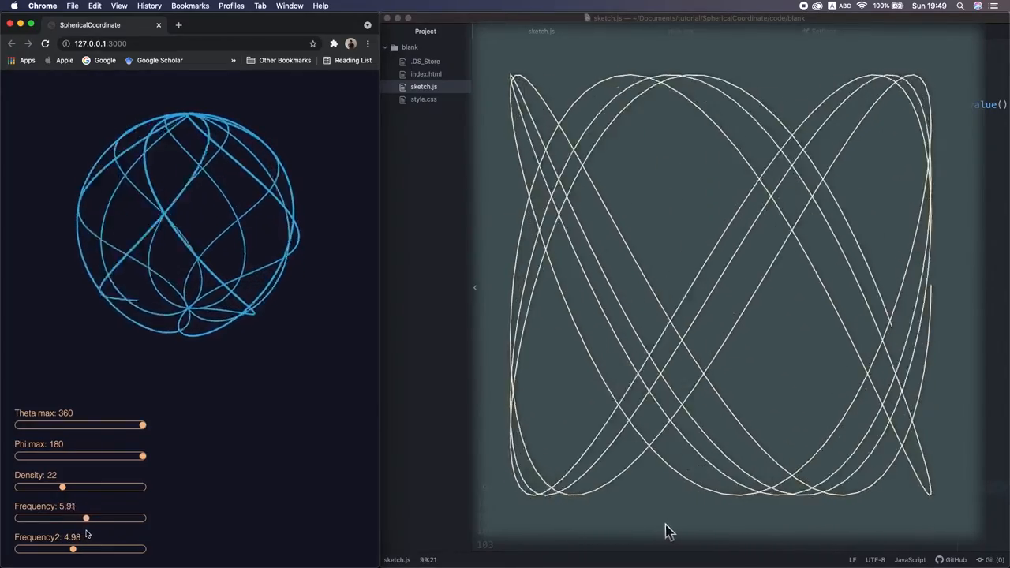
drag(86, 518, 91, 518)
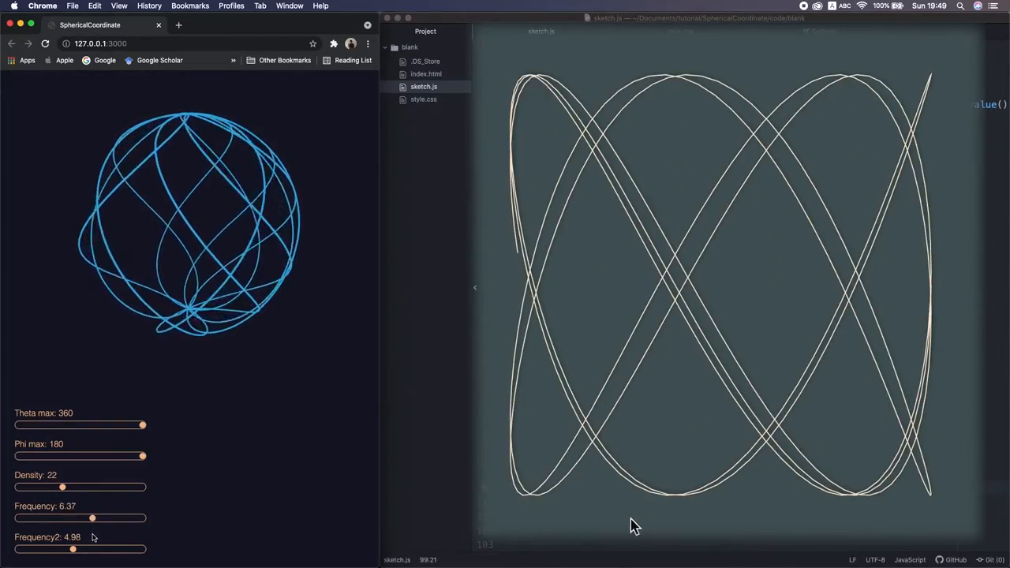
drag(93, 519, 85, 519)
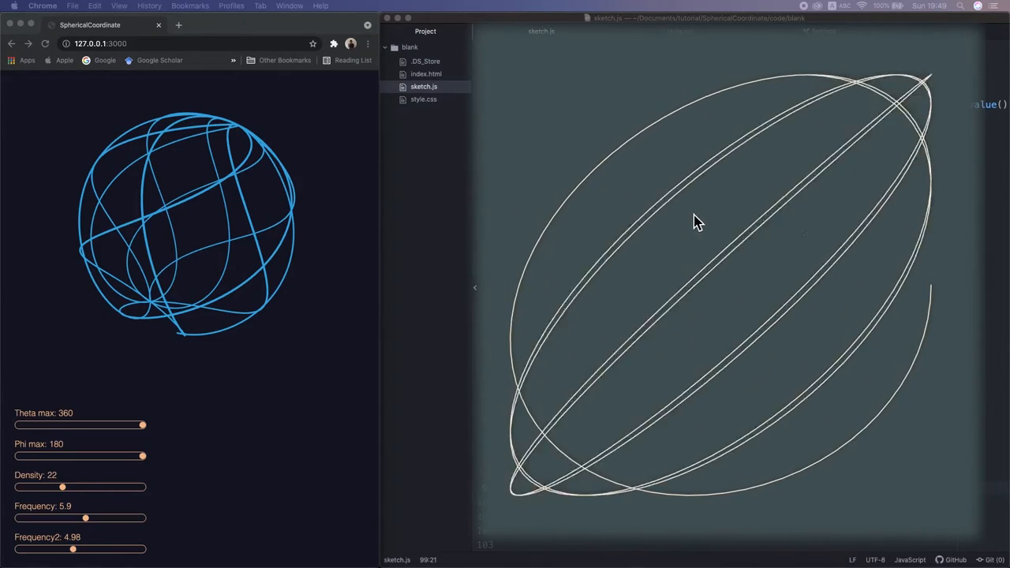
click(695, 221)
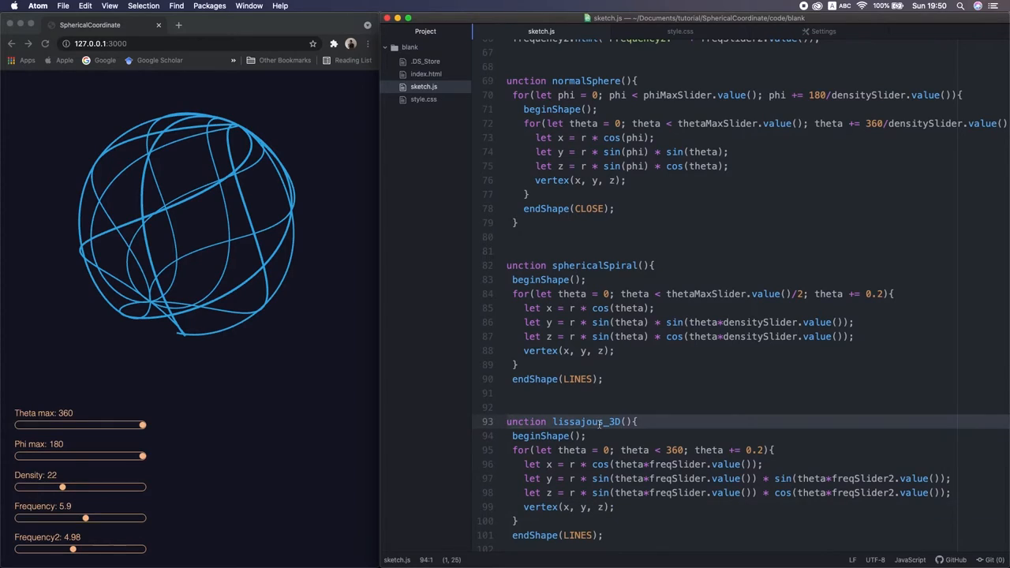
Rename lissajous_3D to SphericalLissajous and add a bumpySphere() POINTS function called from draw().
click(600, 422)
text(Spherica)
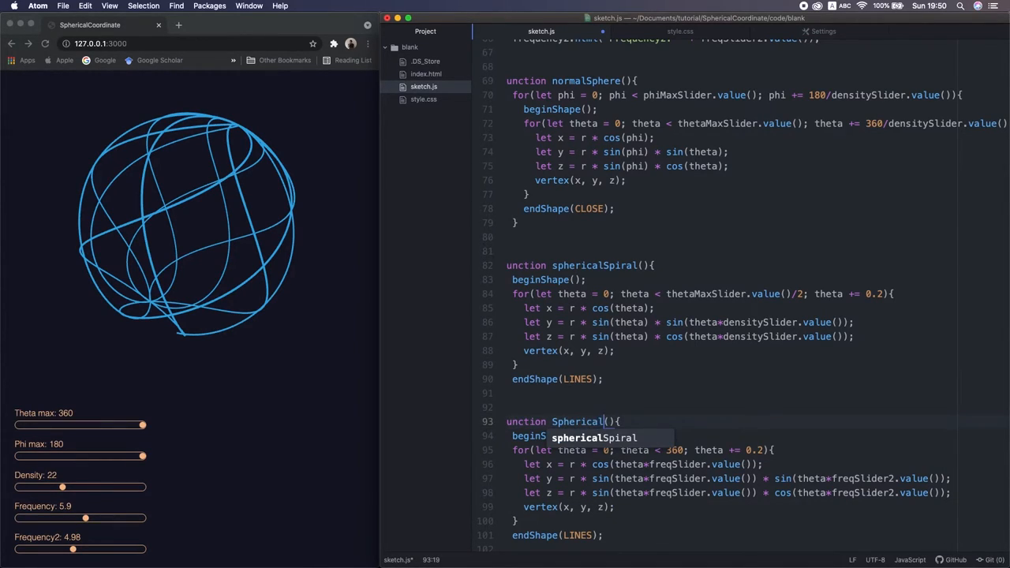
scroll(up, 3)
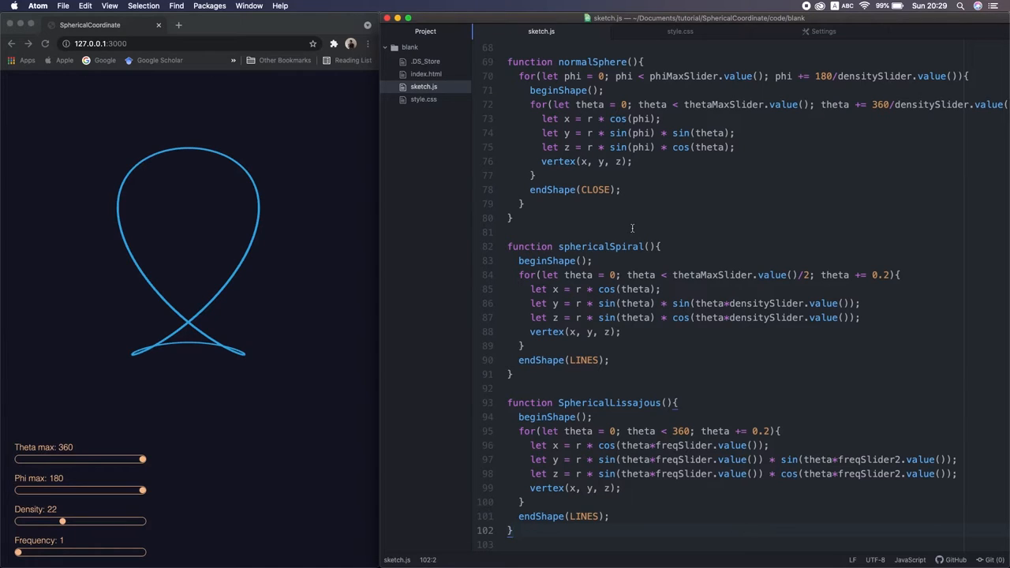
scroll(up, 3)
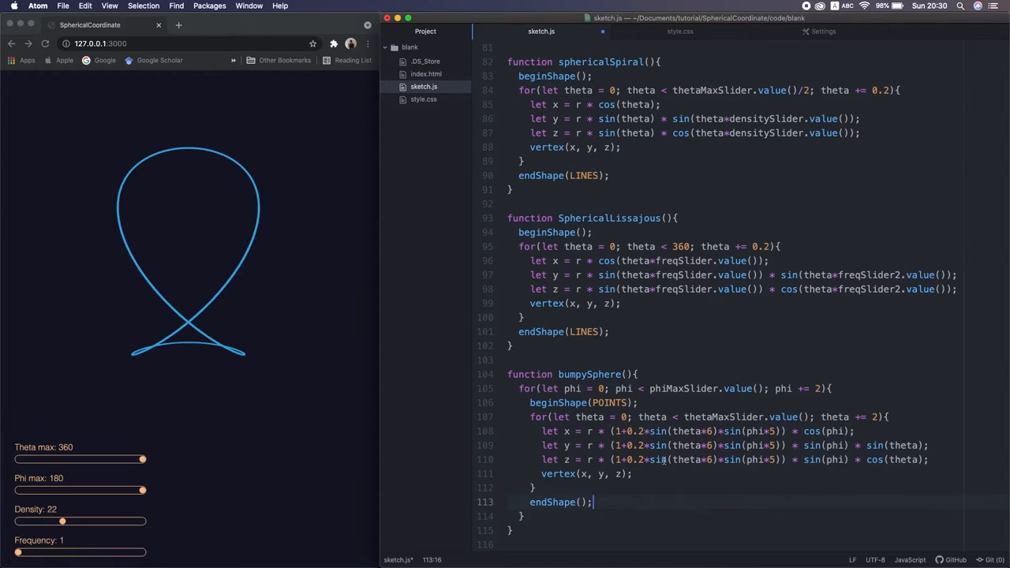
scroll(up, 3)
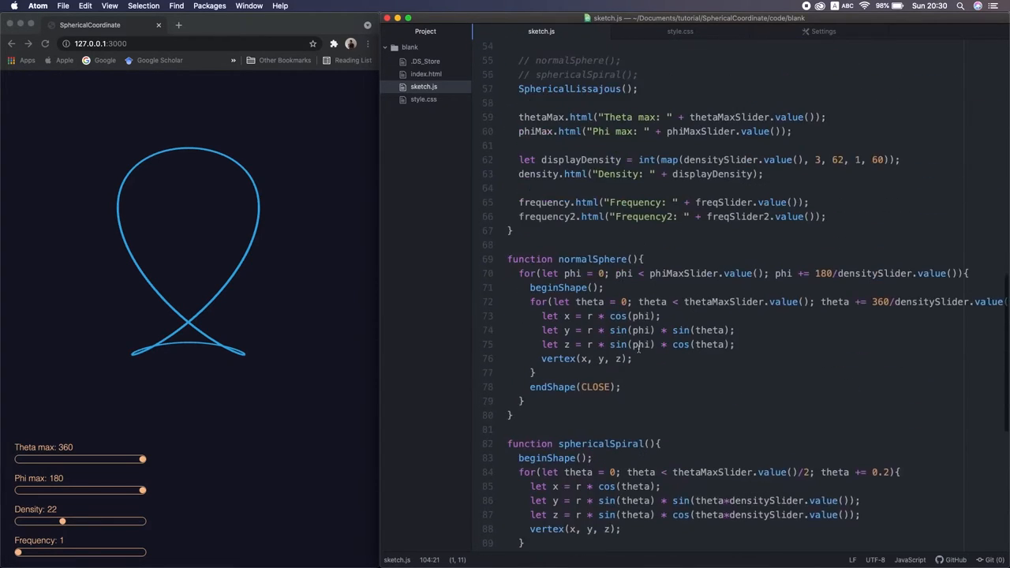
text(bumpySphere(){)
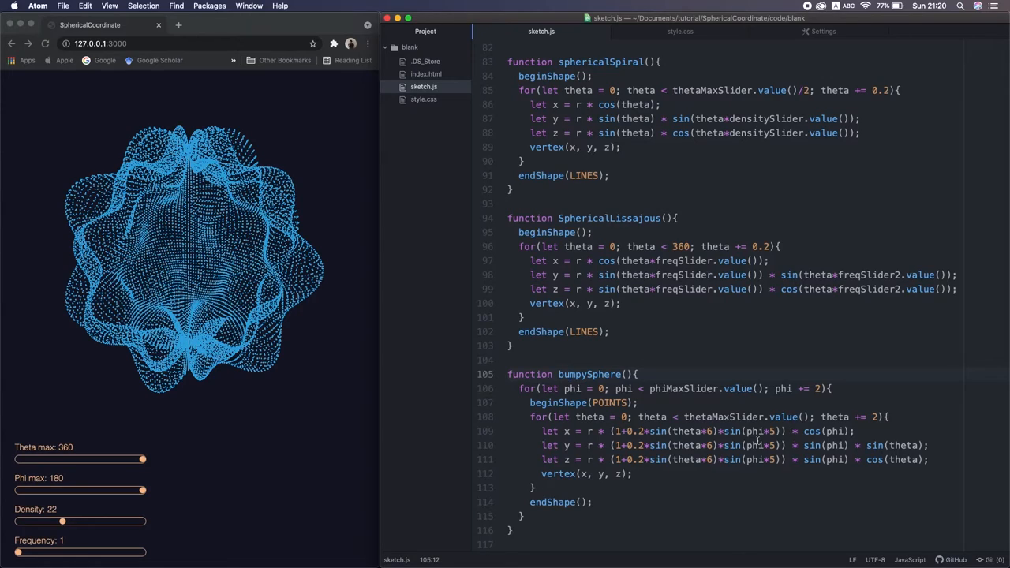
Change phi*5 to phi*9 in the three bumpySphere formulas and check the spikier sphere.
click(613, 431)
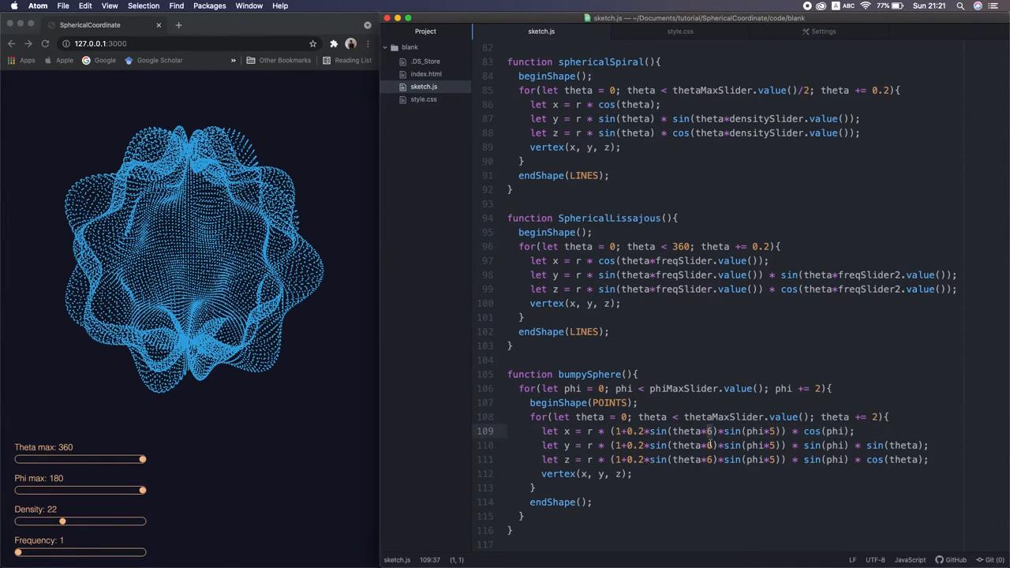
click(639, 446)
text(9)
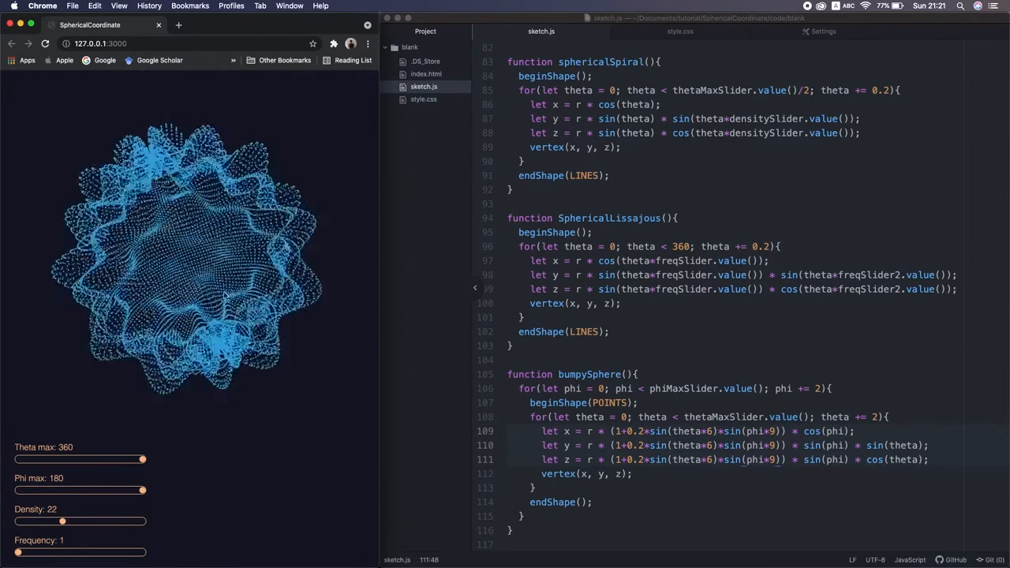
Try phi*2 in the bumpySphere formulas, then settle on phi*3 for a gently lobed sphere.
click(750, 431)
text(2)
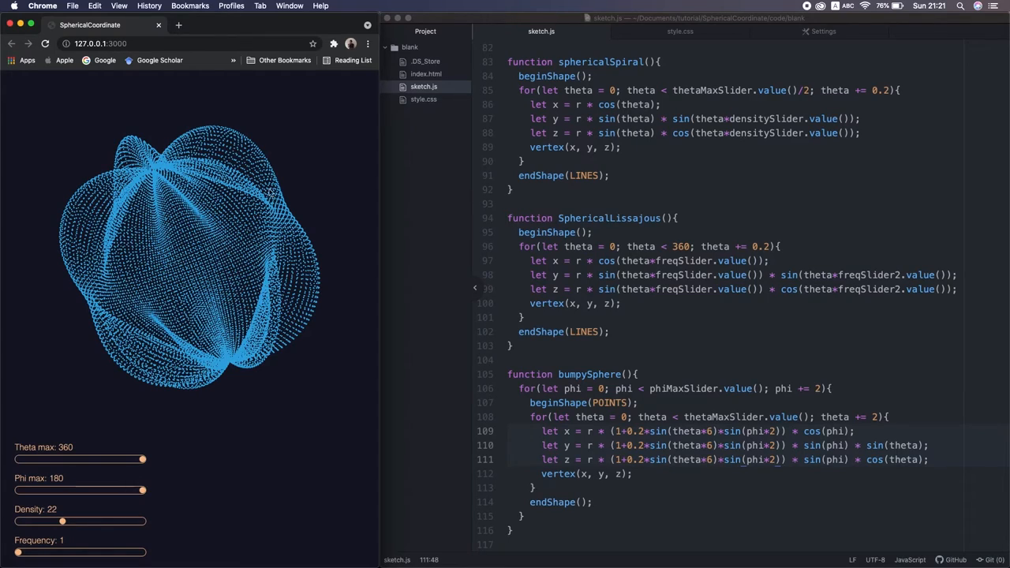
click(709, 432)
text(3)
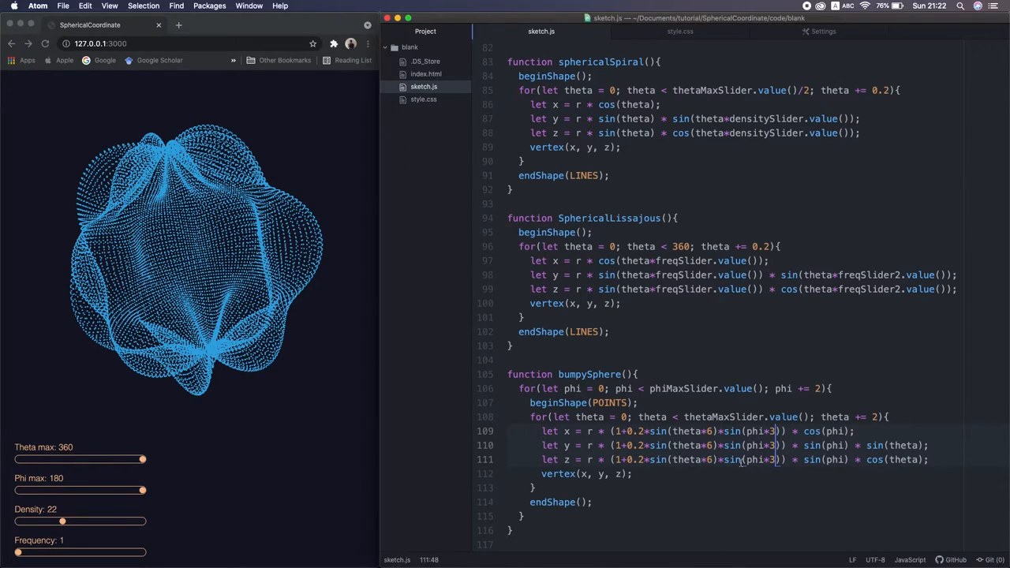
Reduce both multipliers to theta*1 and phi*1 so the shape becomes a smooth sphere.
text(1)
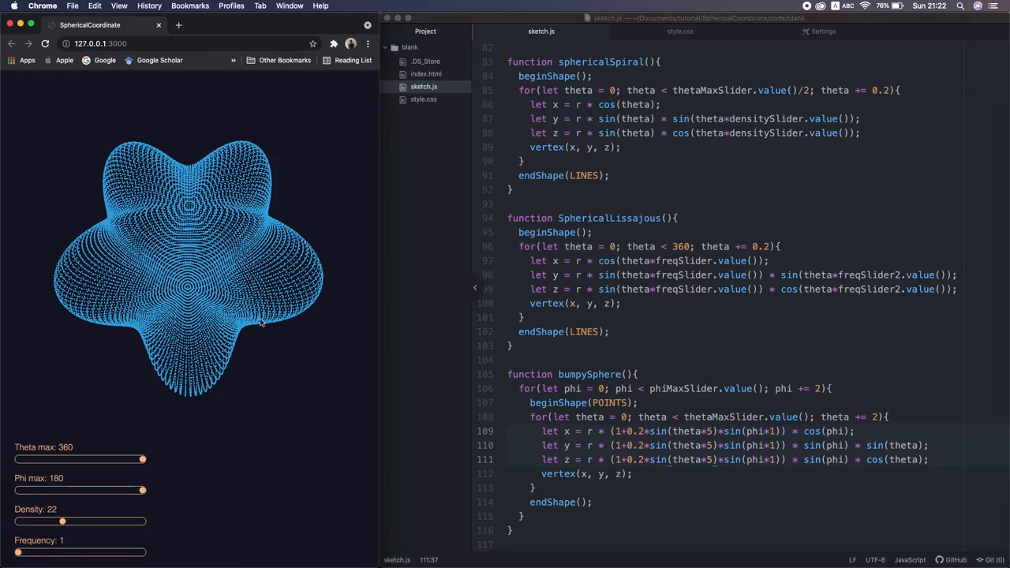
mouse_move(181, 164)
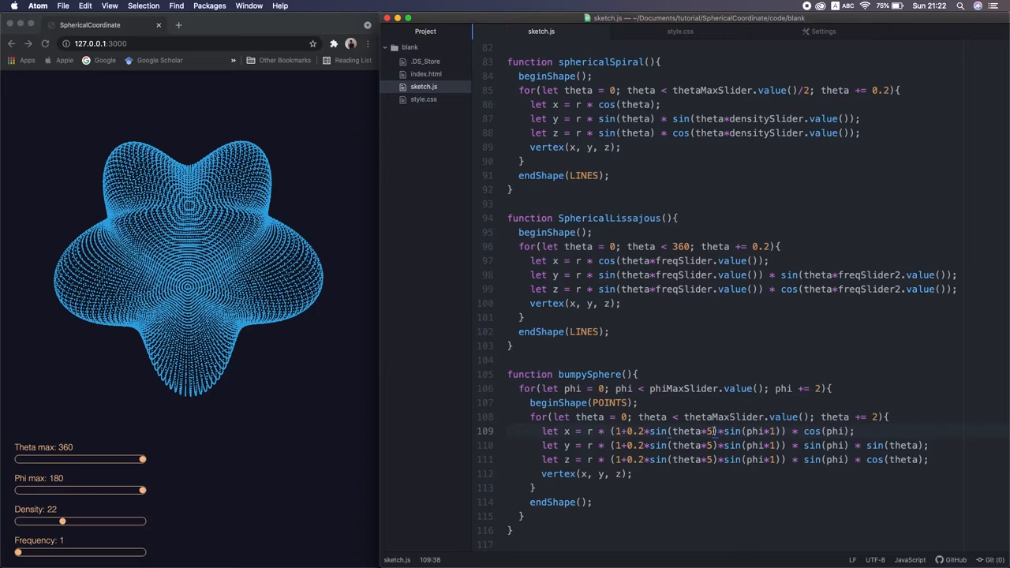
text(1)
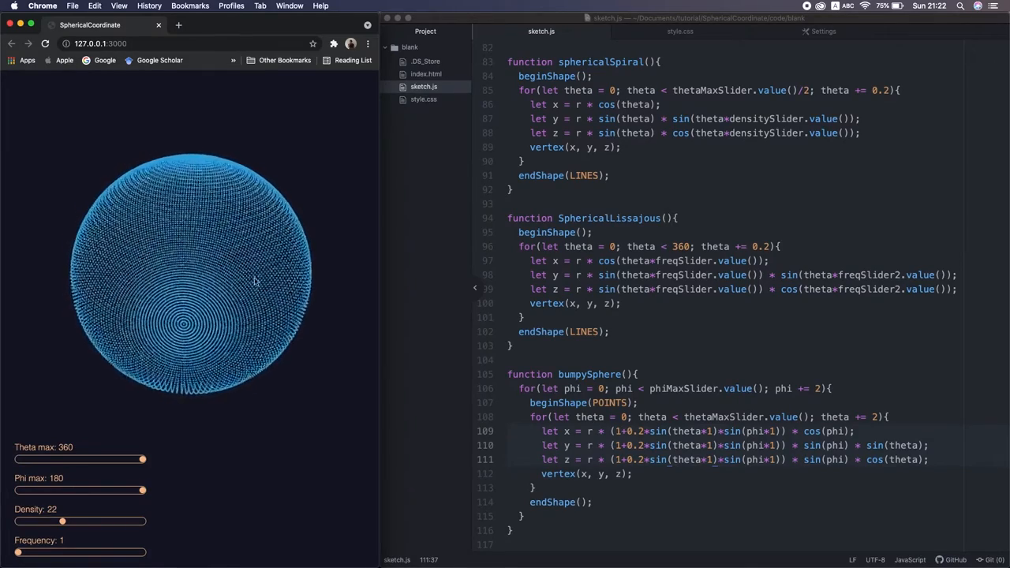
Restore 1+0.2*sin(theta*6)*sin(phi*5) in the formulas and check r at the top of sketch.js.
click(679, 405)
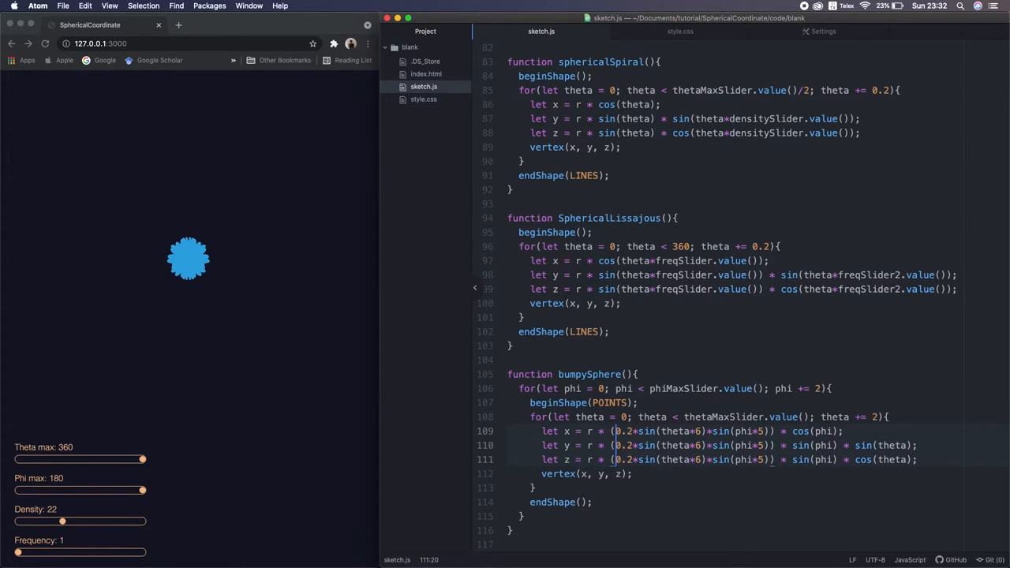
text(0.5+)
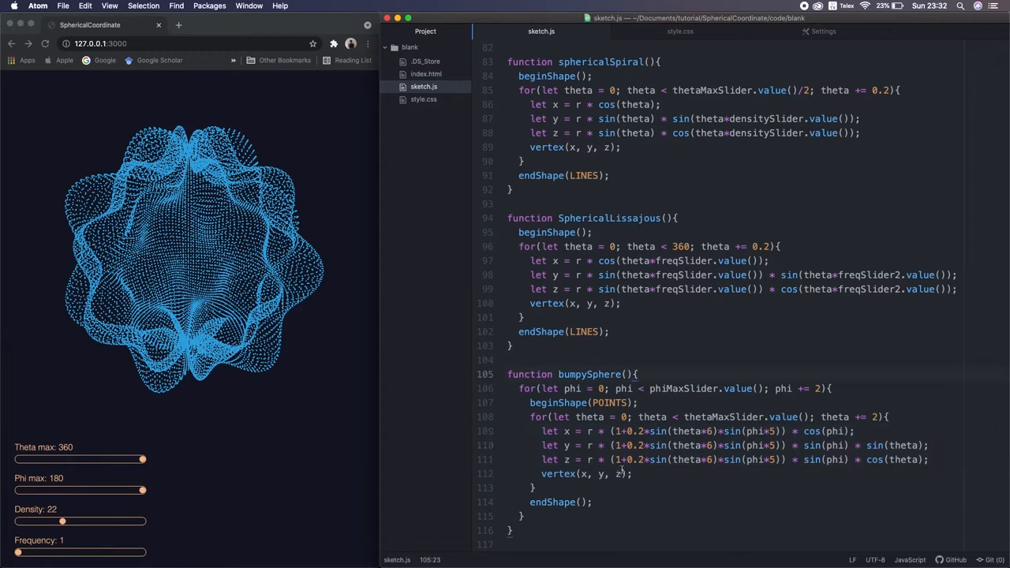
click(622, 431)
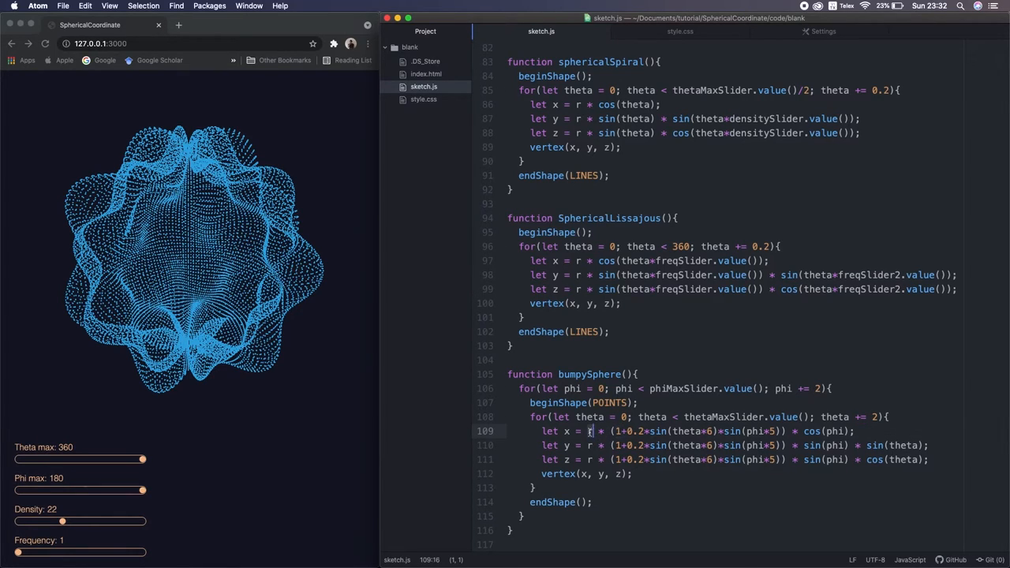
scroll(up, 3)
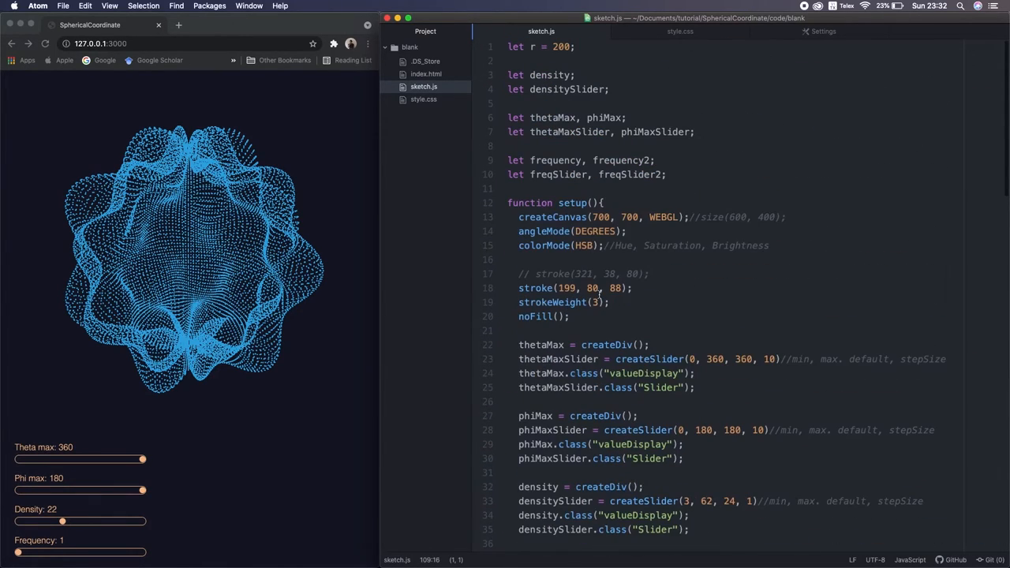
Drop the 0.2 factor so the formulas read 1+sin(theta*6)*sin(phi*5), giving a chaotic cloud.
scroll(down, 3)
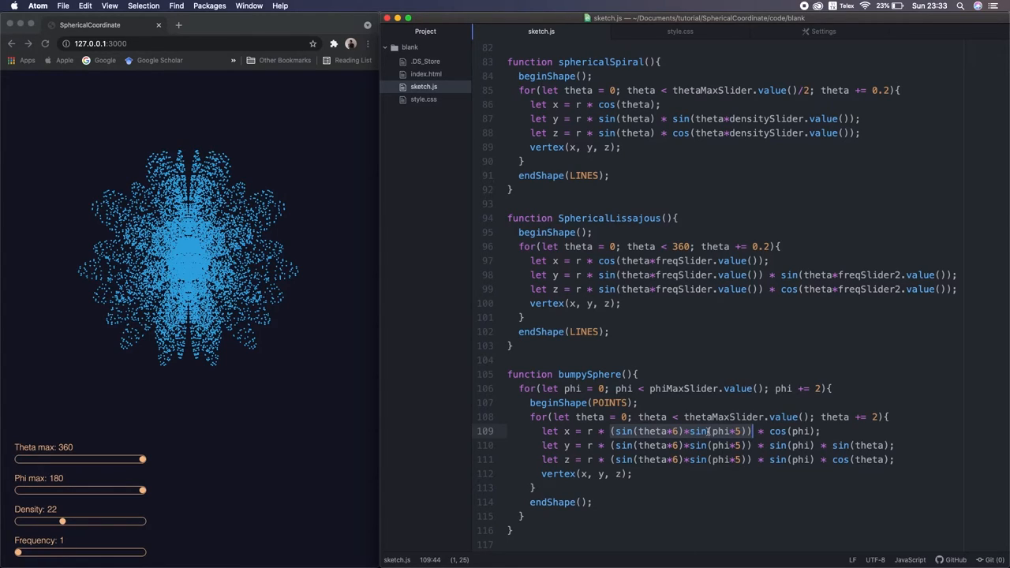
click(660, 431)
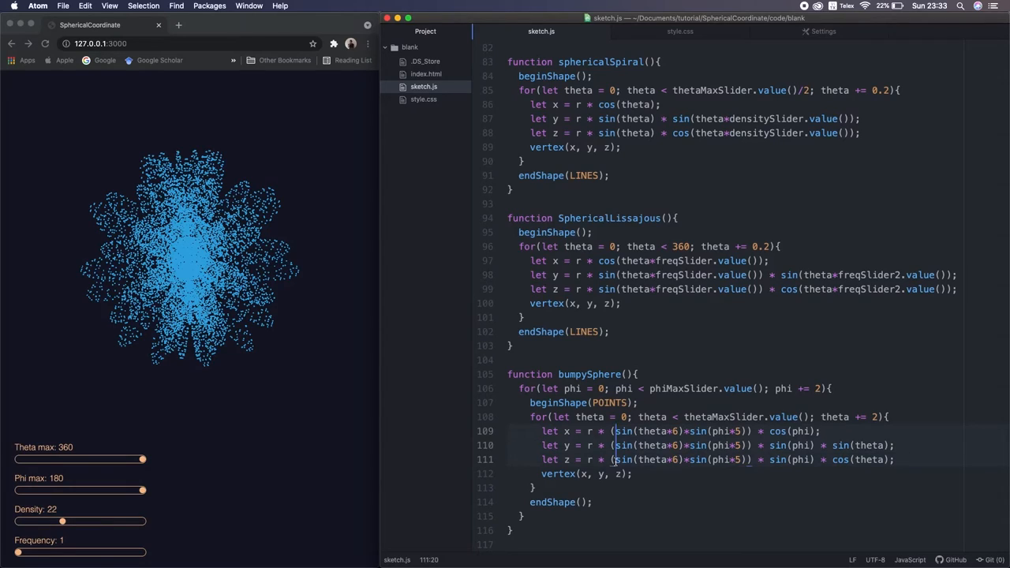
text(!+)
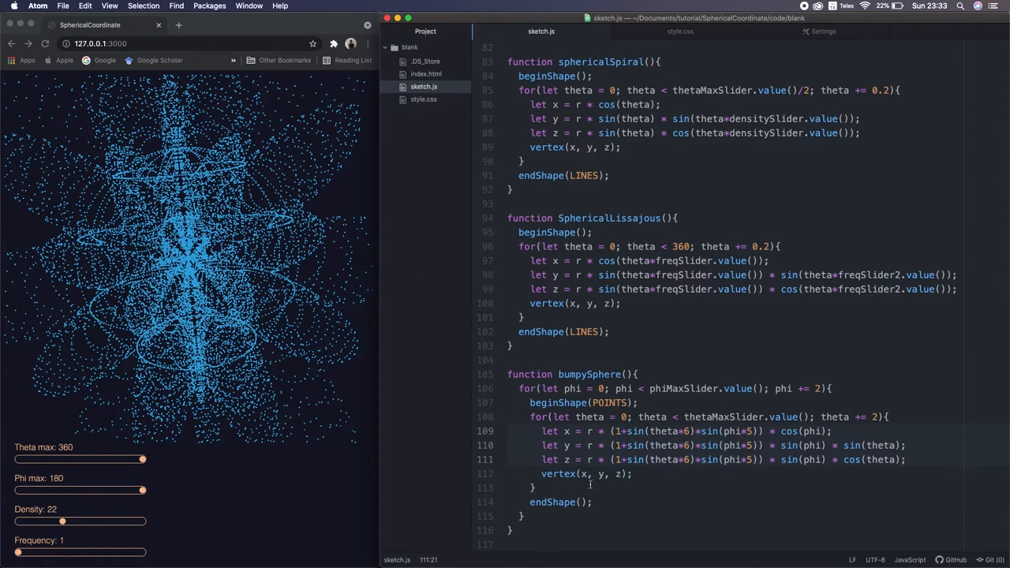
Reinsert 0.2* after the 1+ in the three bumpySphere formulas.
click(630, 445)
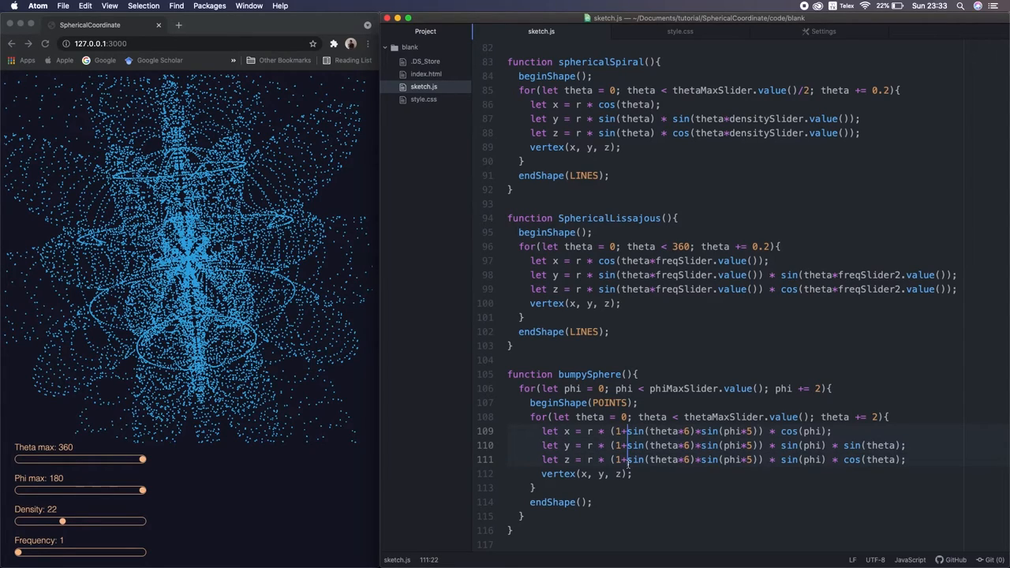
text(0.2)
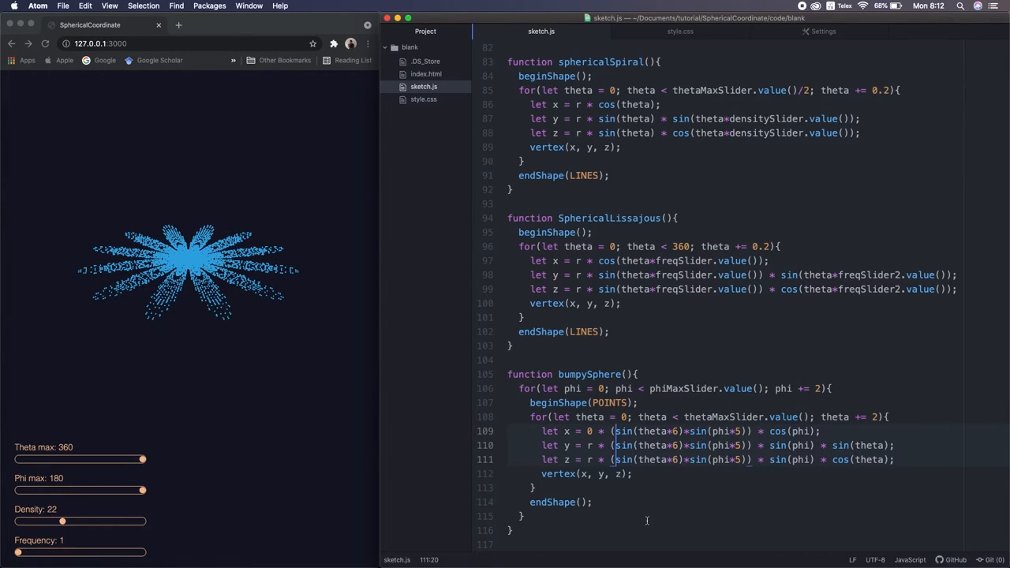
Replace sin(phi) with tan(phi) in the y formula on line 110 for wave-like sheets.
click(189, 260)
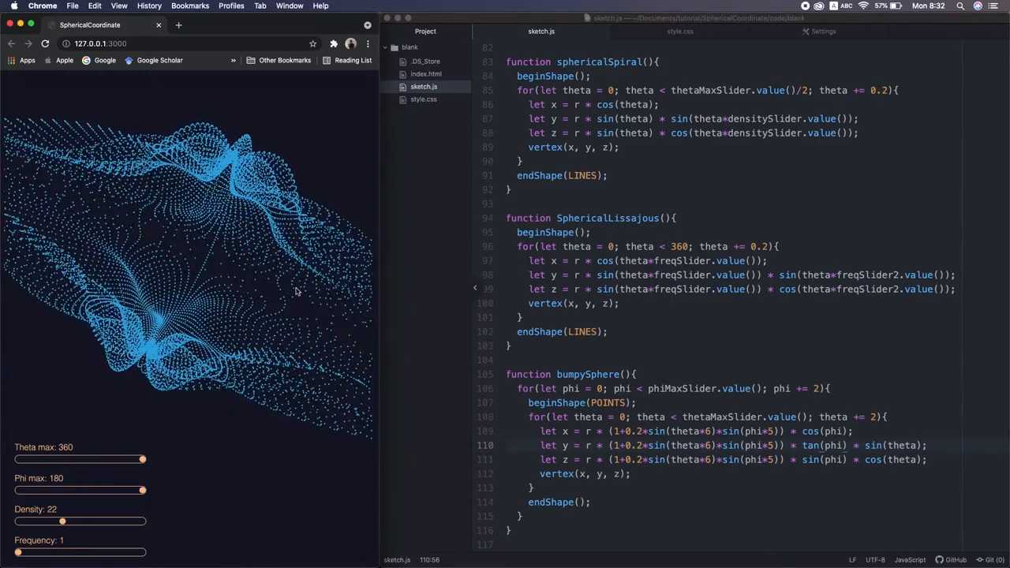
Move tan(phi) from the y formula to the x formula, producing an hourglass point shape.
scroll(up, 3)
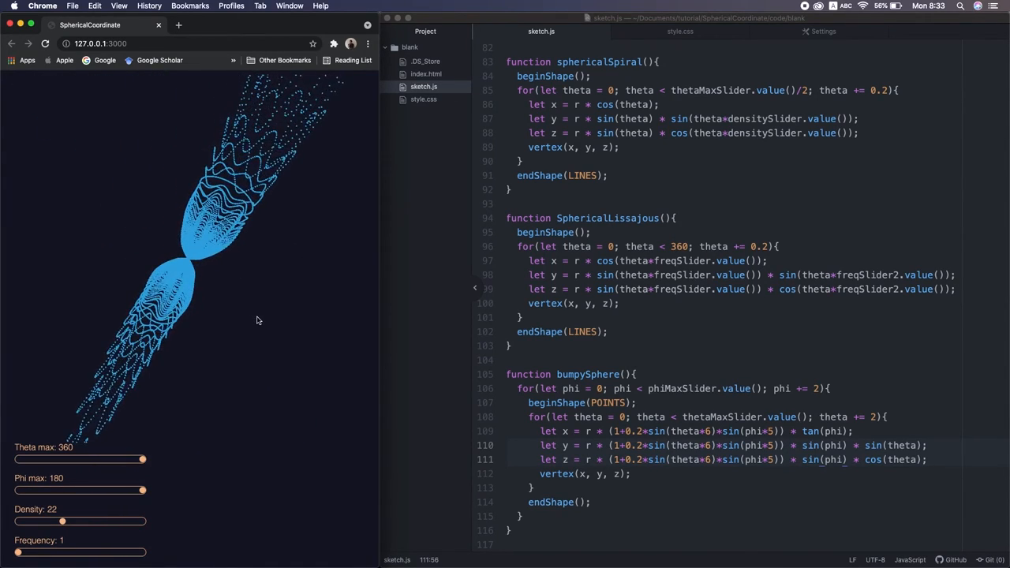
Edit the coordinate formulas back toward a rippled sphere and review the top of sketch.js.
click(813, 443)
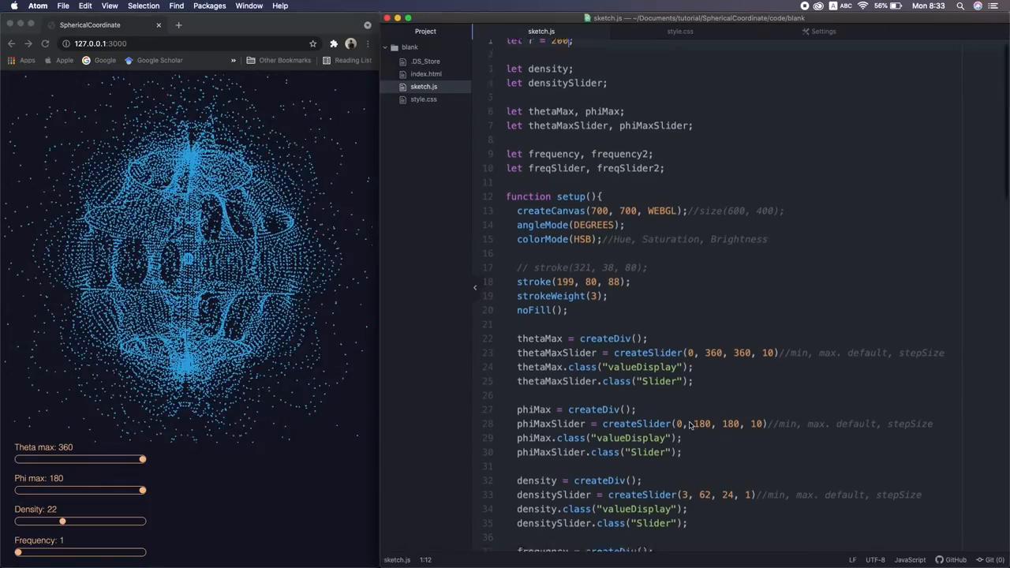
Use tan(phi*5) instead of sin(phi*5) in all three coordinates for a spiky star-like cloud.
scroll(down, 3)
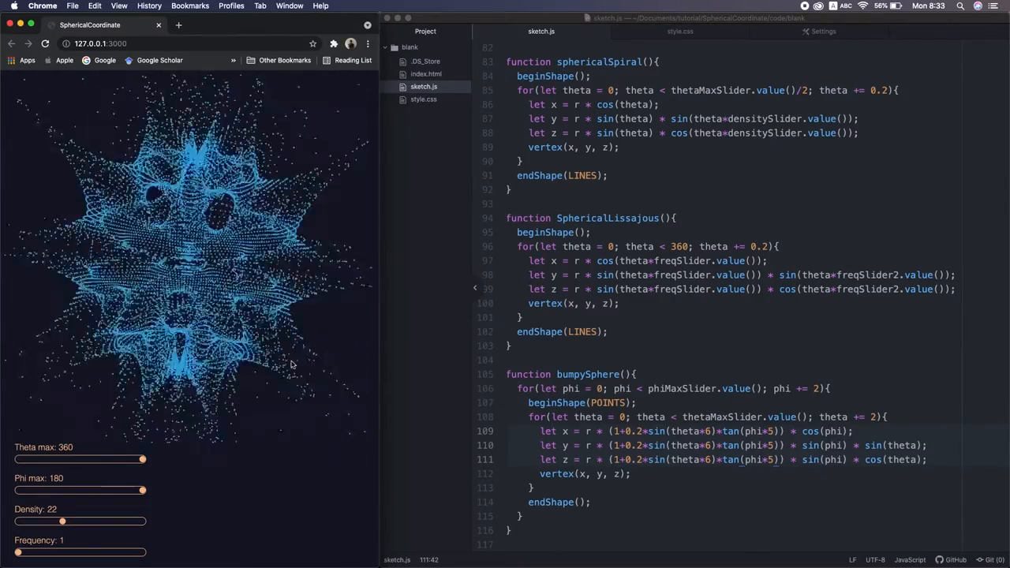
click(659, 445)
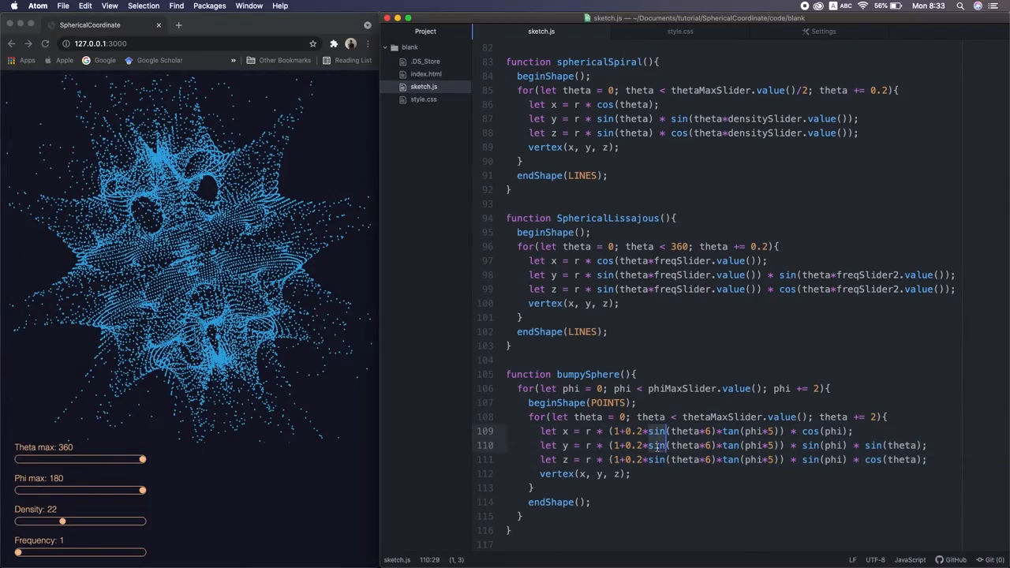